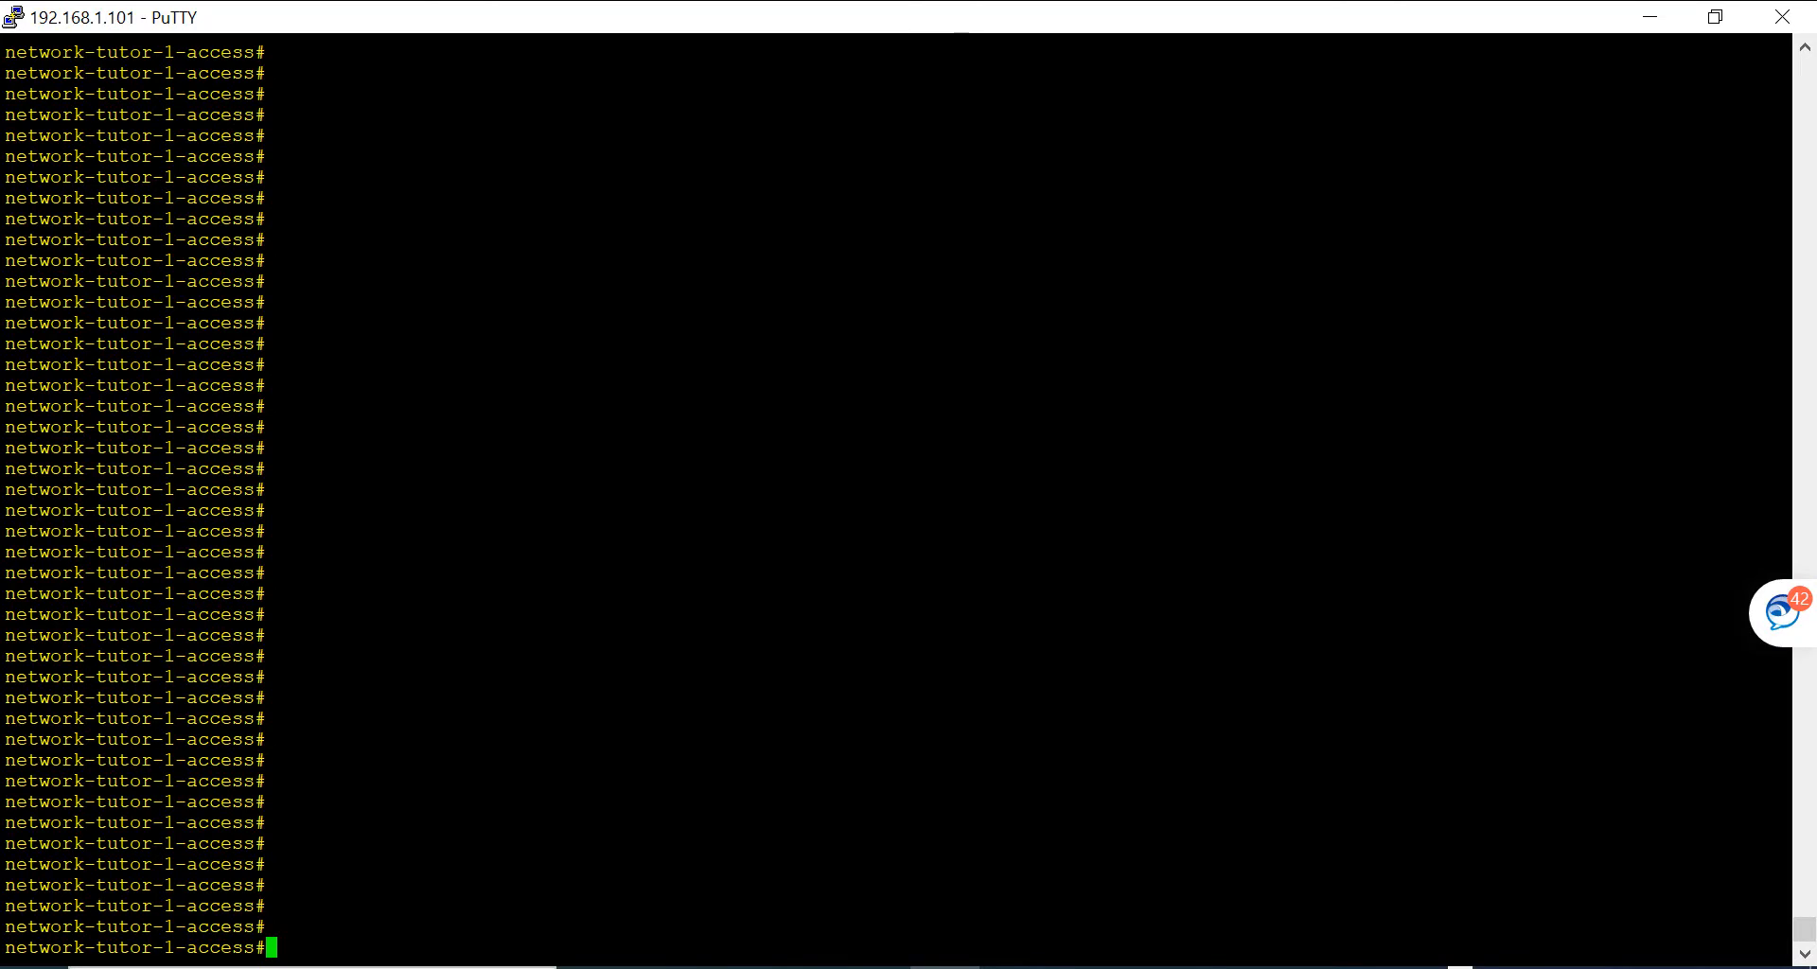
pyautogui.moveTo(430, 29)
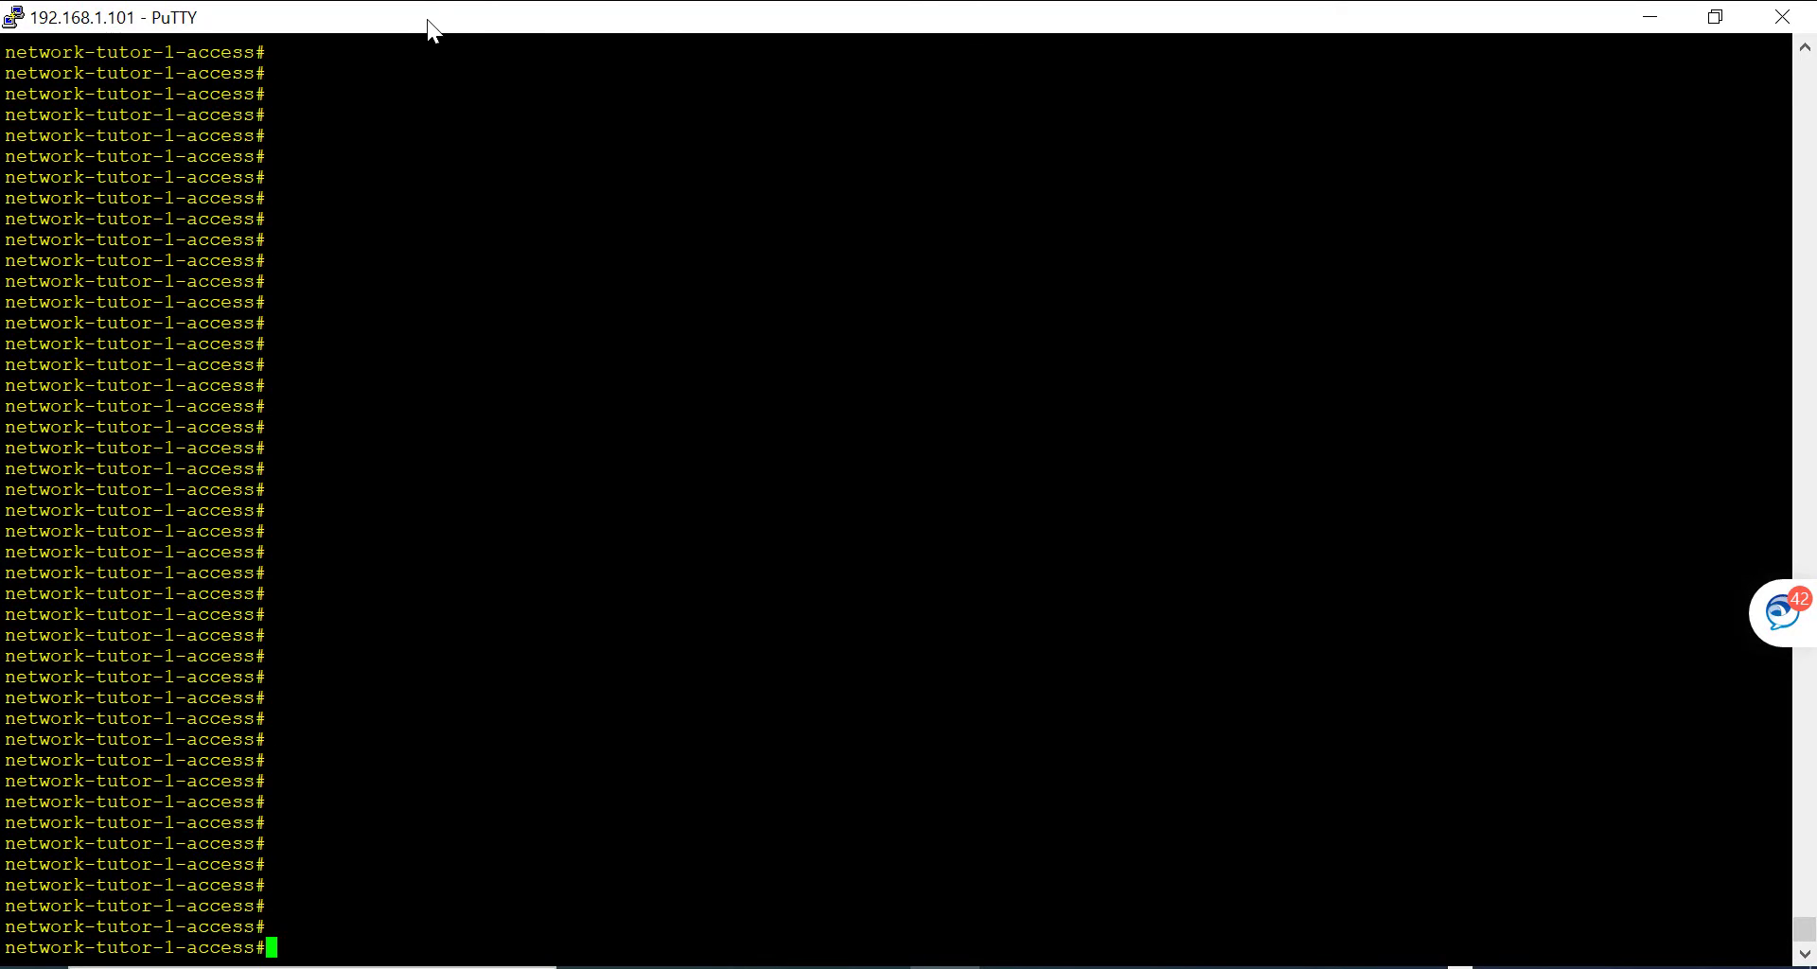
pyautogui.moveTo(160, 12)
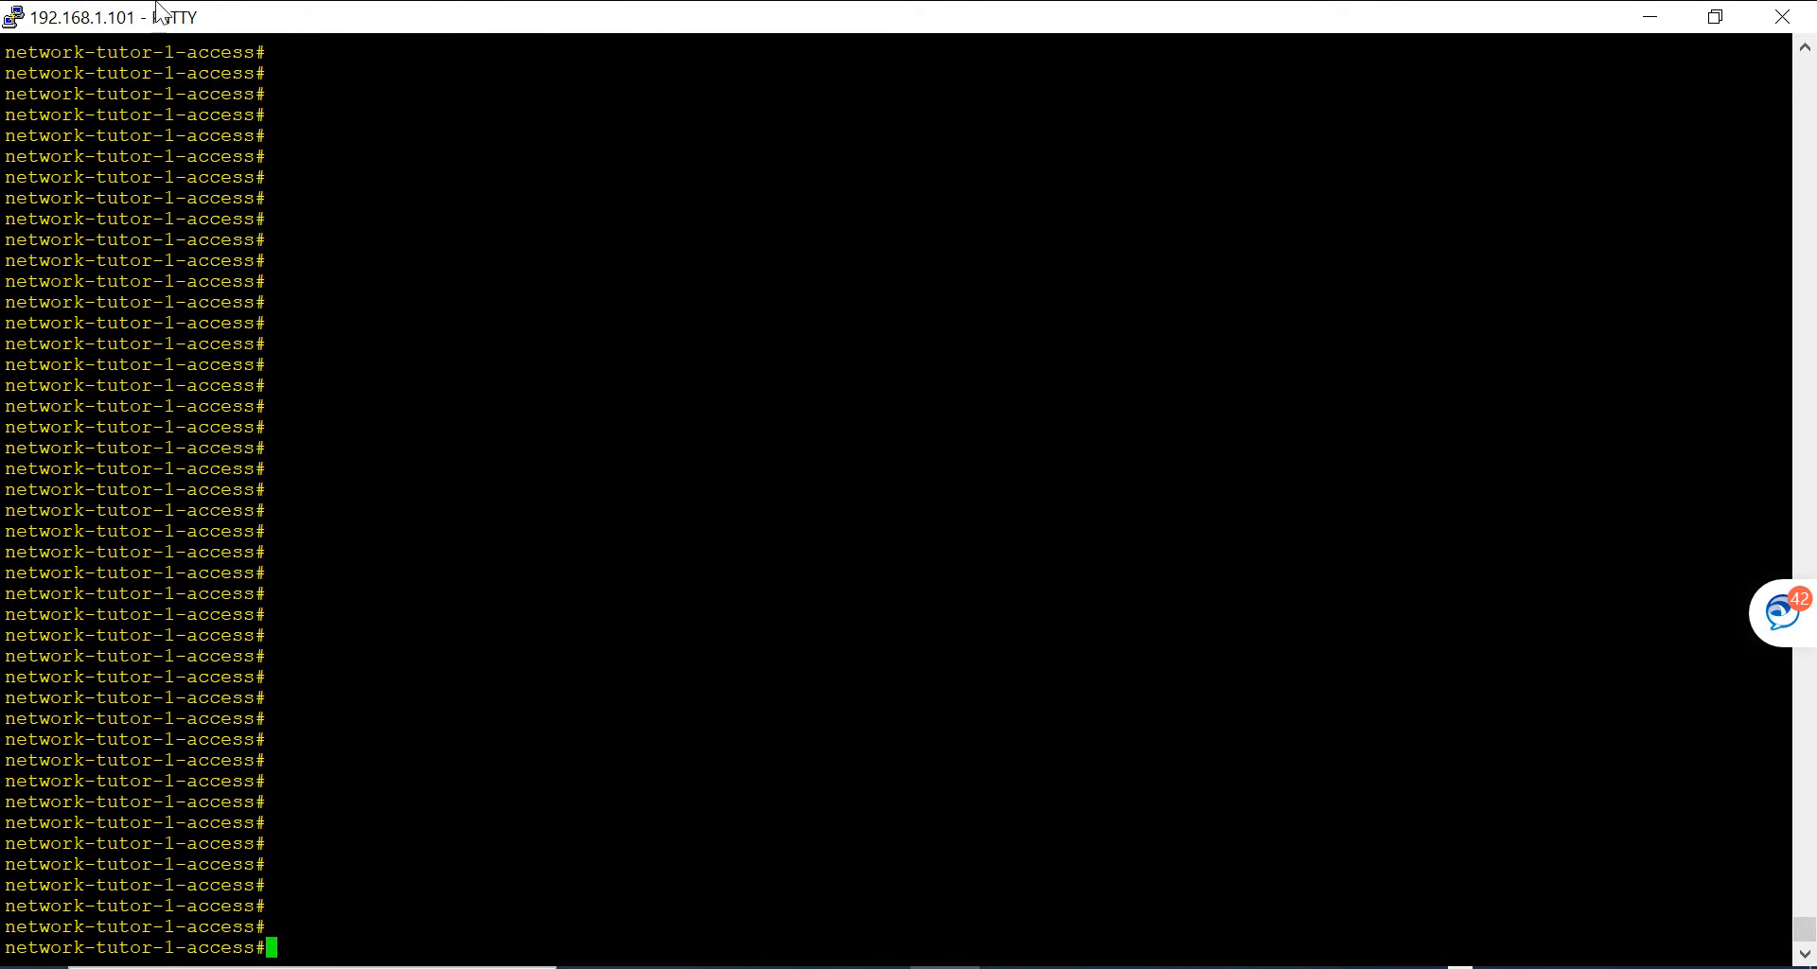
# Step: In Change Settings > Session > Logging, choose Printable output as the logging mode
pyautogui.click(12, 15)
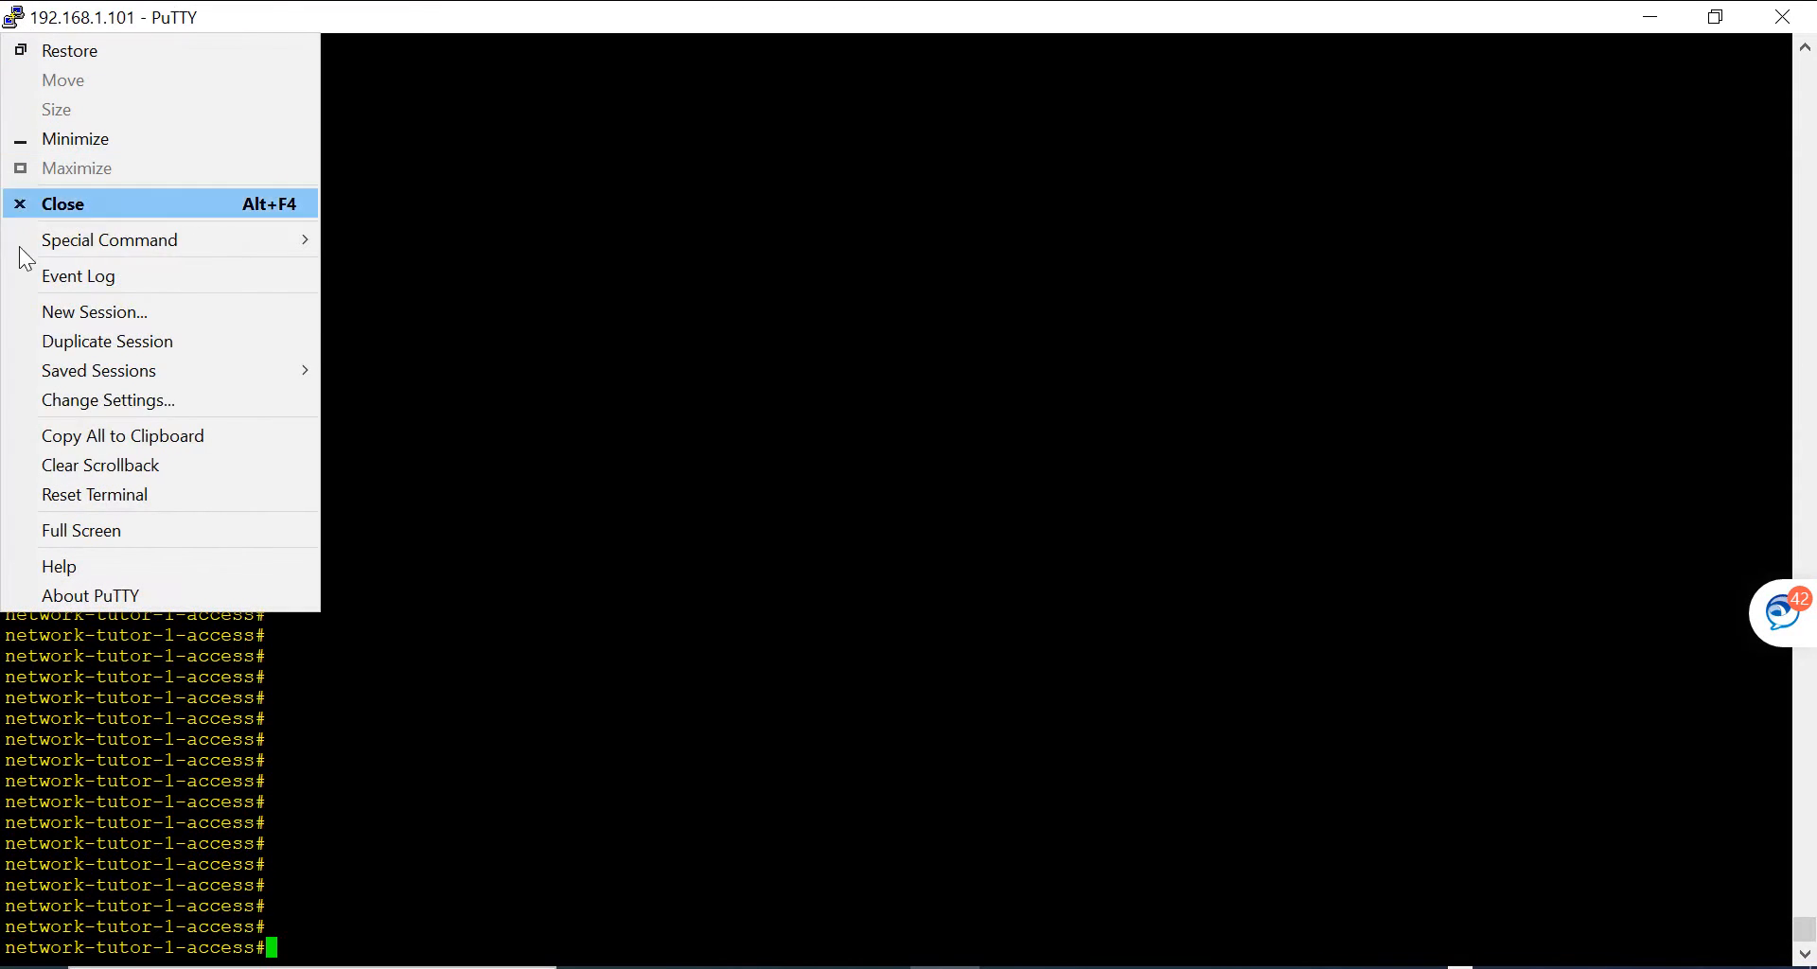
pyautogui.click(107, 400)
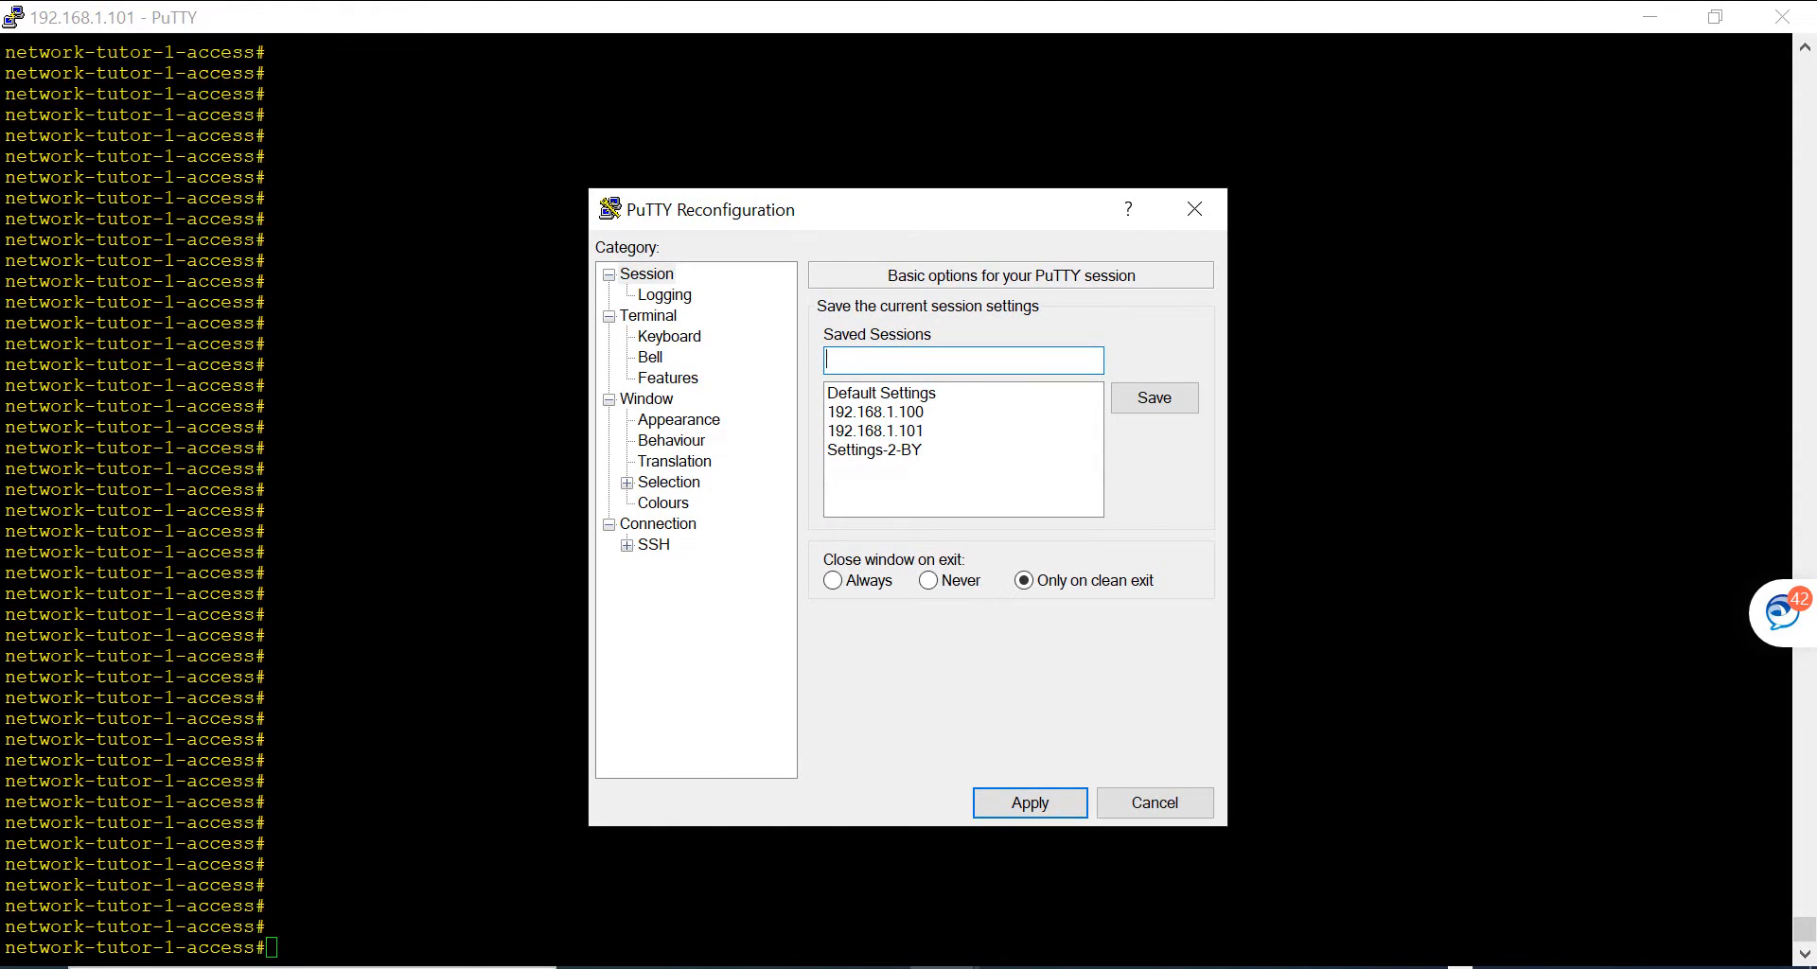
pyautogui.click(666, 295)
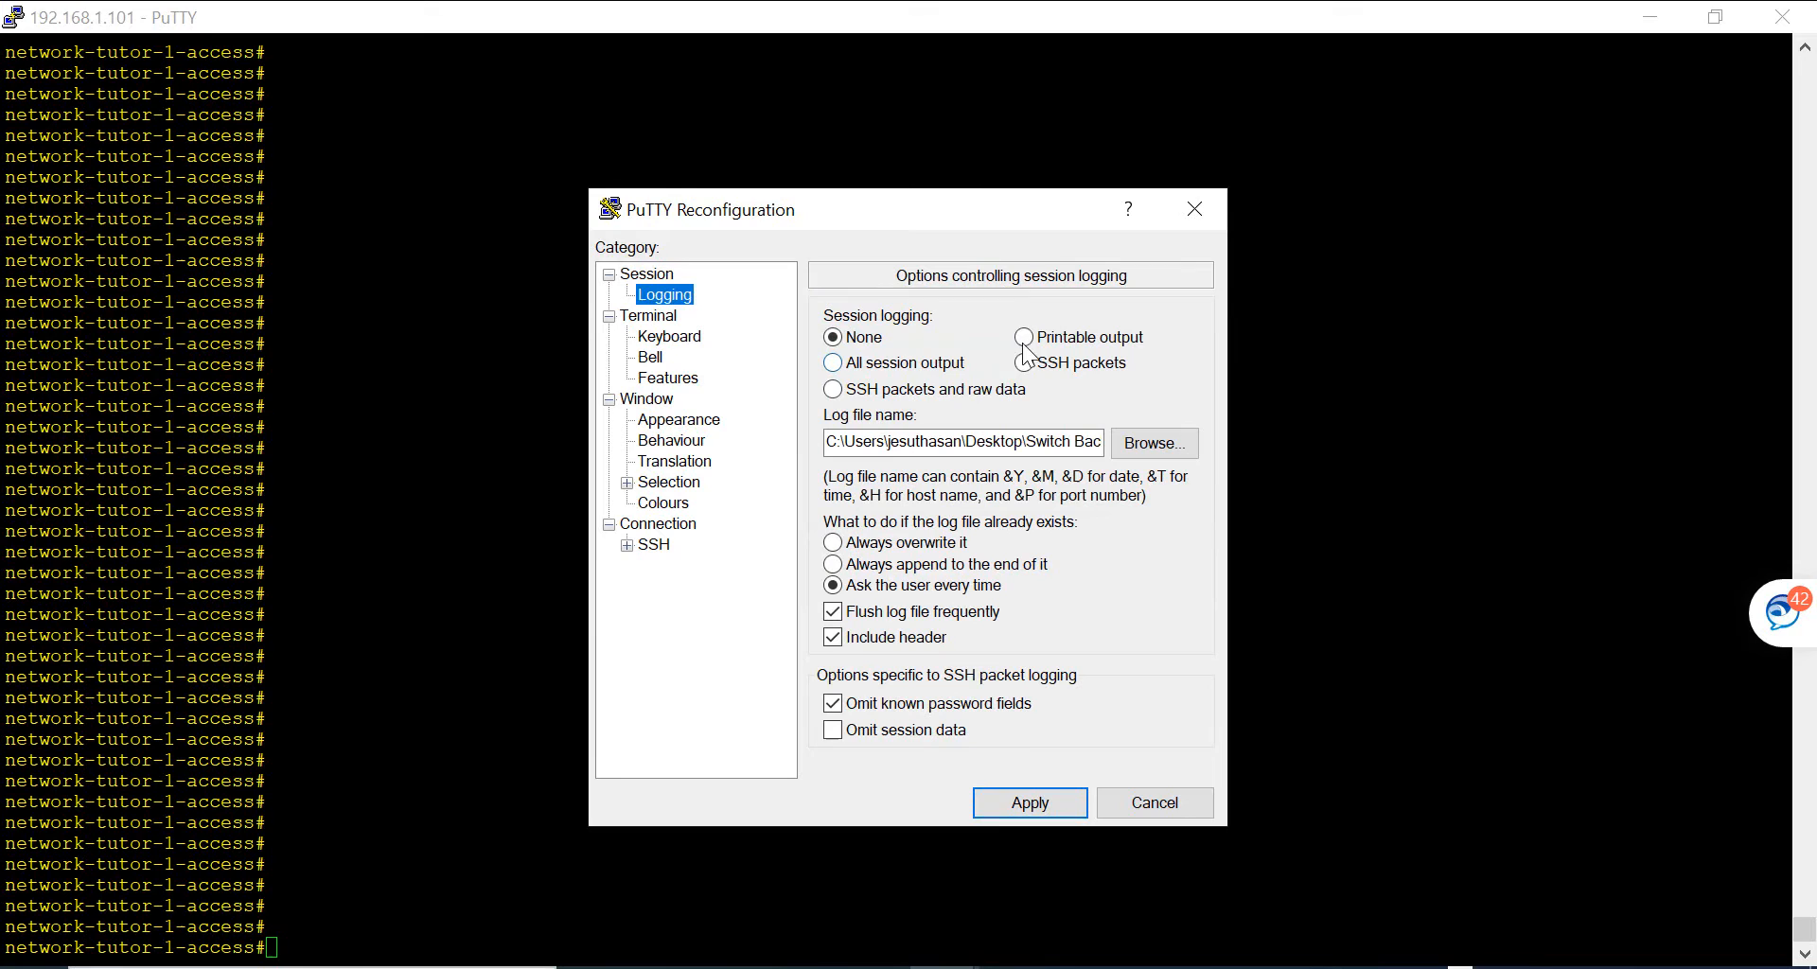
pyautogui.click(1024, 336)
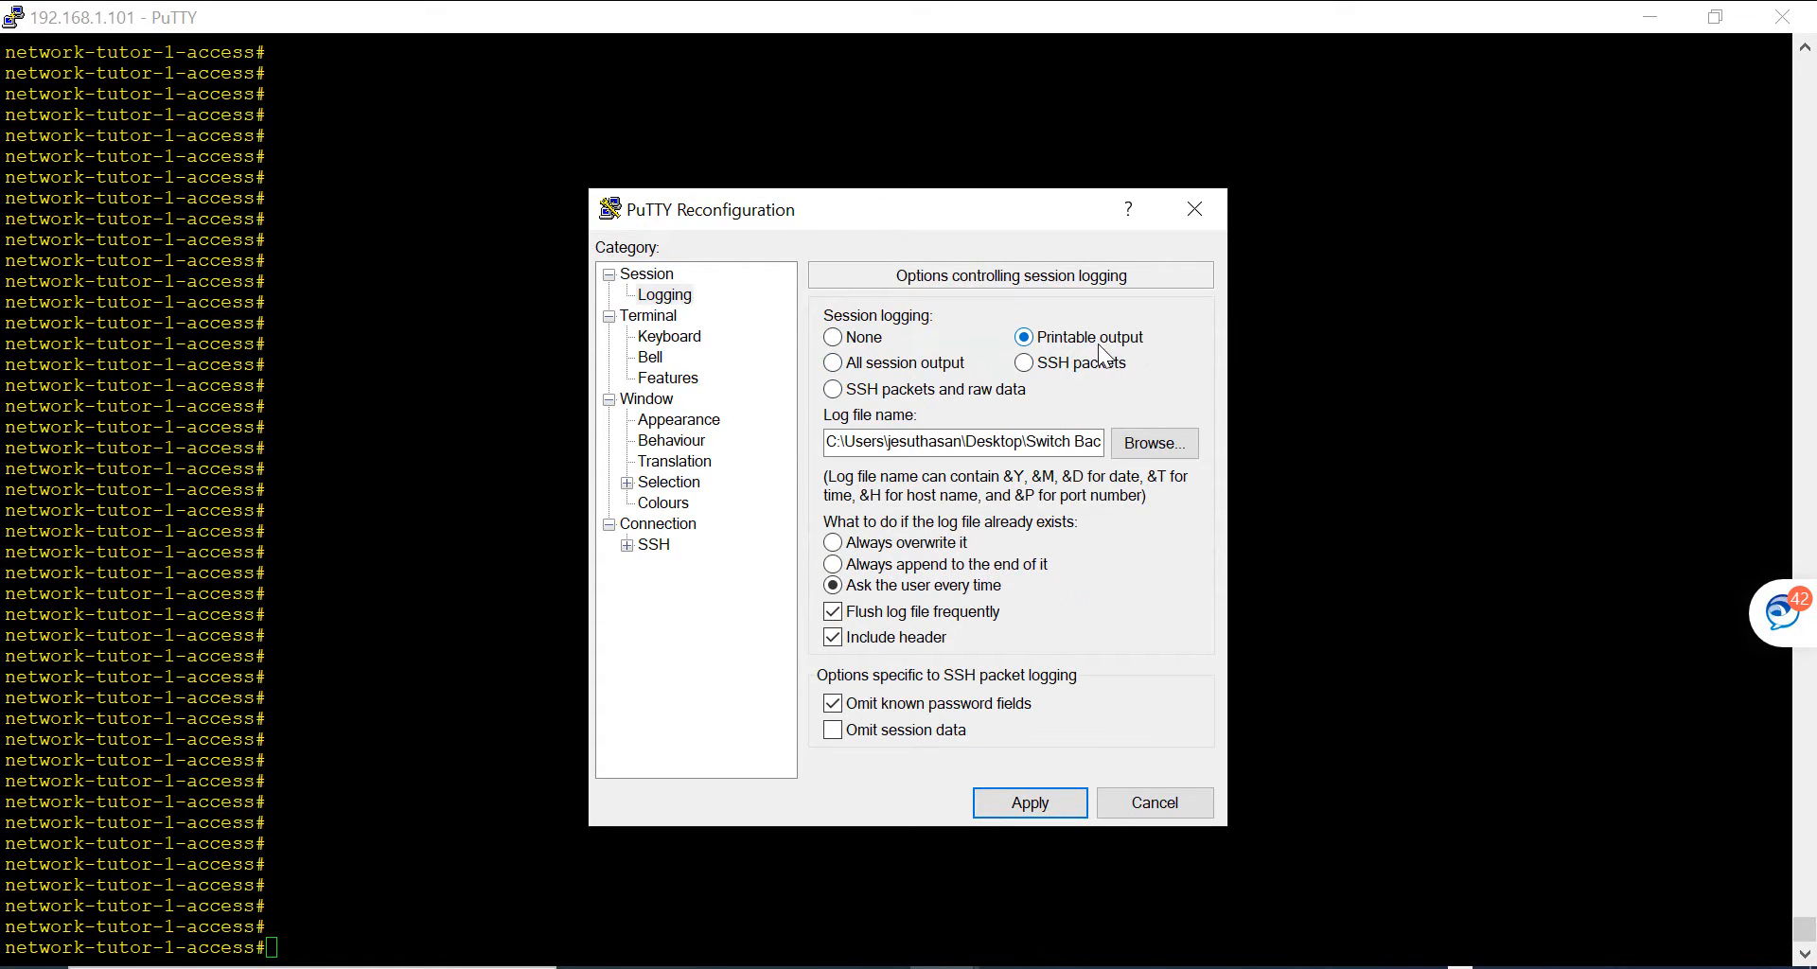
# Step: Save the log as network-tutor-1-access in Desktop\Switch Backup and apply the settings
pyautogui.click(1151, 443)
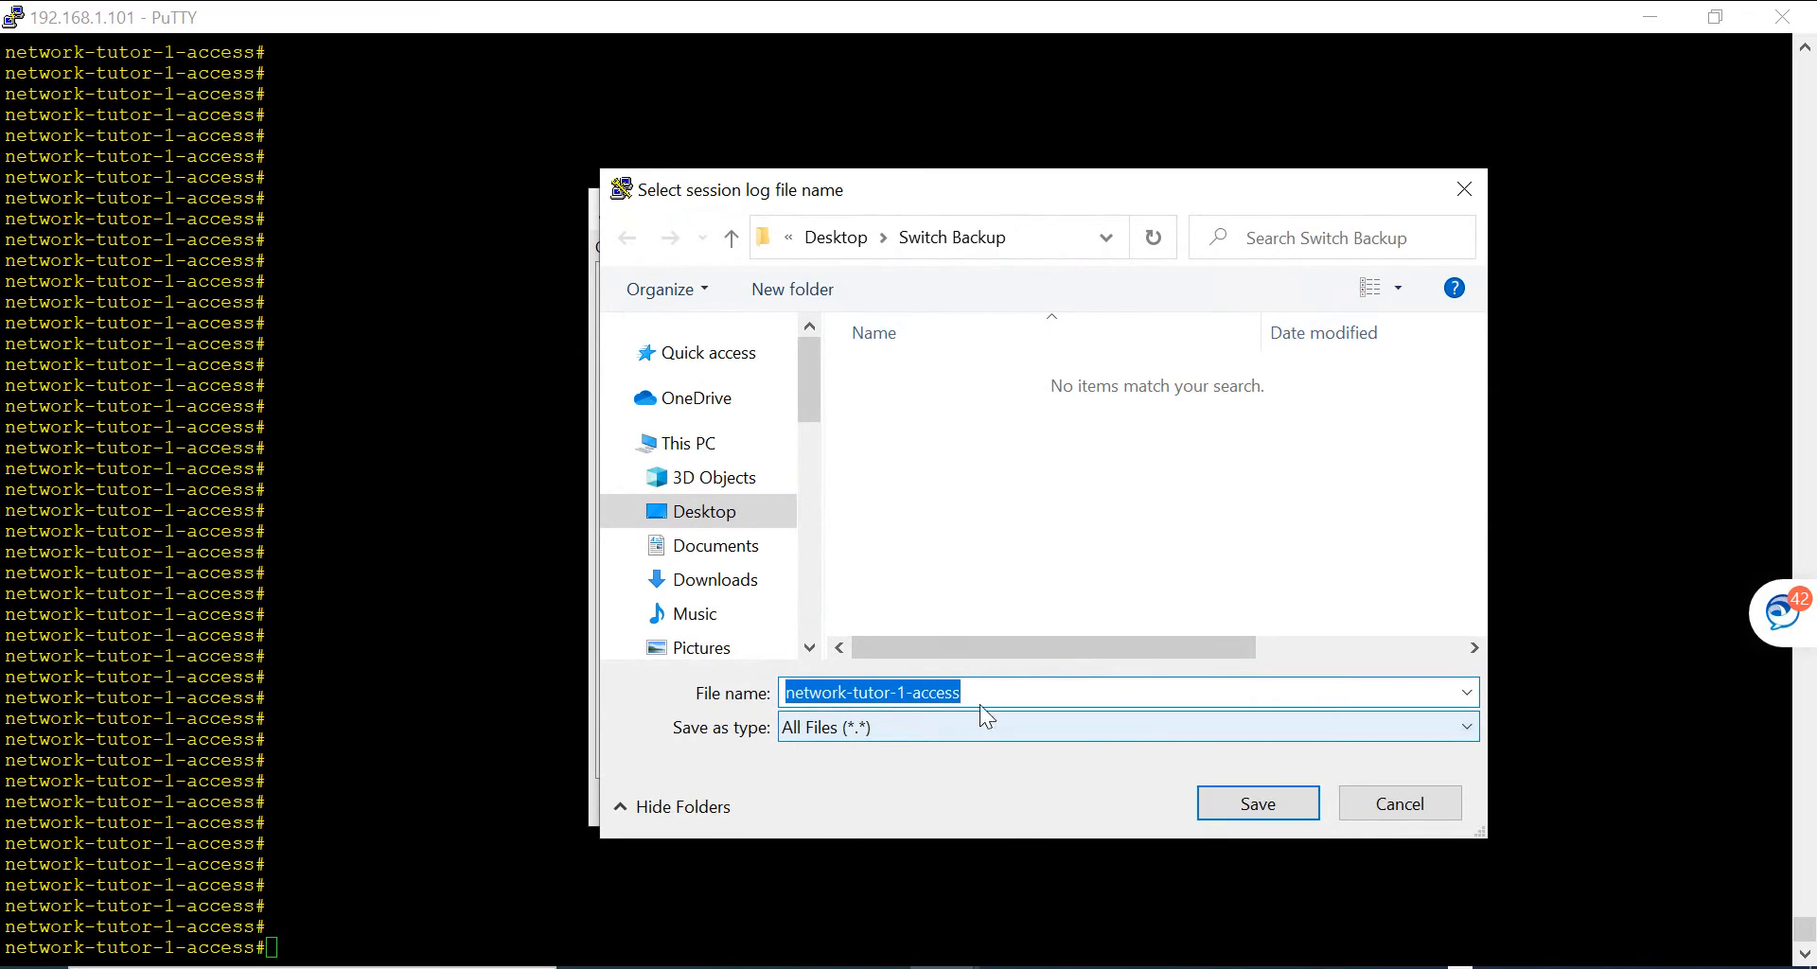
pyautogui.moveTo(986, 692)
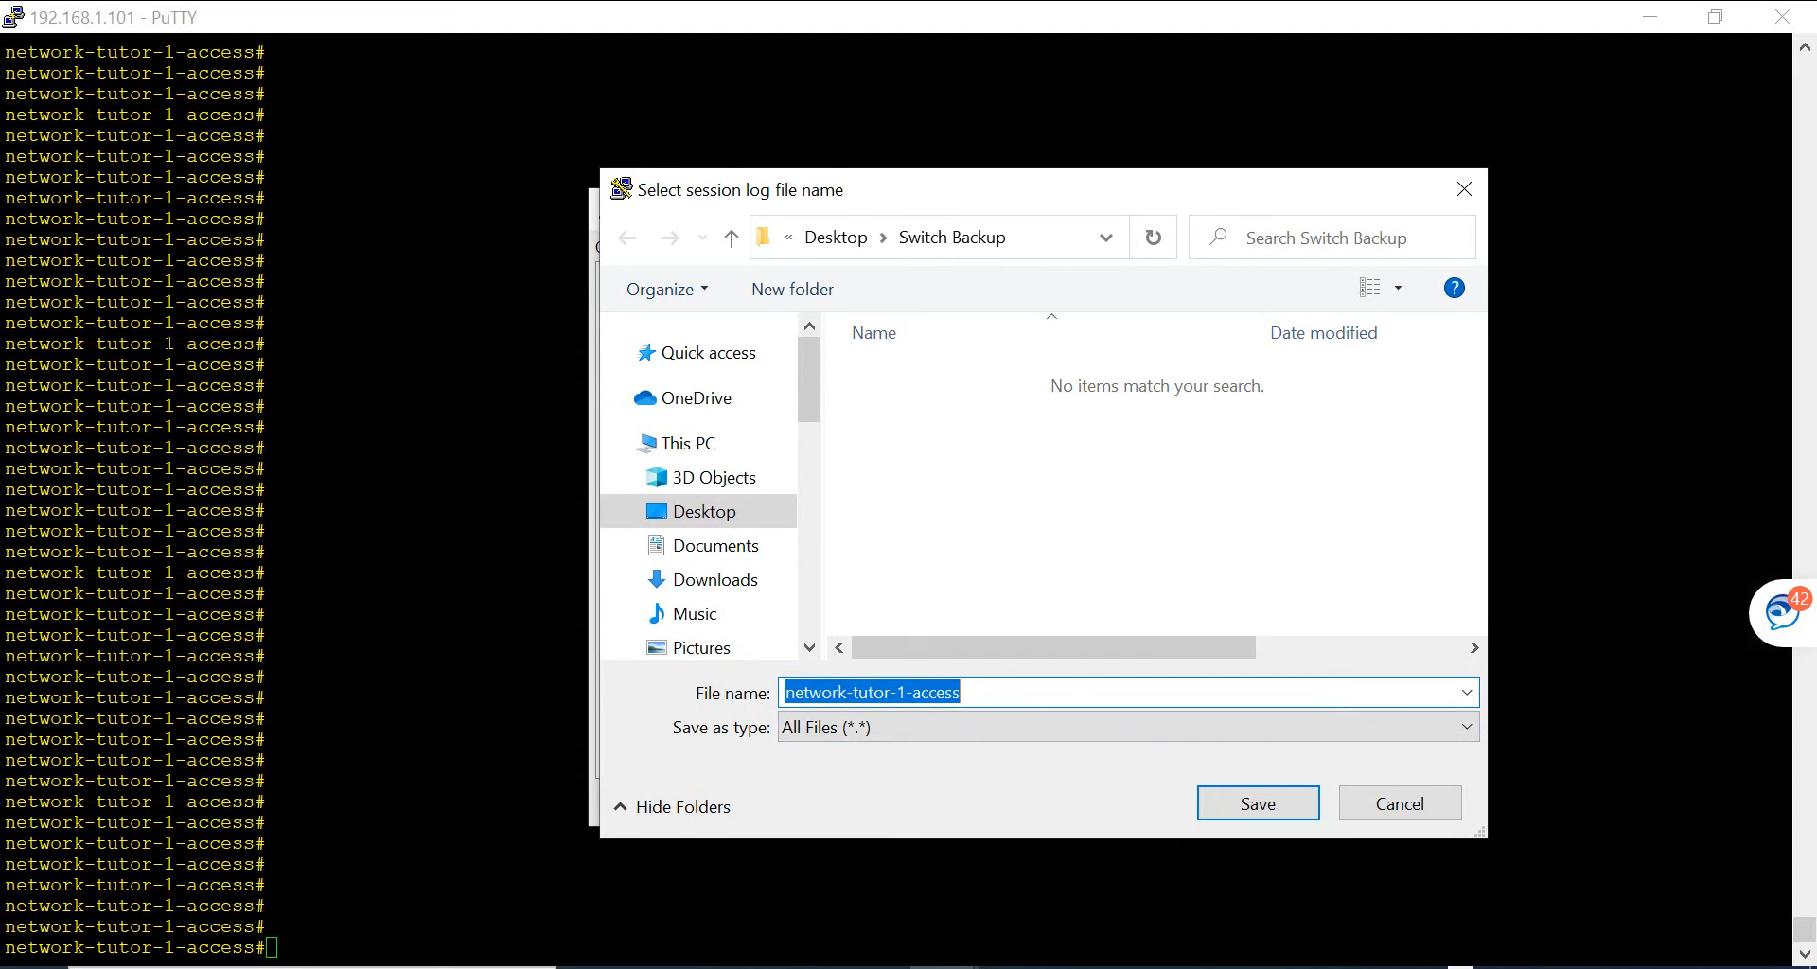
pyautogui.moveTo(1257, 804)
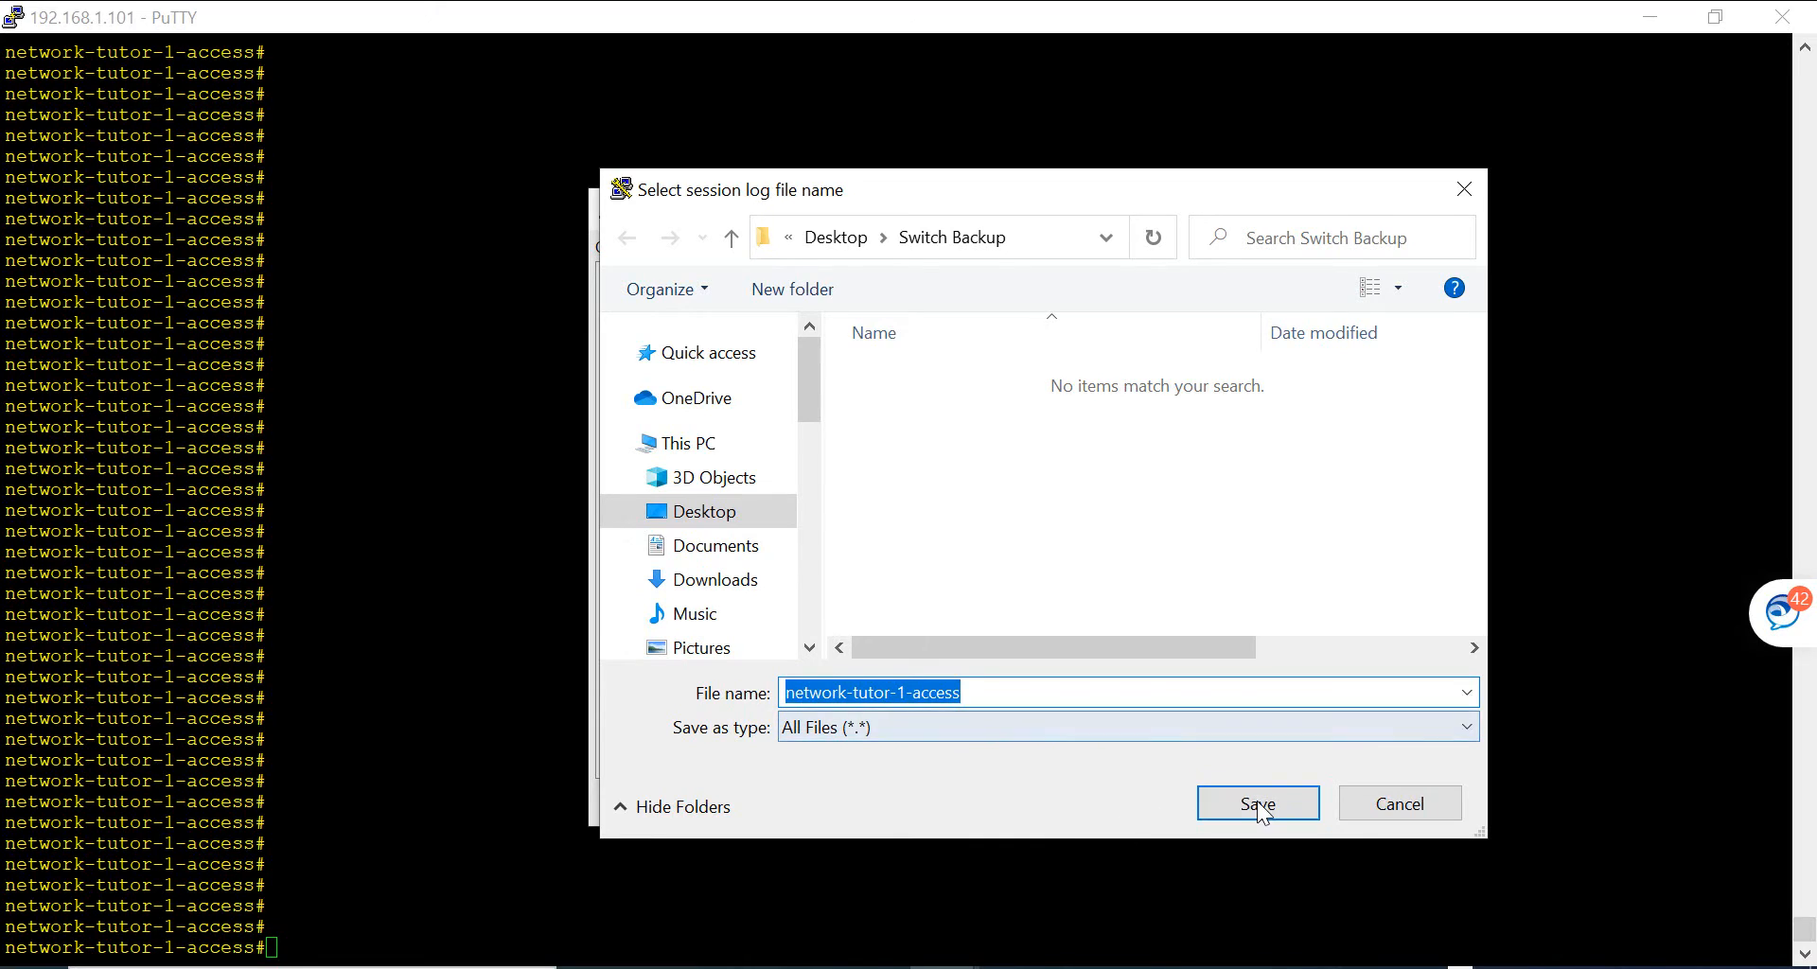
pyautogui.click(1256, 803)
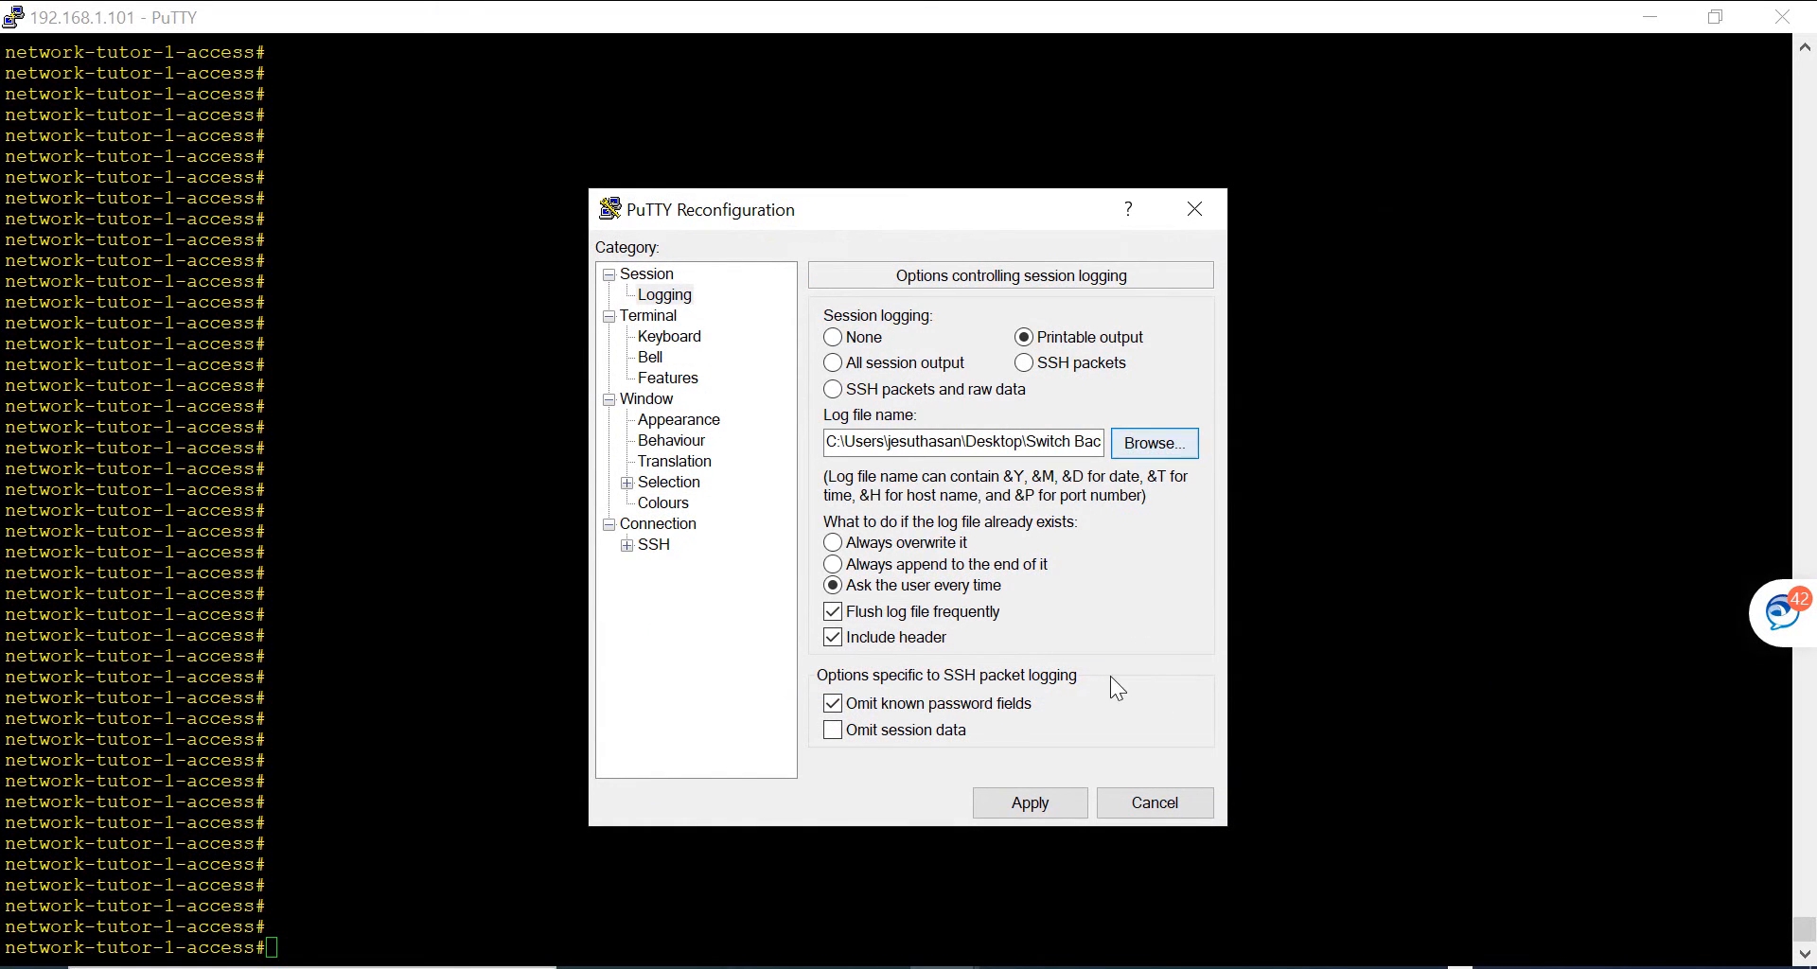
pyautogui.click(1152, 802)
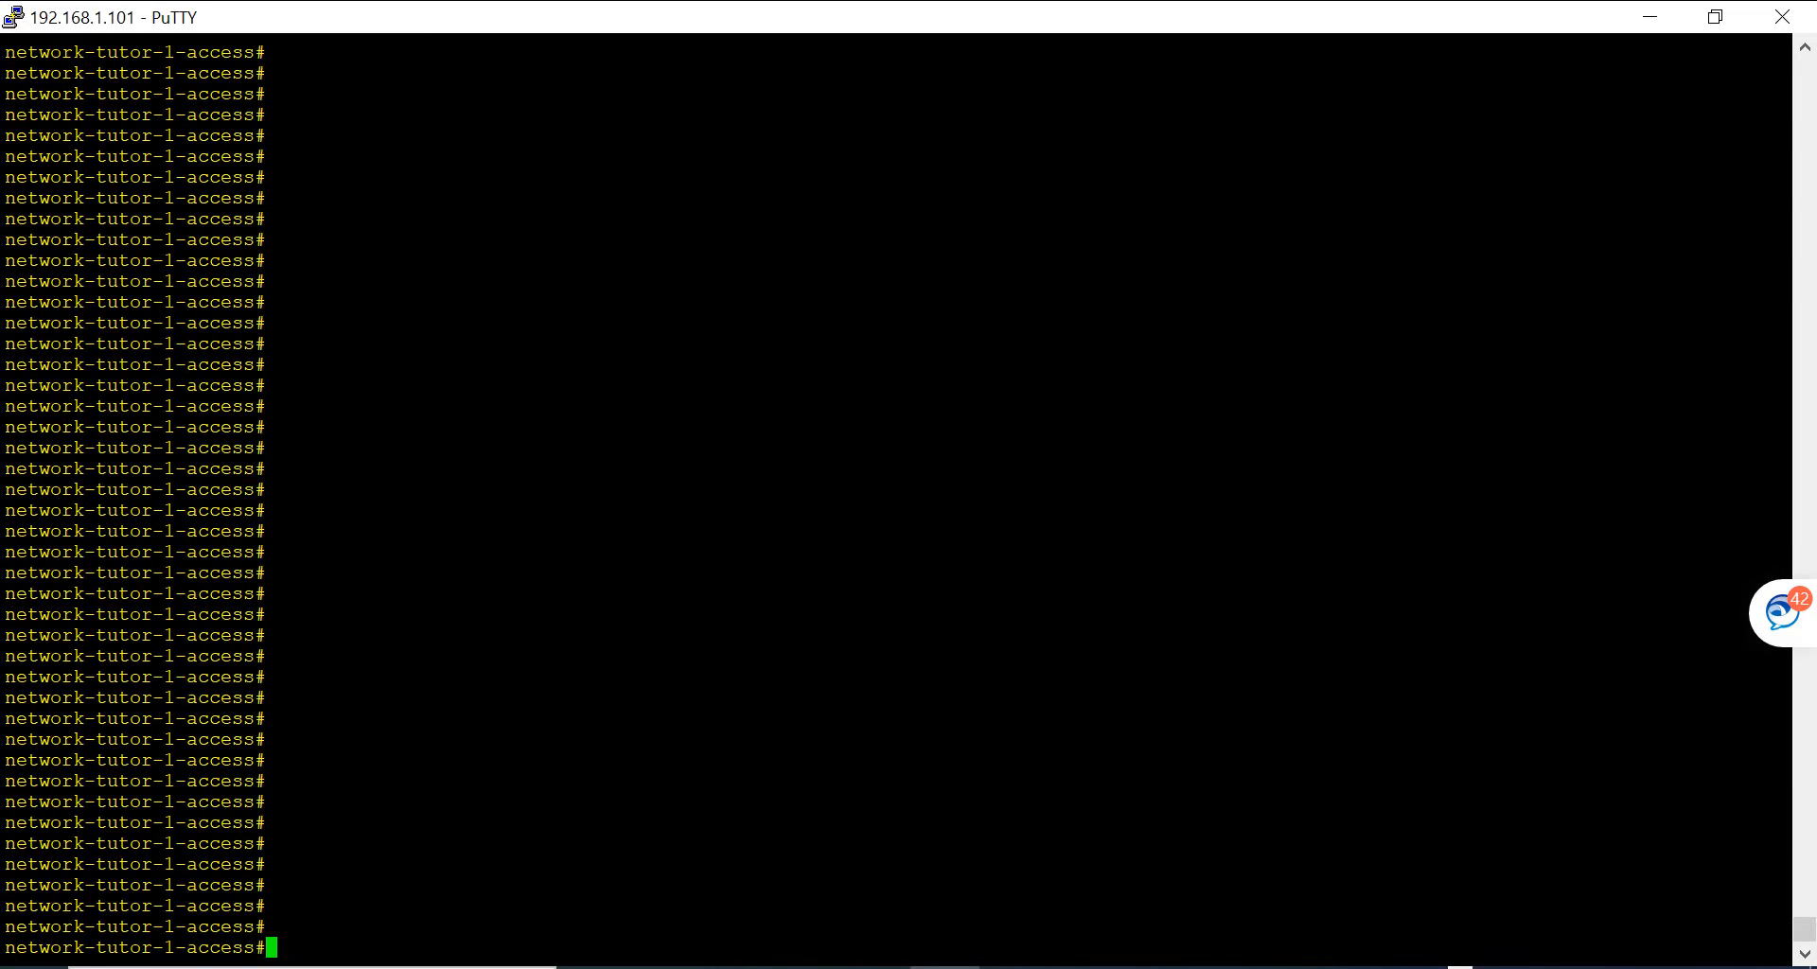
# Step: Disable output paging on the switch with terminal length 0
pyautogui.write('ter')
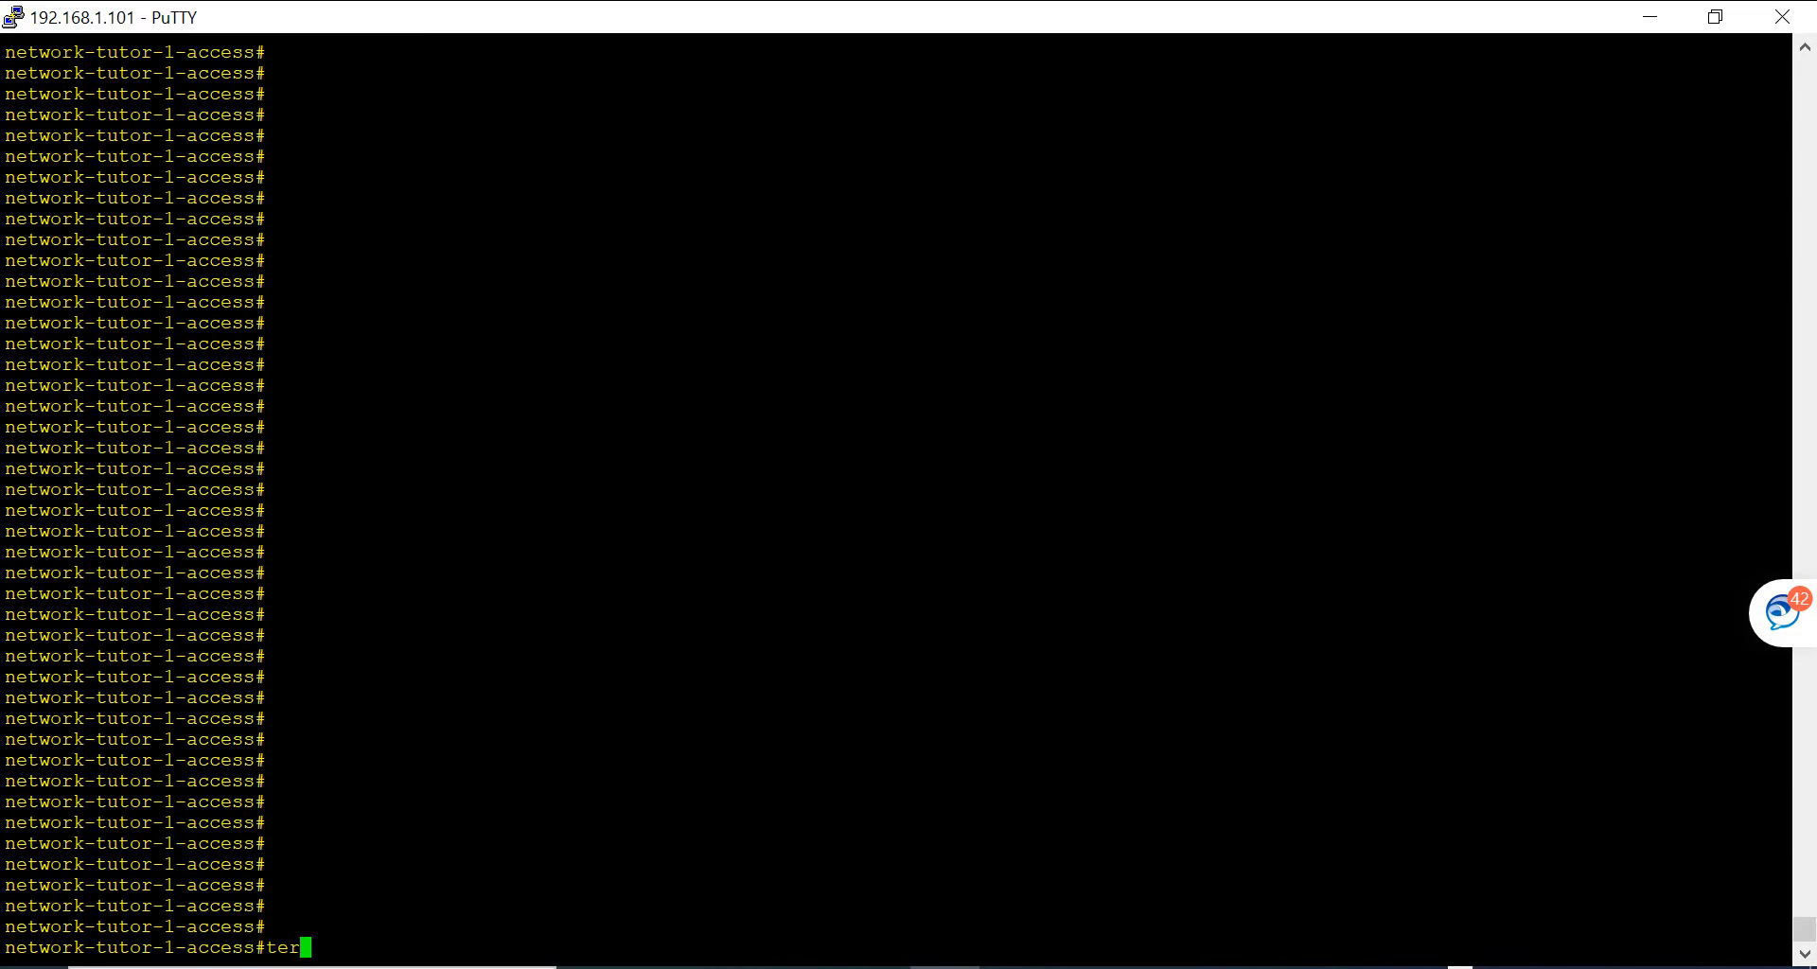
pyautogui.write('minal mo')
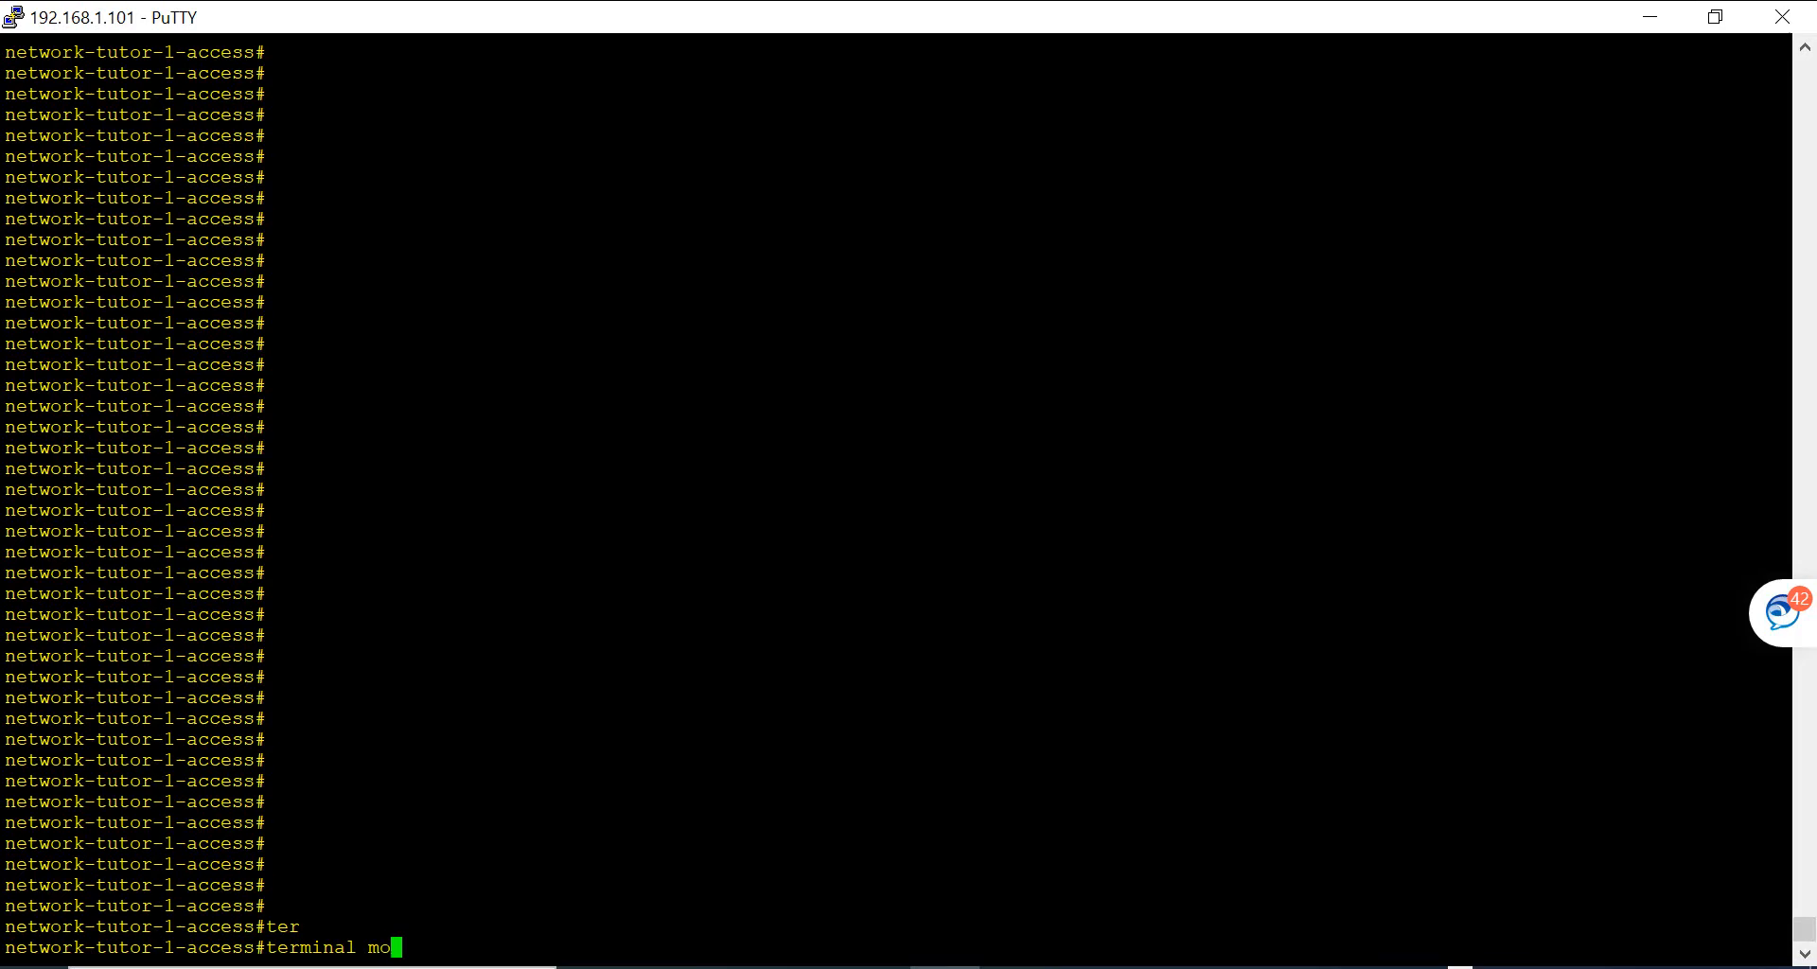
pyautogui.write('nito')
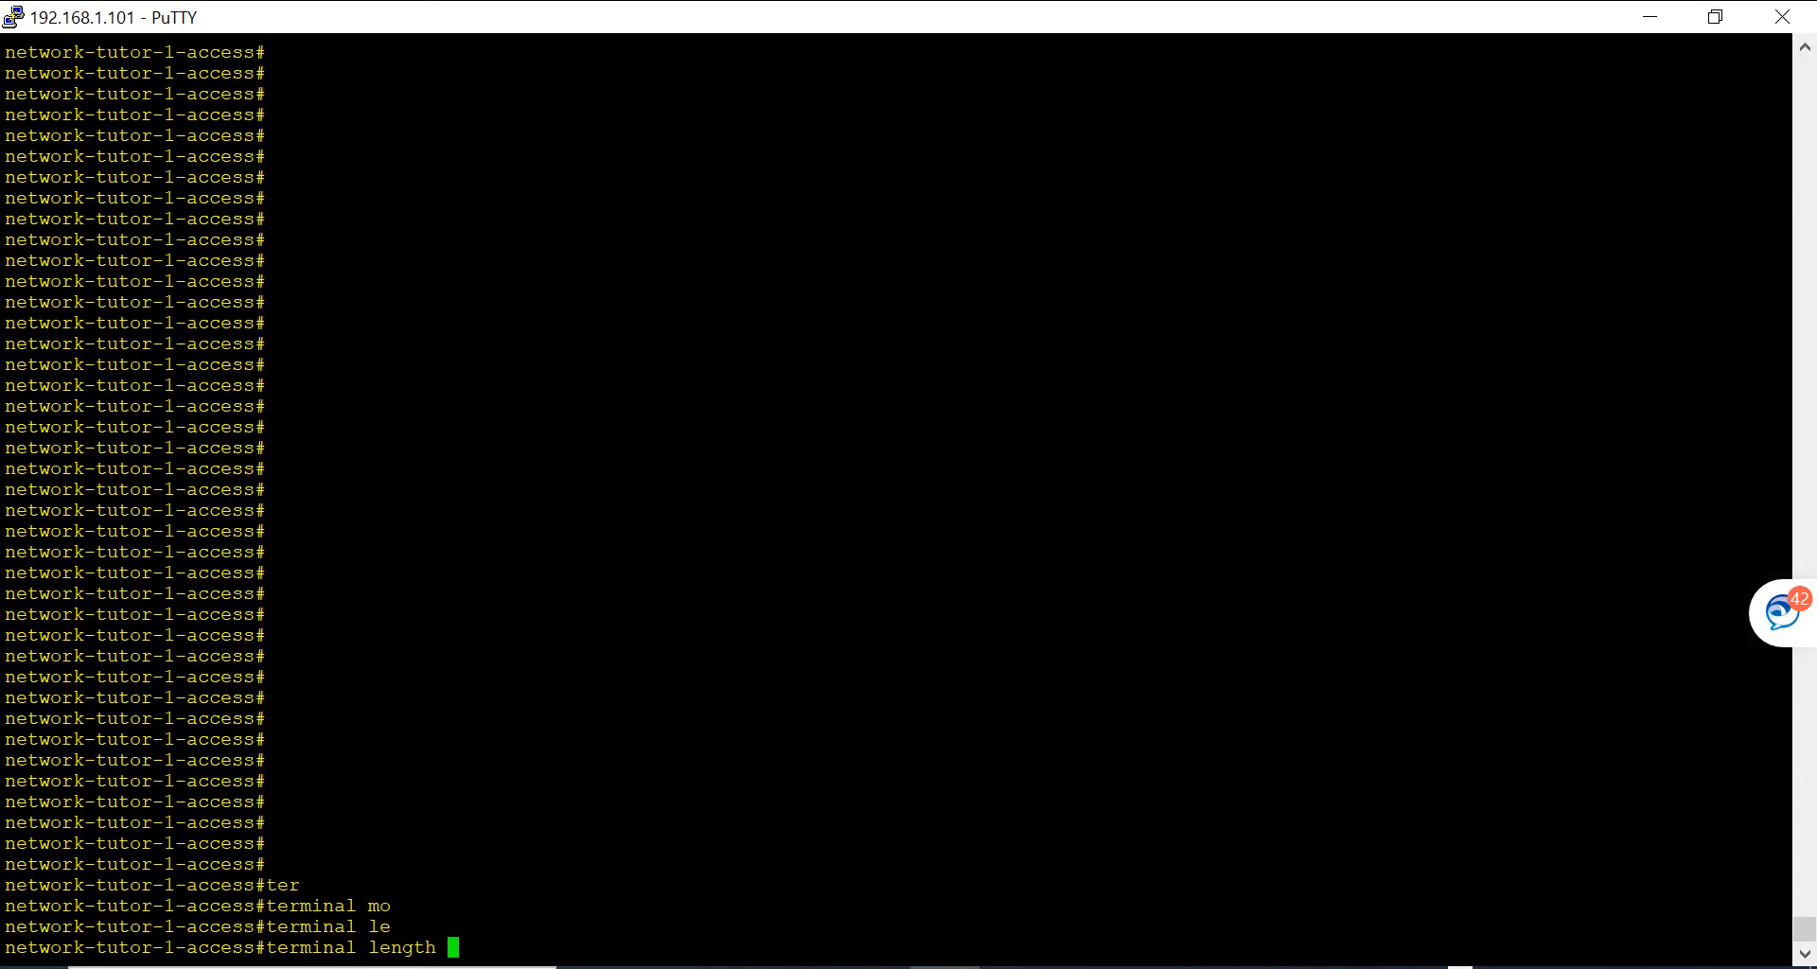
pyautogui.write('0')
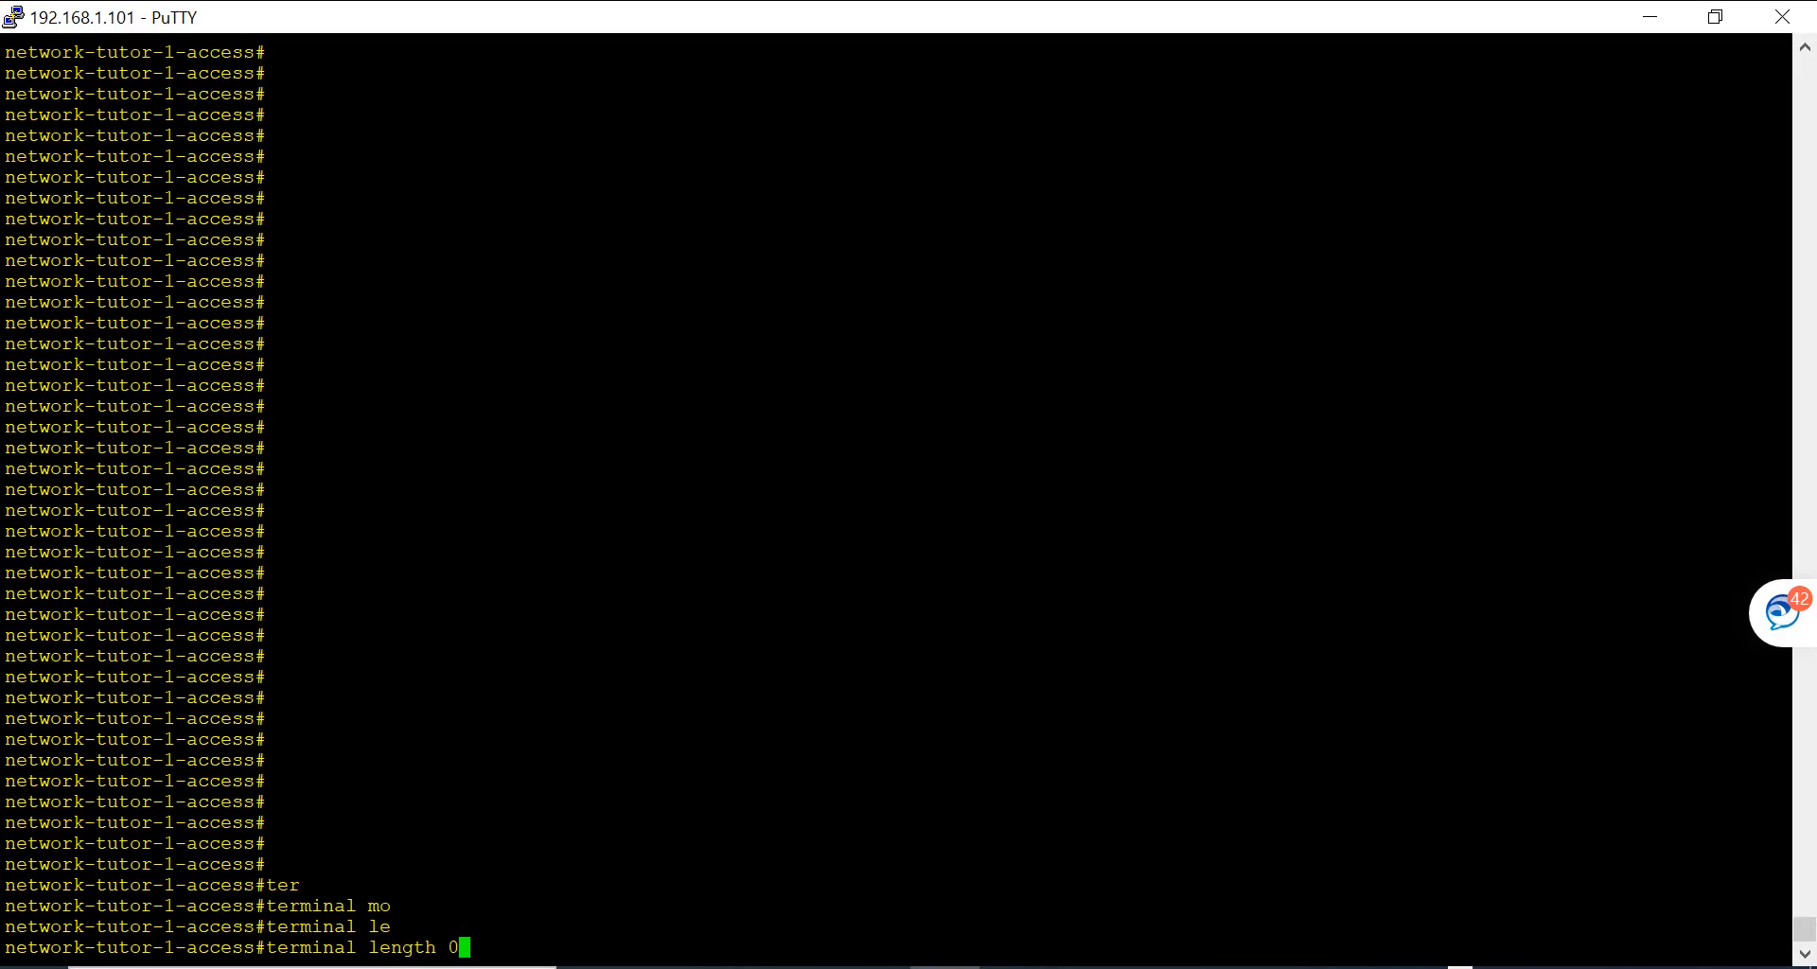
pyautogui.press('Return')
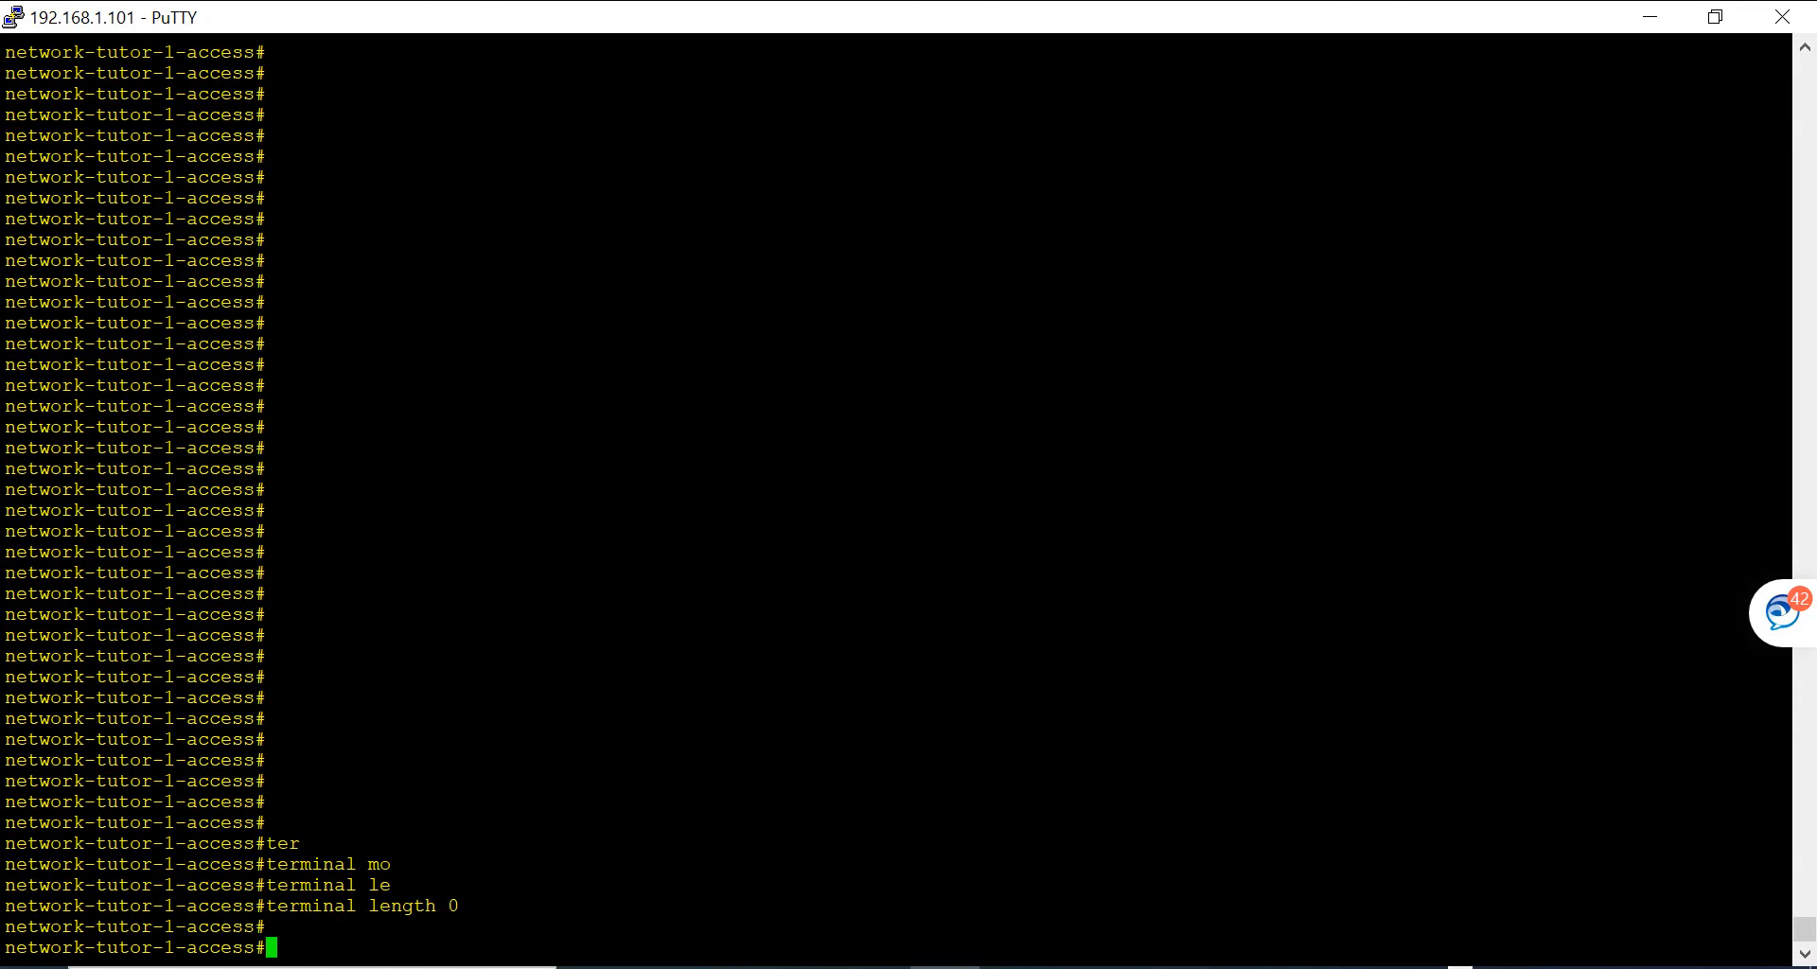
# Step: Print the full running configuration with sh run so it lands in the log
pyautogui.write('sh')
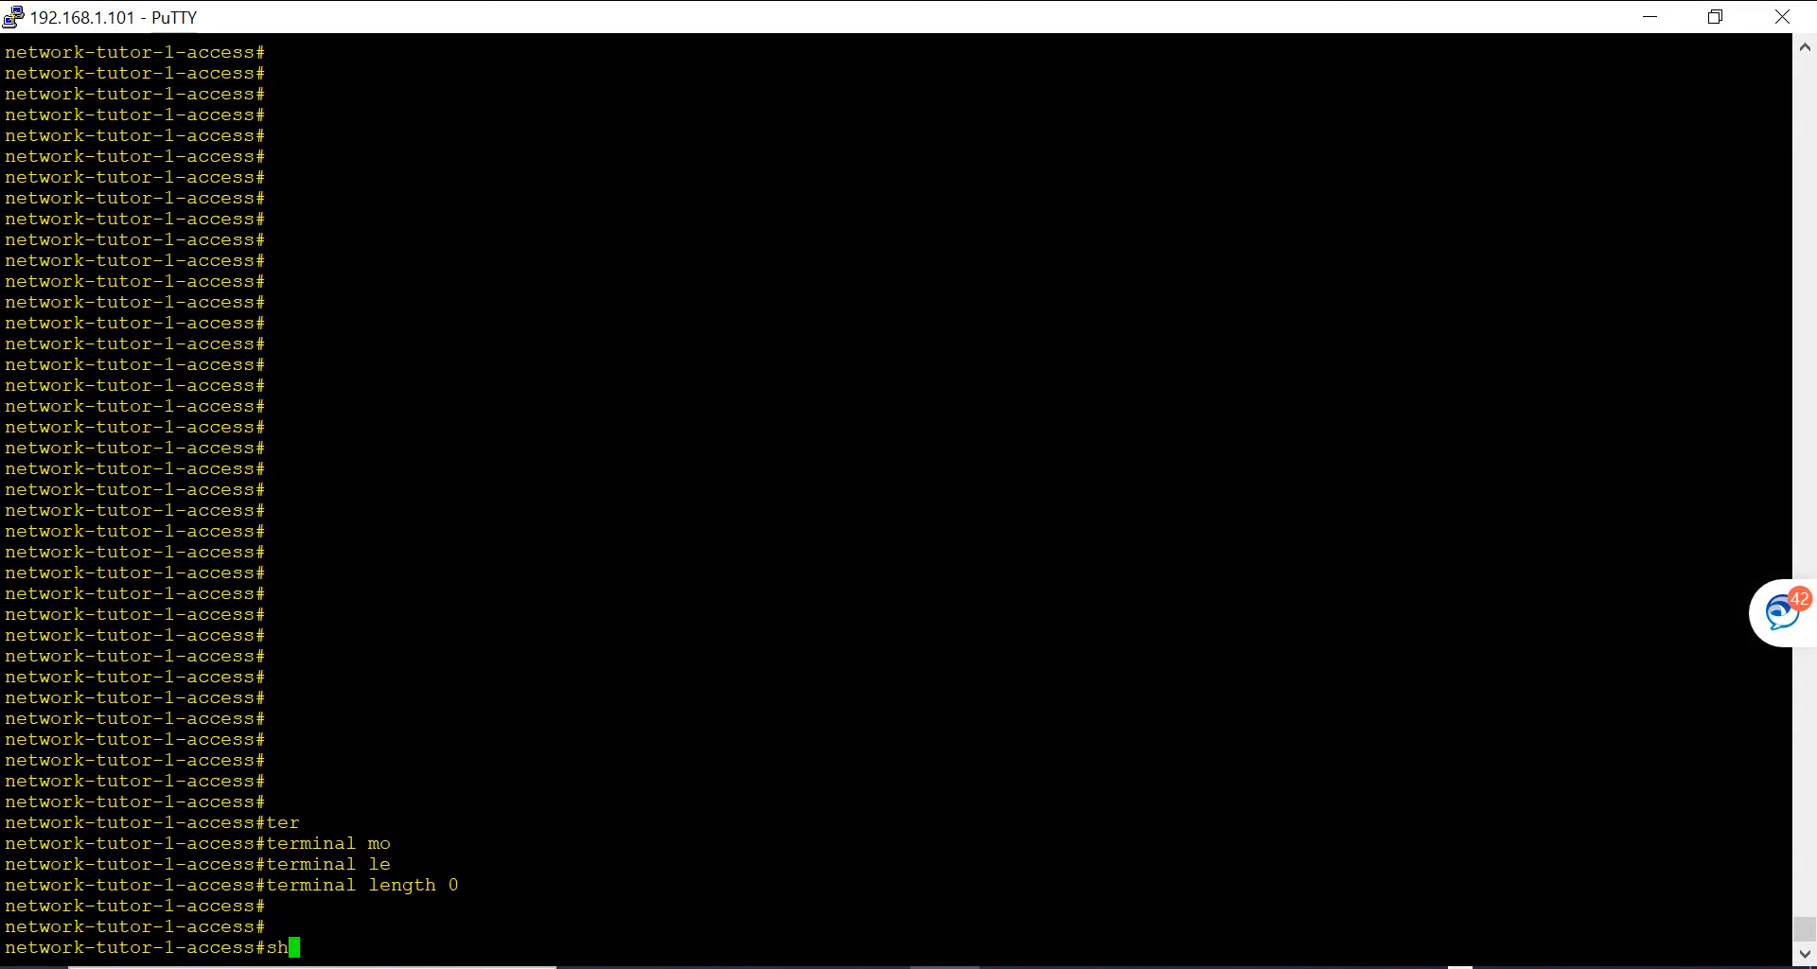
pyautogui.write('run')
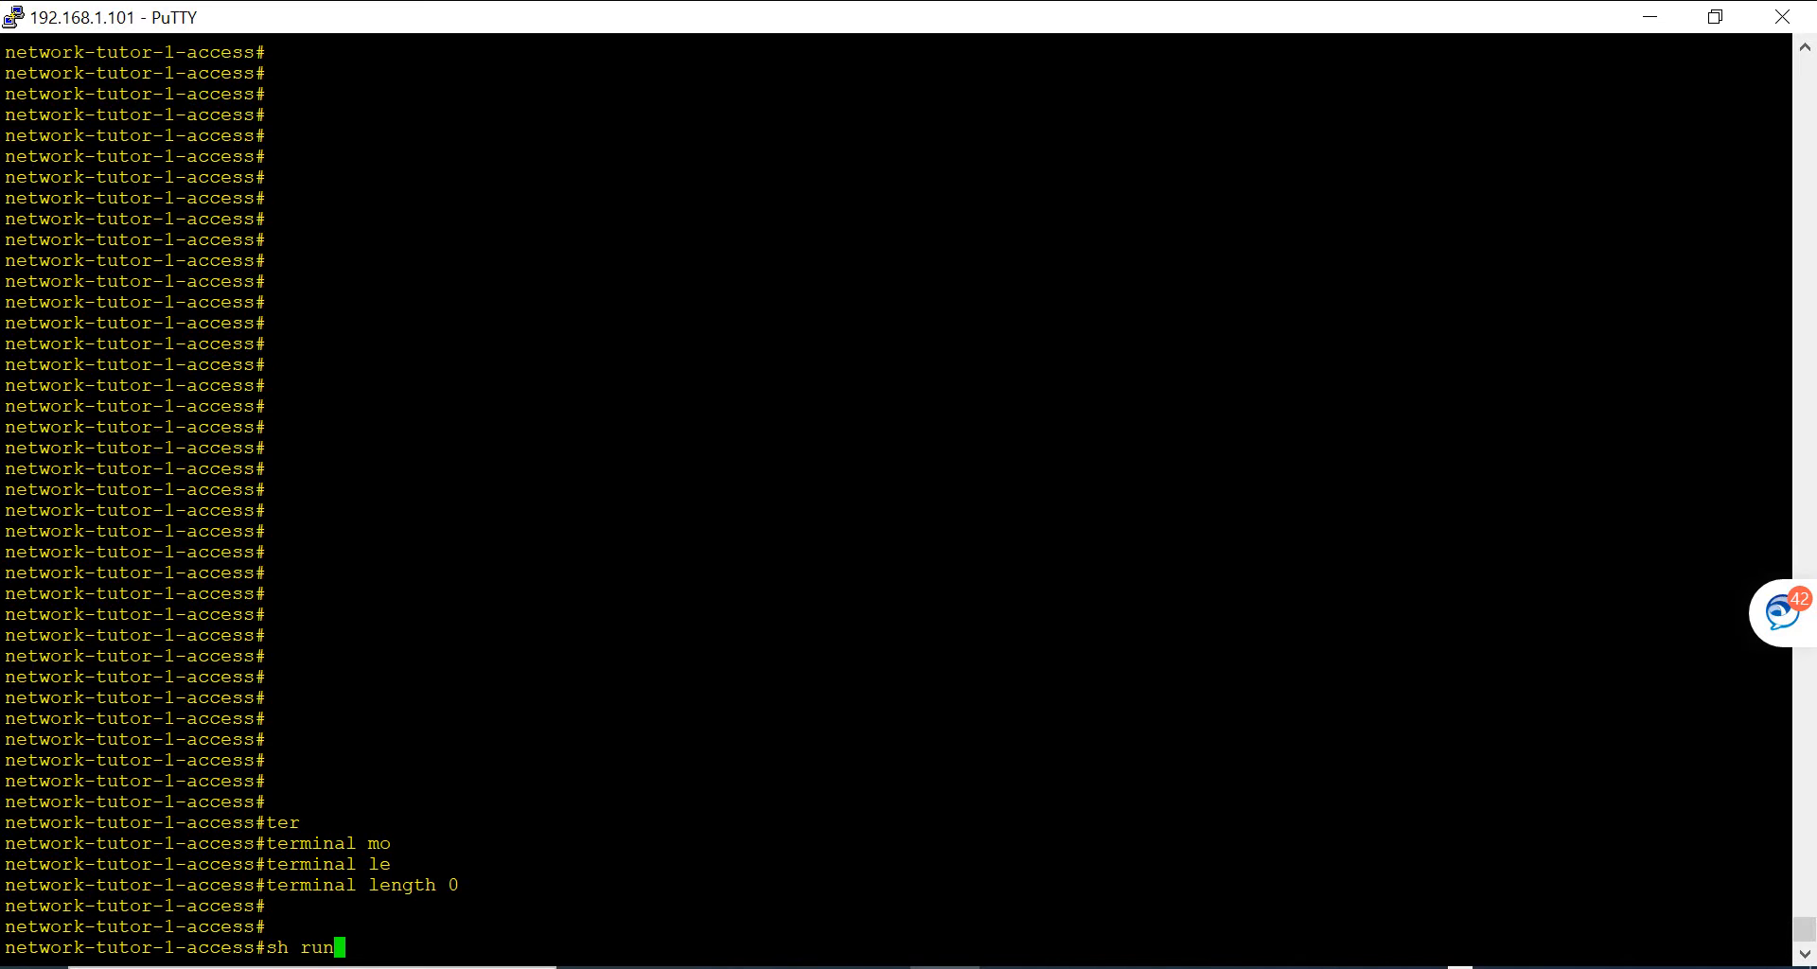
pyautogui.press('Return')
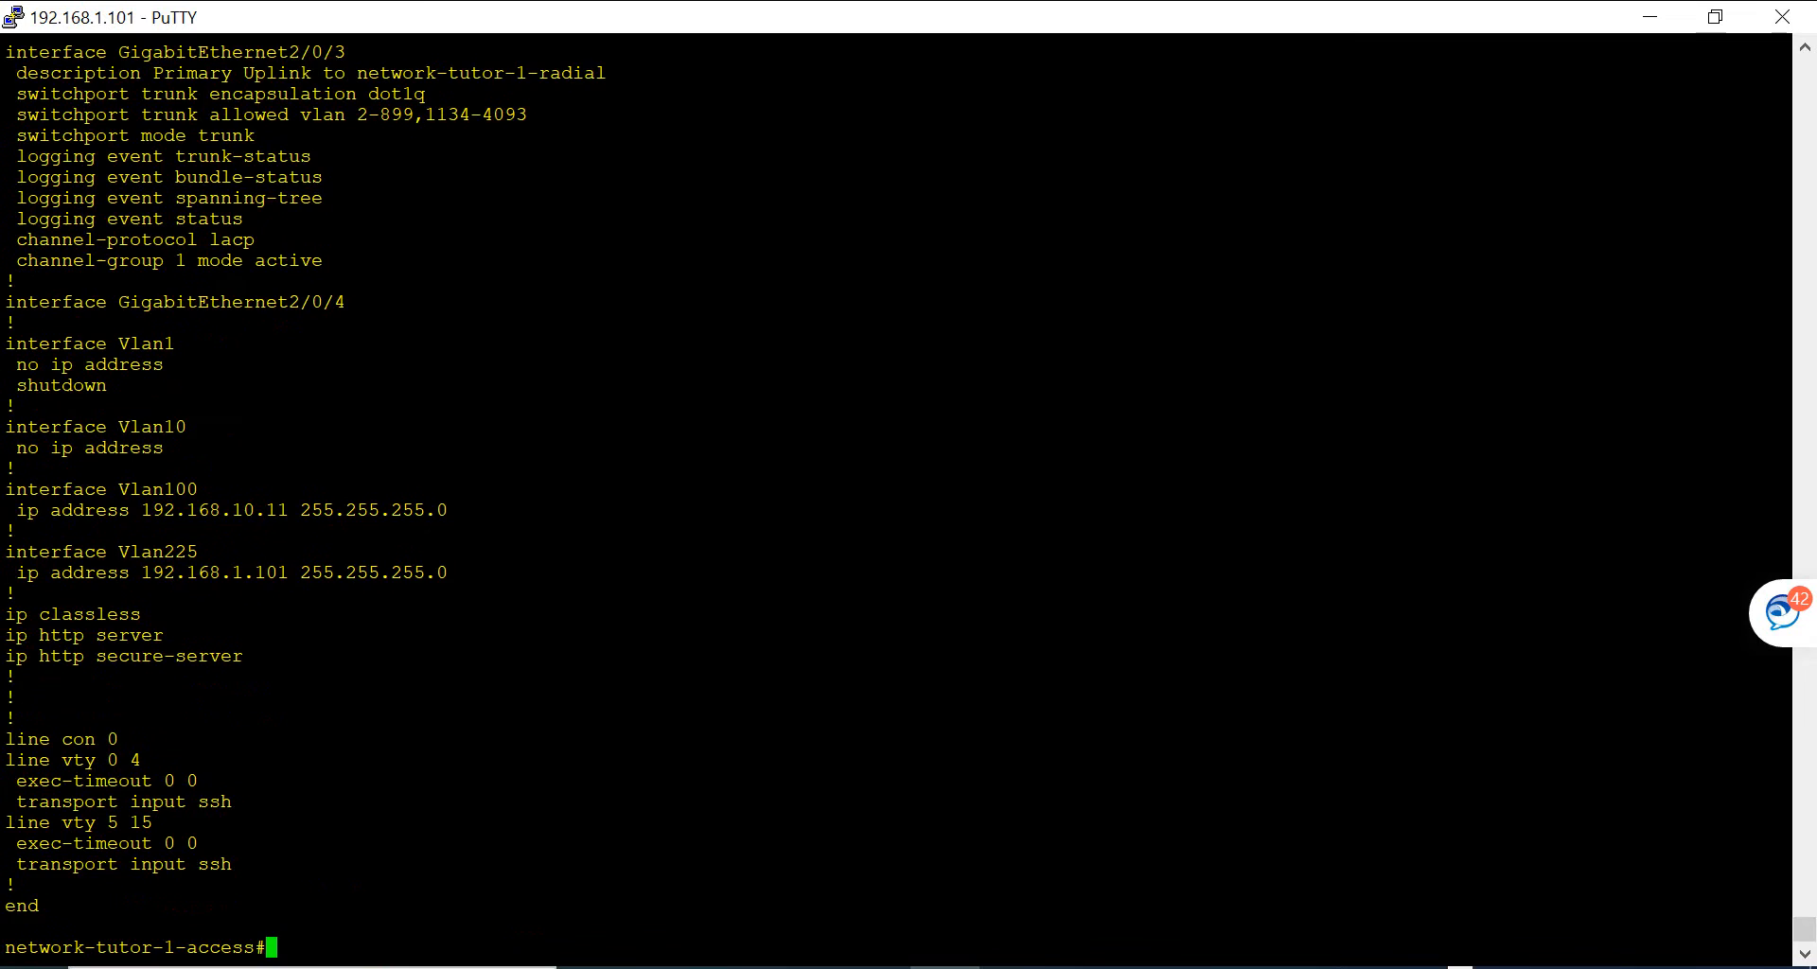
pyautogui.scroll(3)
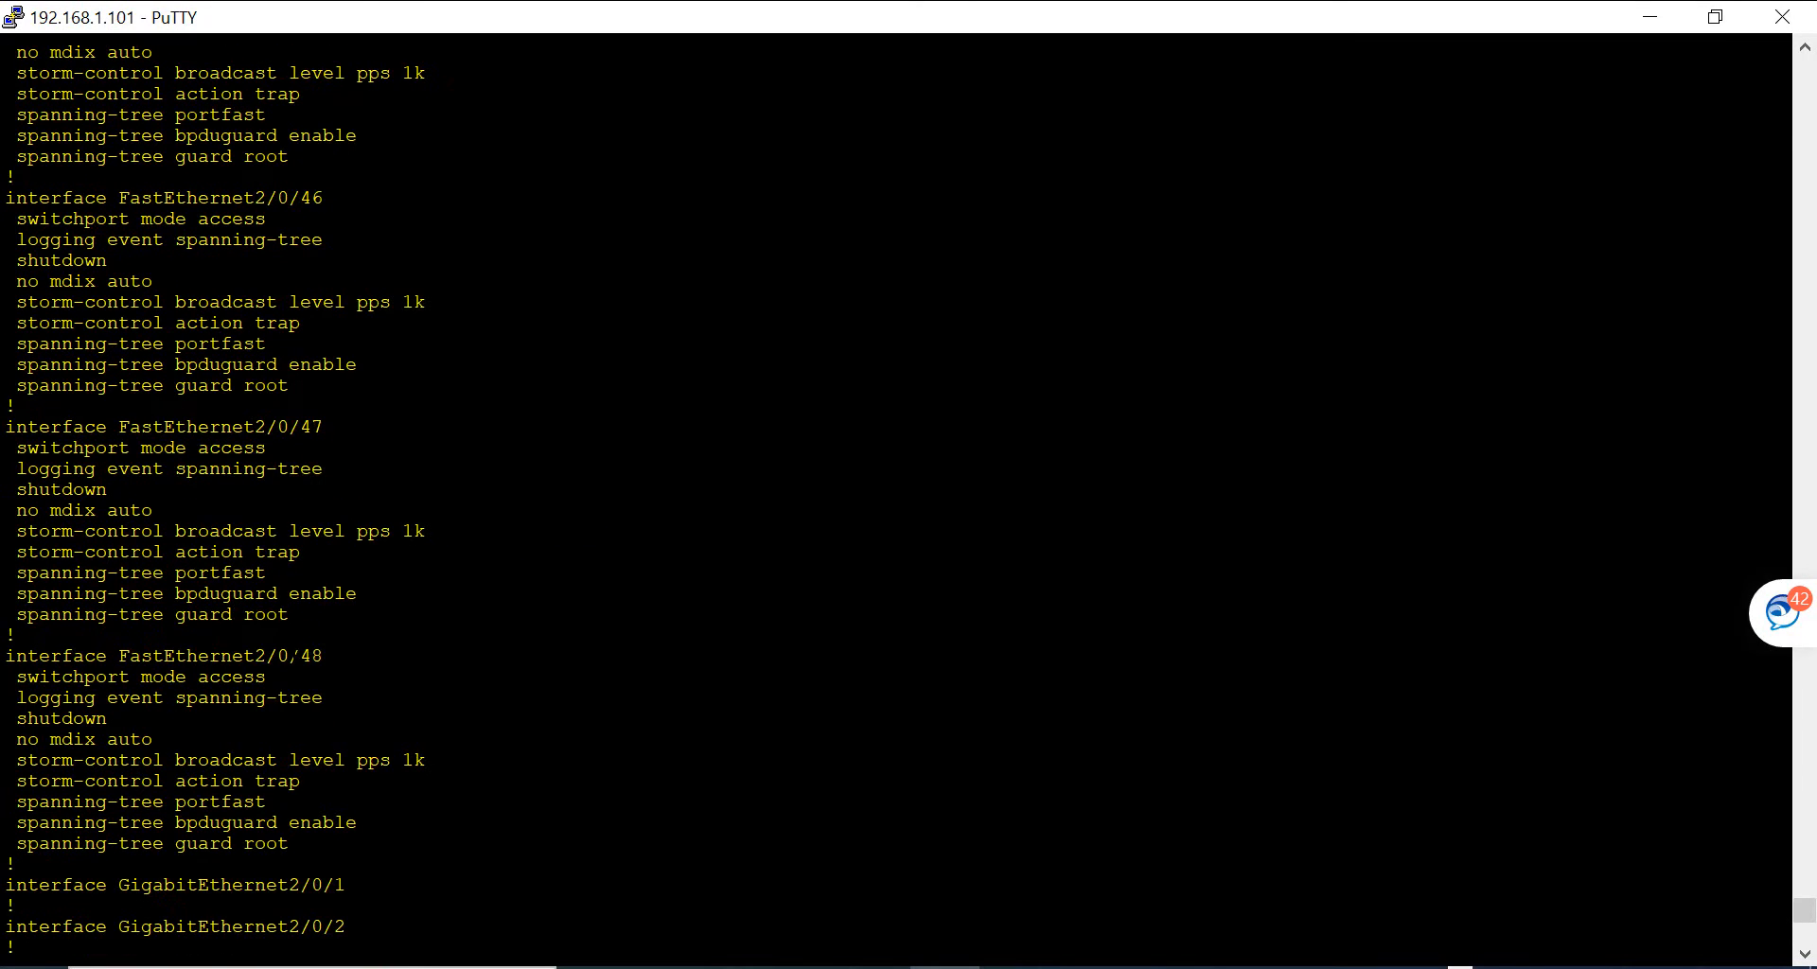
pyautogui.scroll(-3)
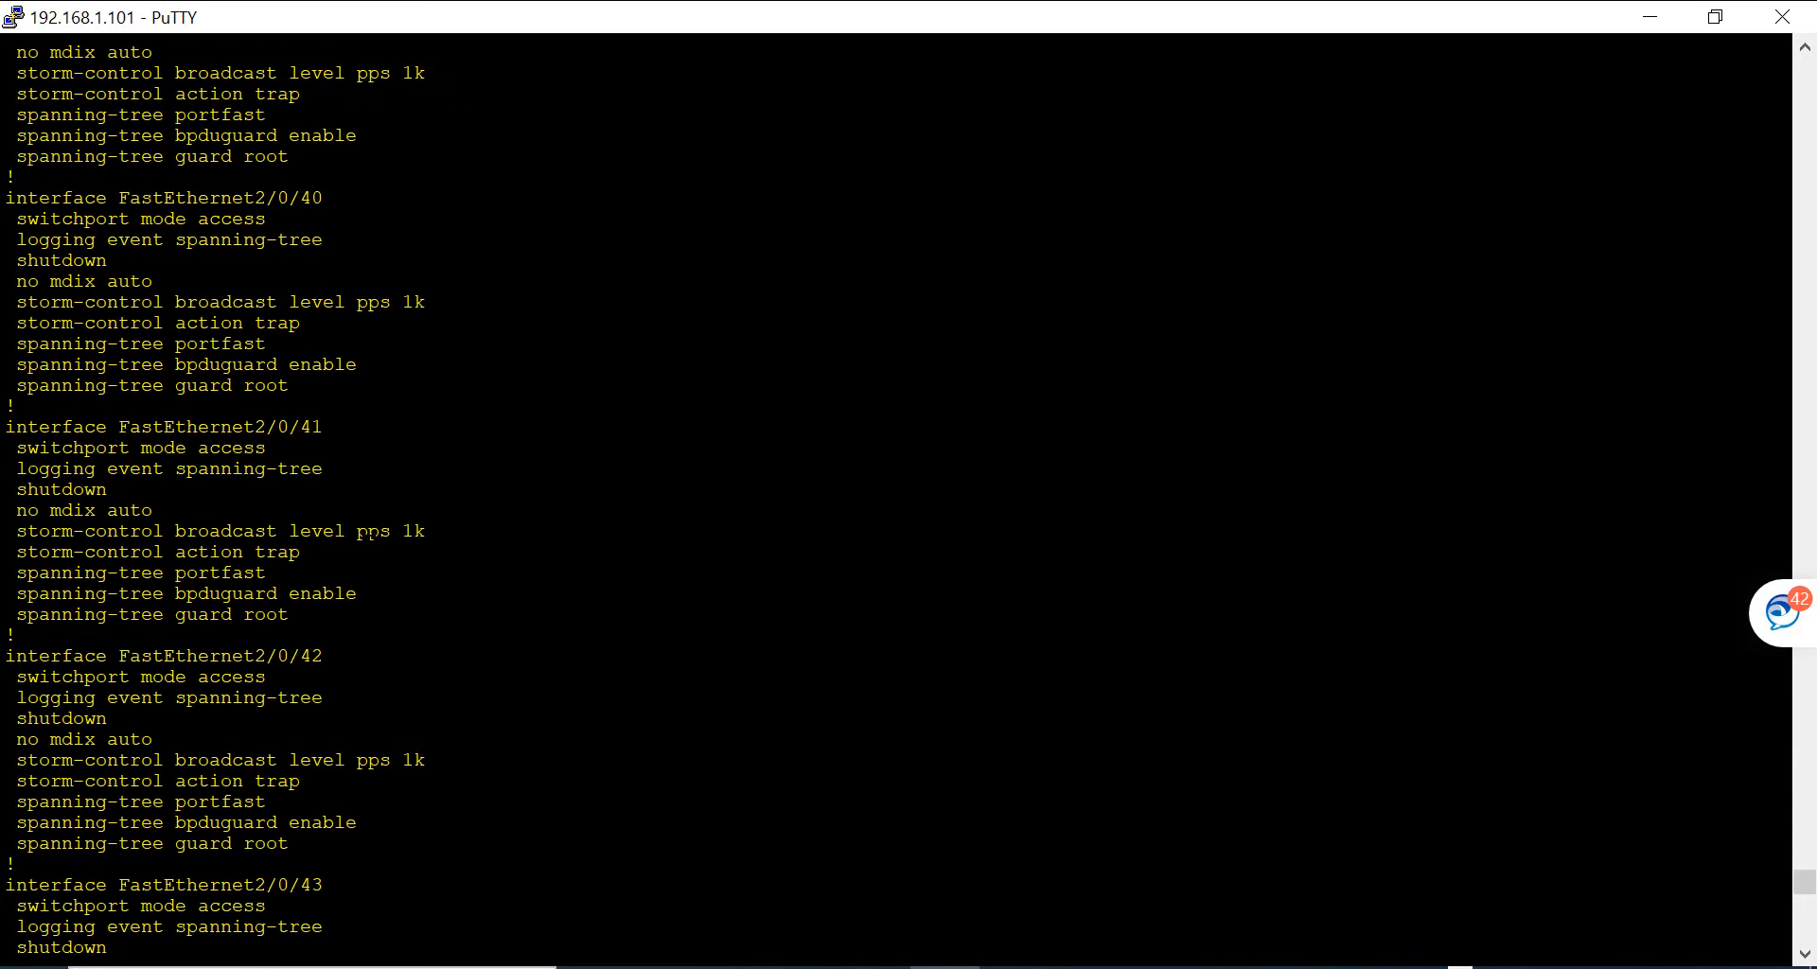
pyautogui.scroll(-3)
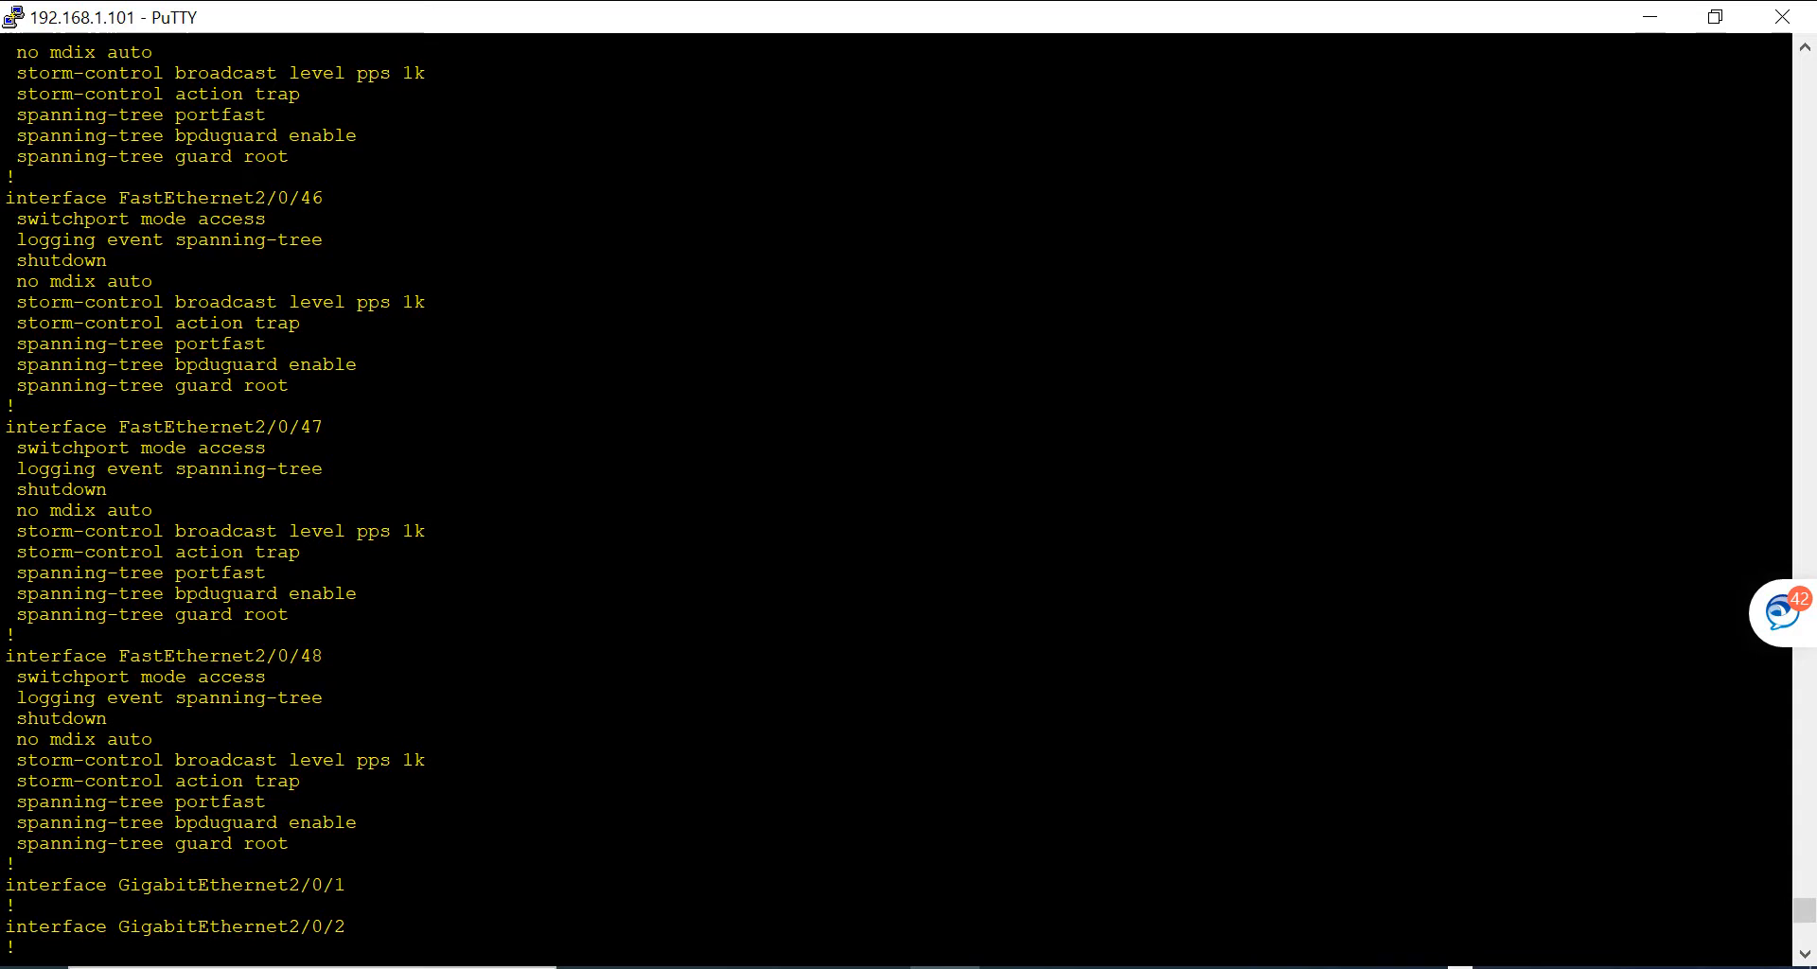
pyautogui.scroll(-3)
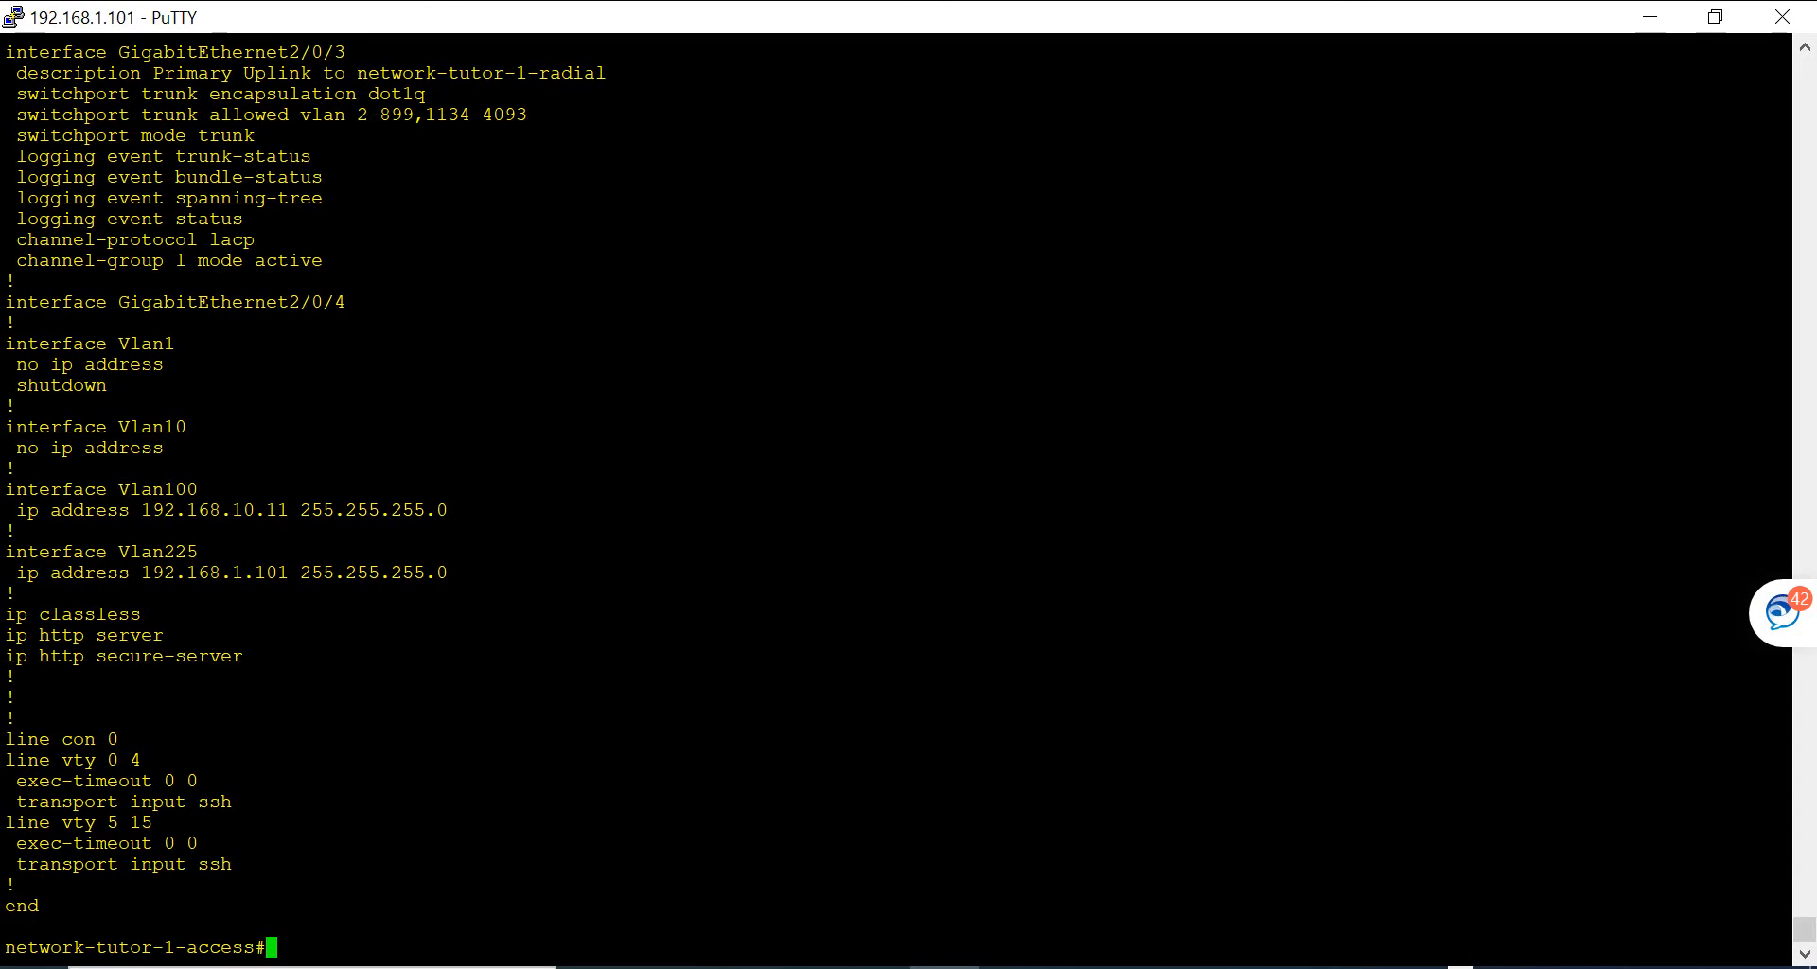
# Step: Set the switch's terminal length back to 30
pyautogui.write('terminal length 0')
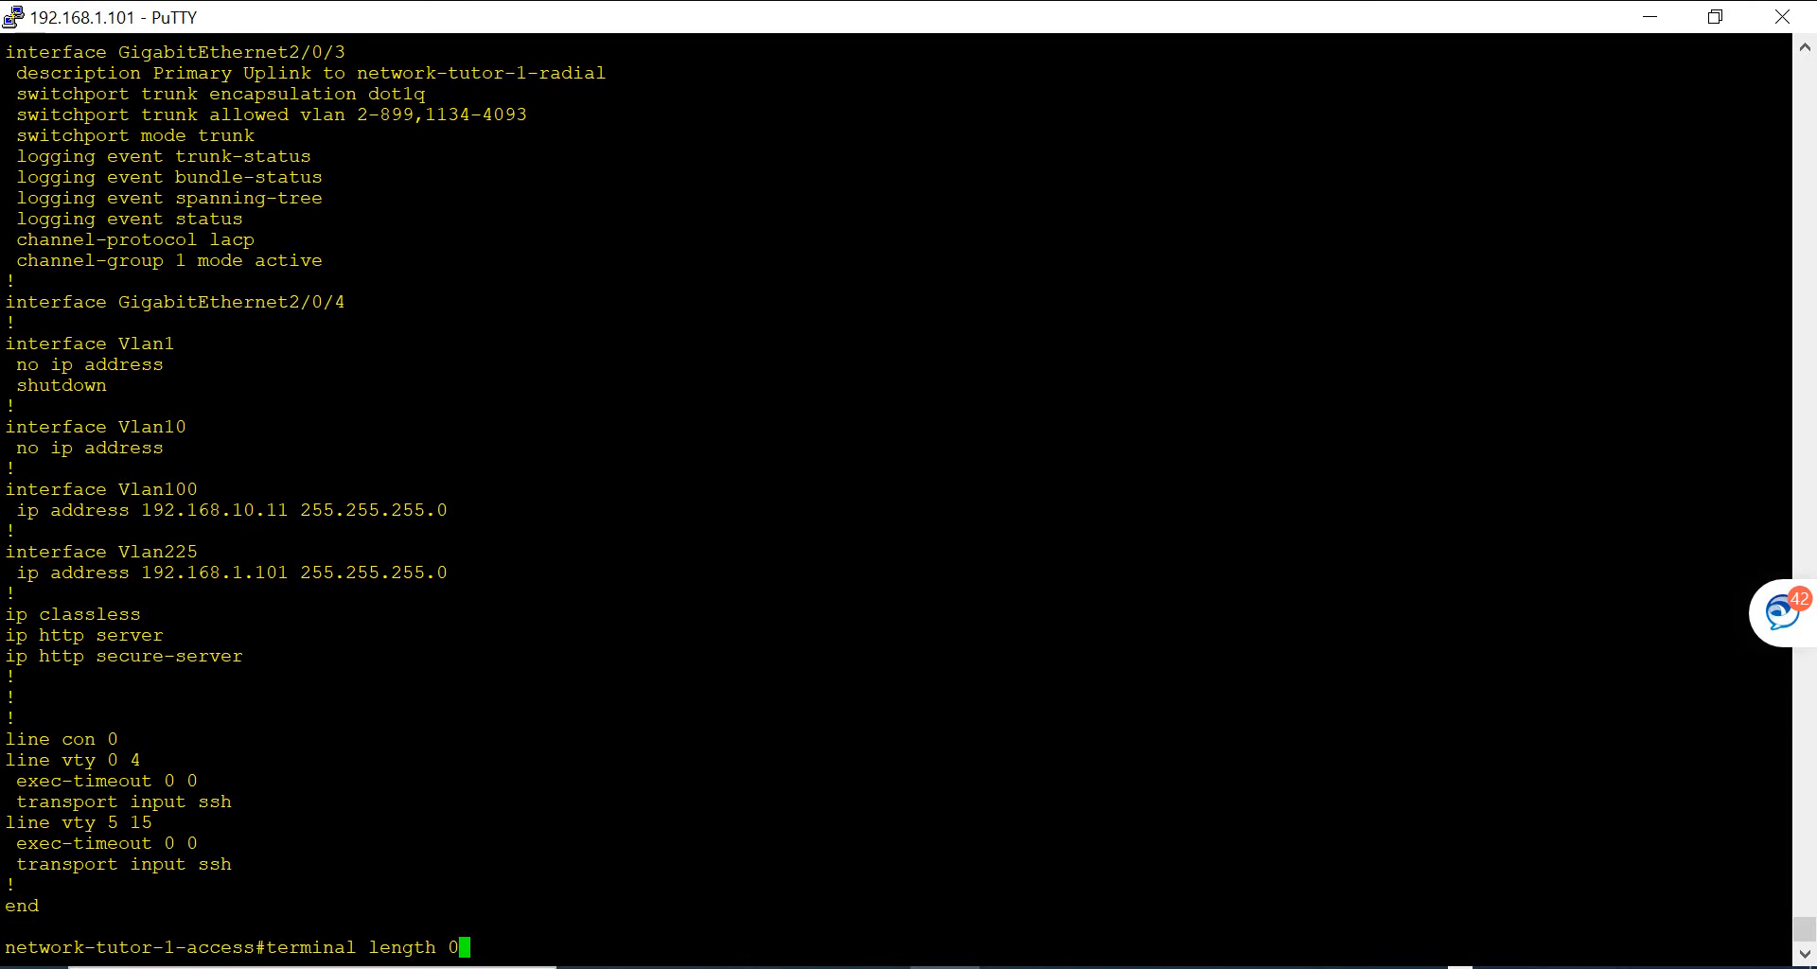
pyautogui.press('Backspace')
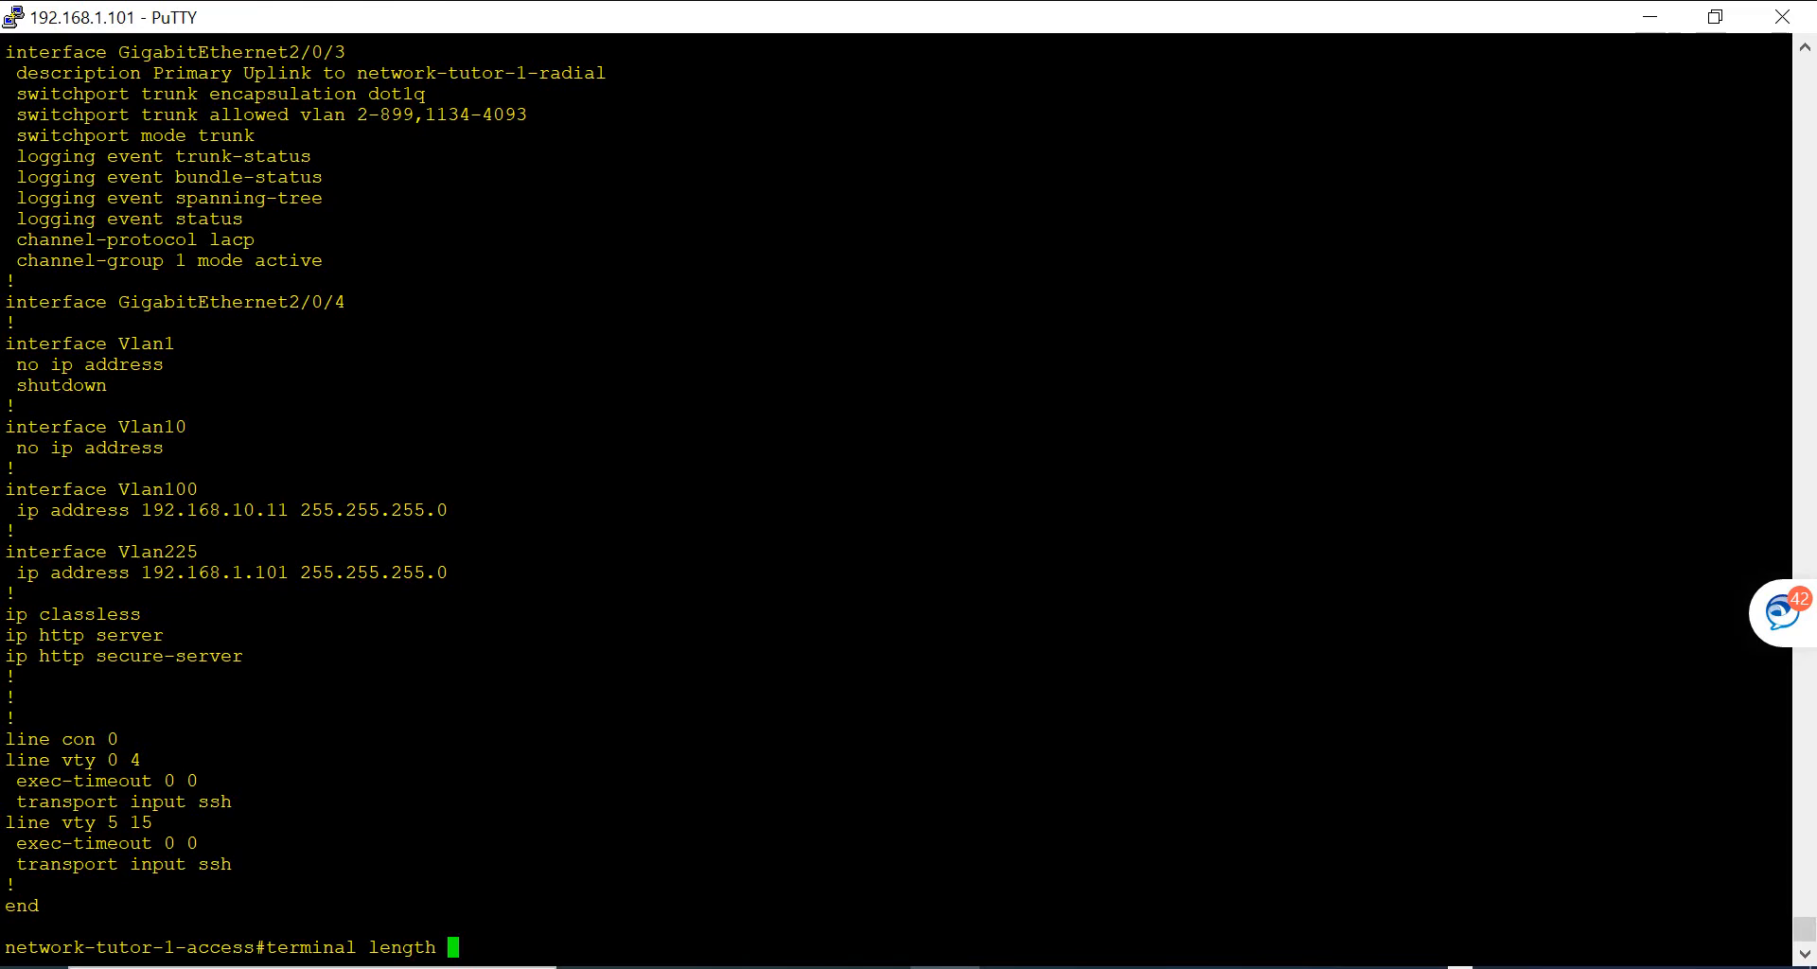
pyautogui.write('30')
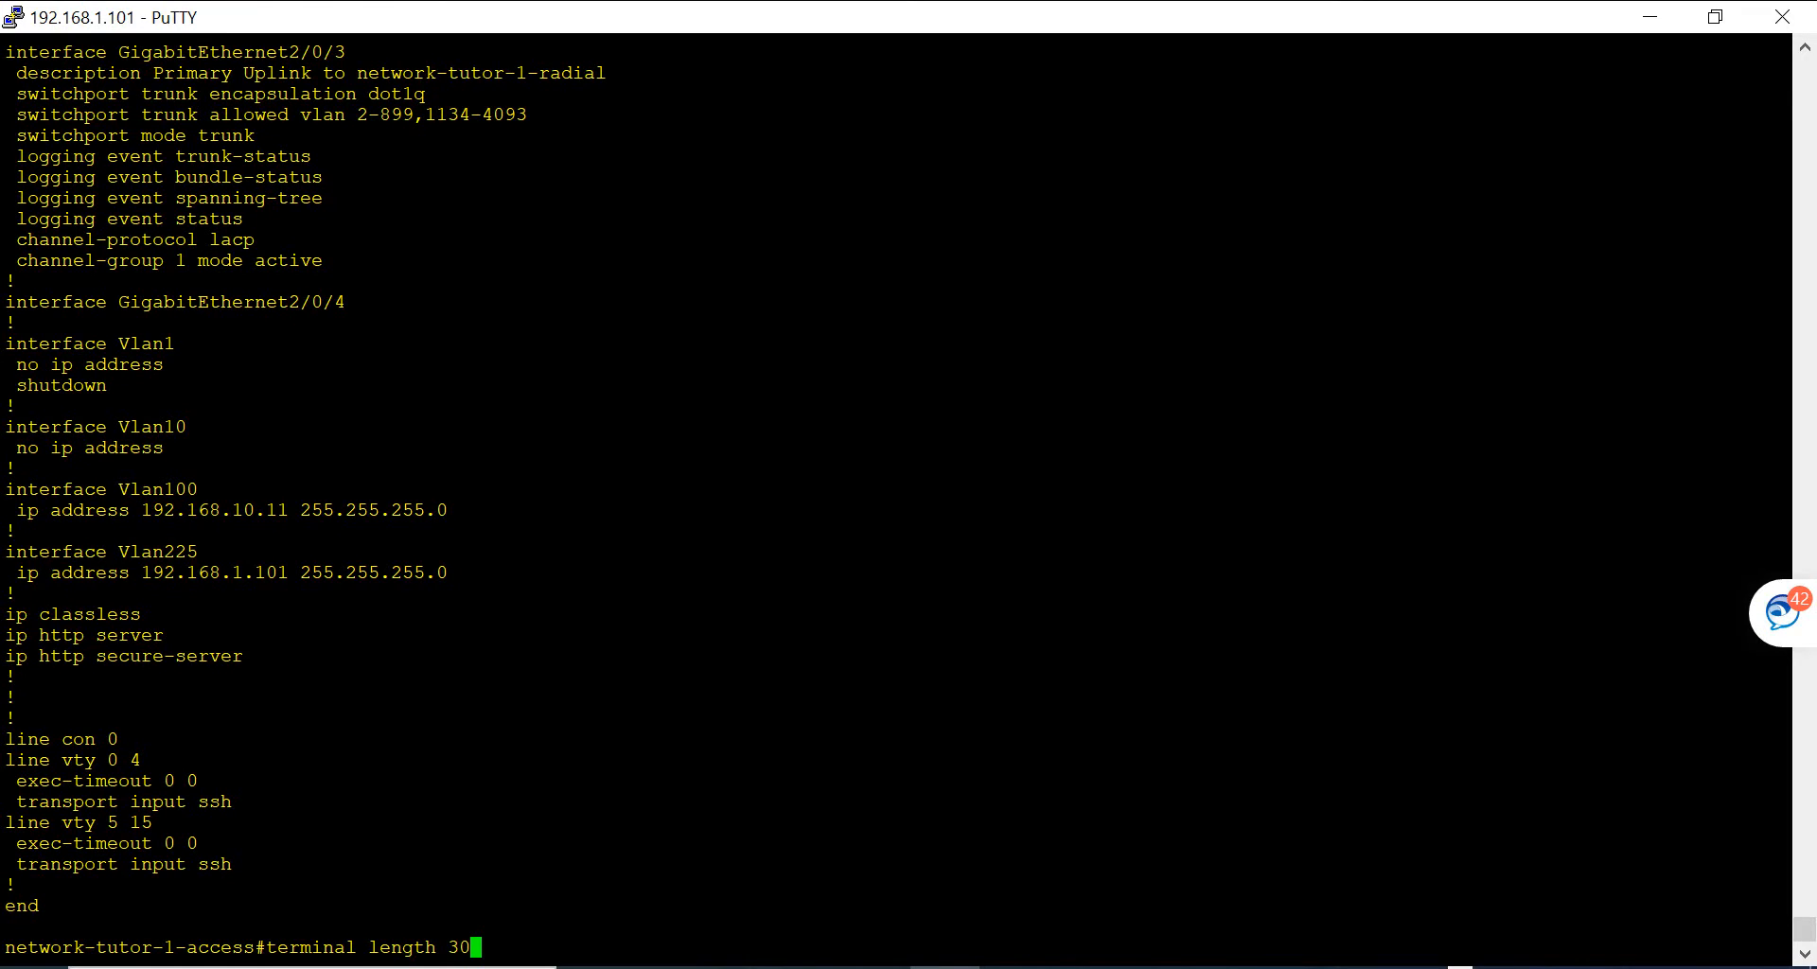
pyautogui.press('Return')
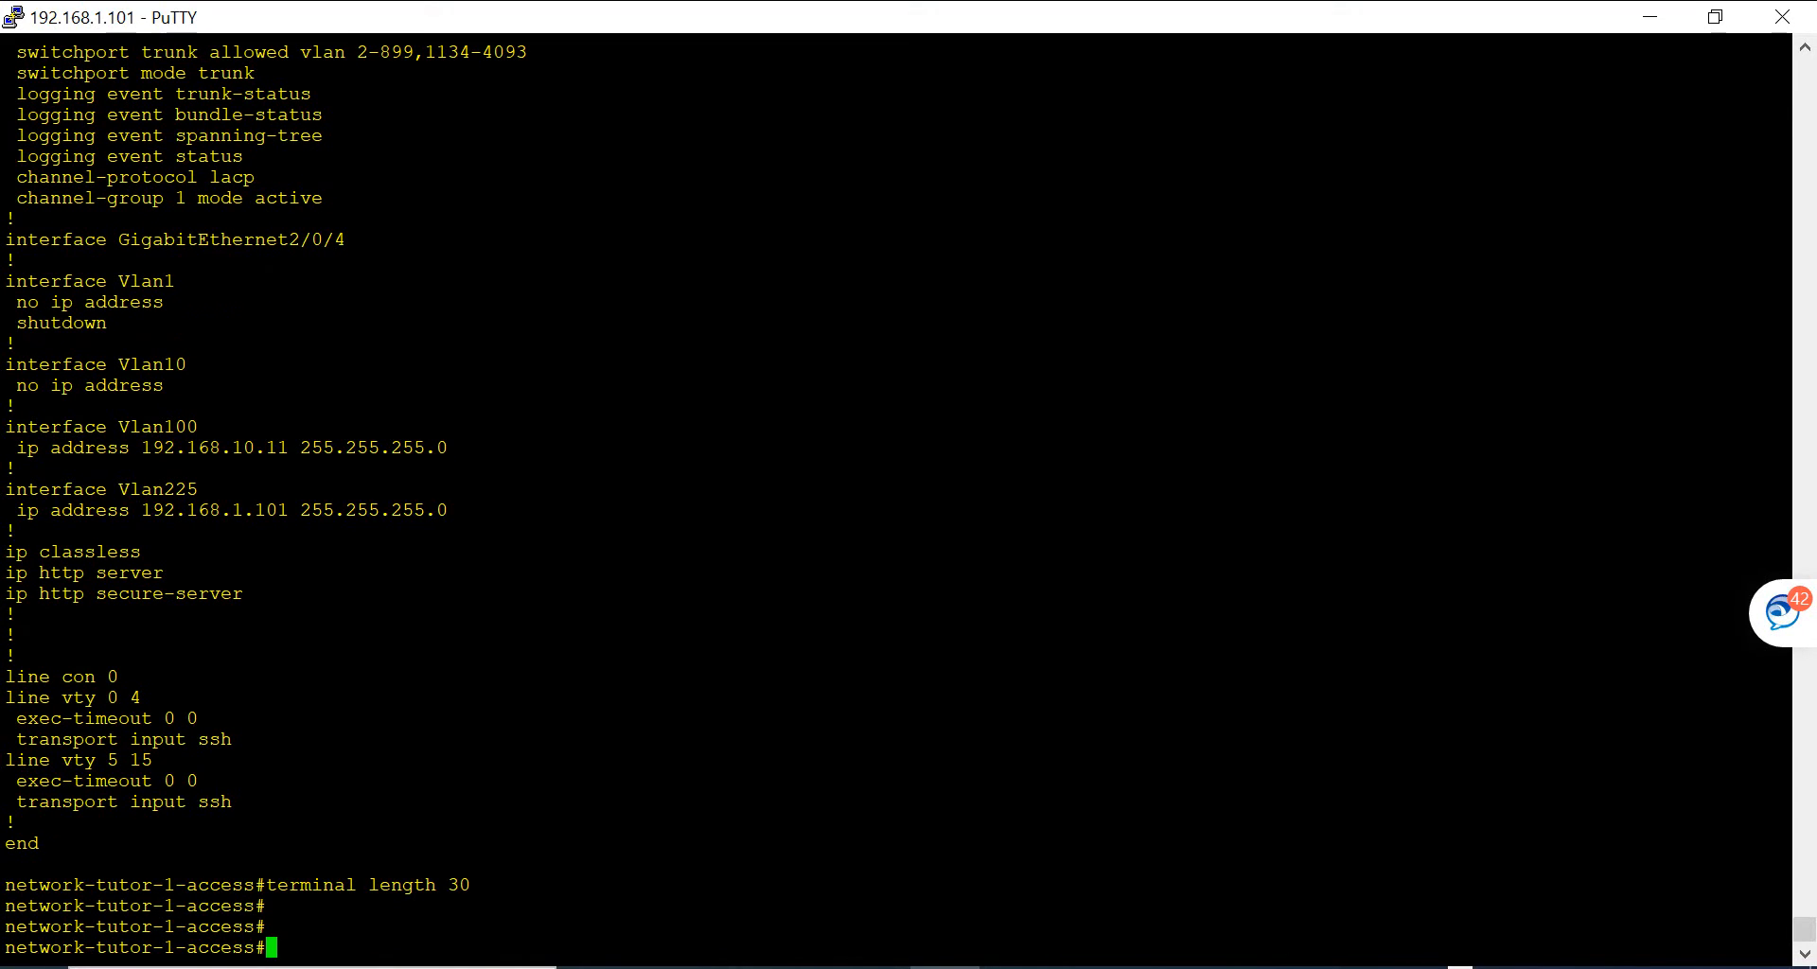
# Step: Run sh run again and page through the configuration output with Space
pyautogui.write('sh run')
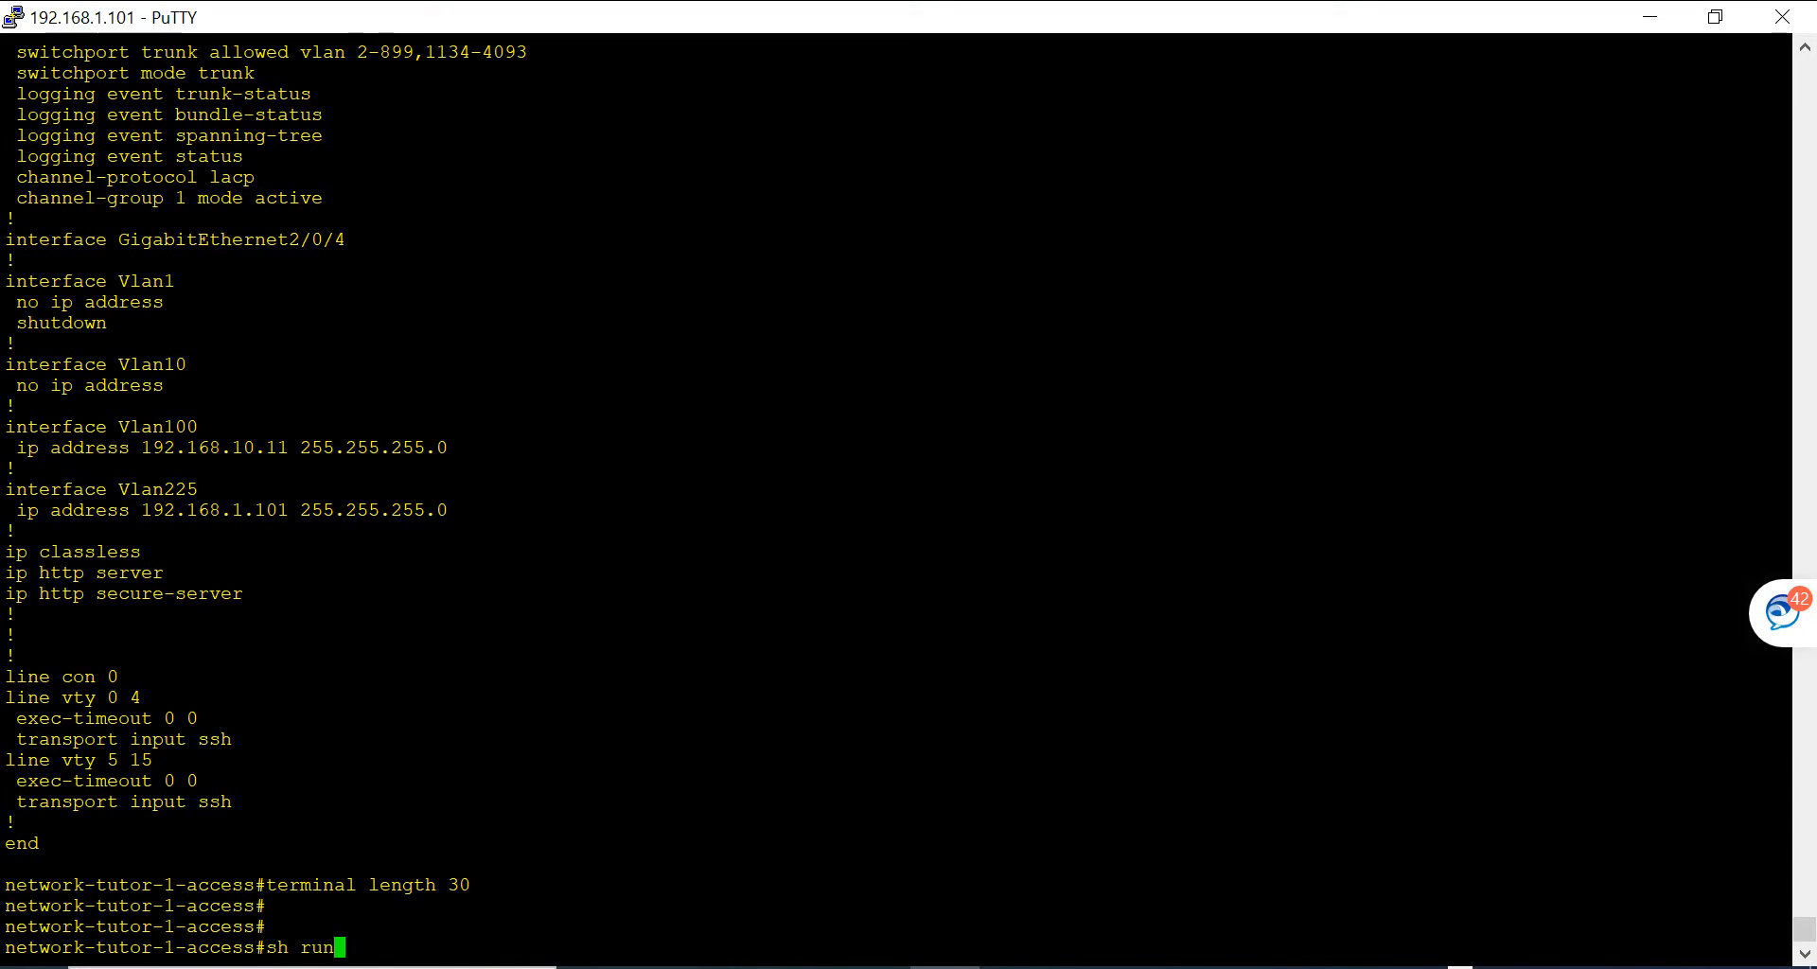
pyautogui.press('Return')
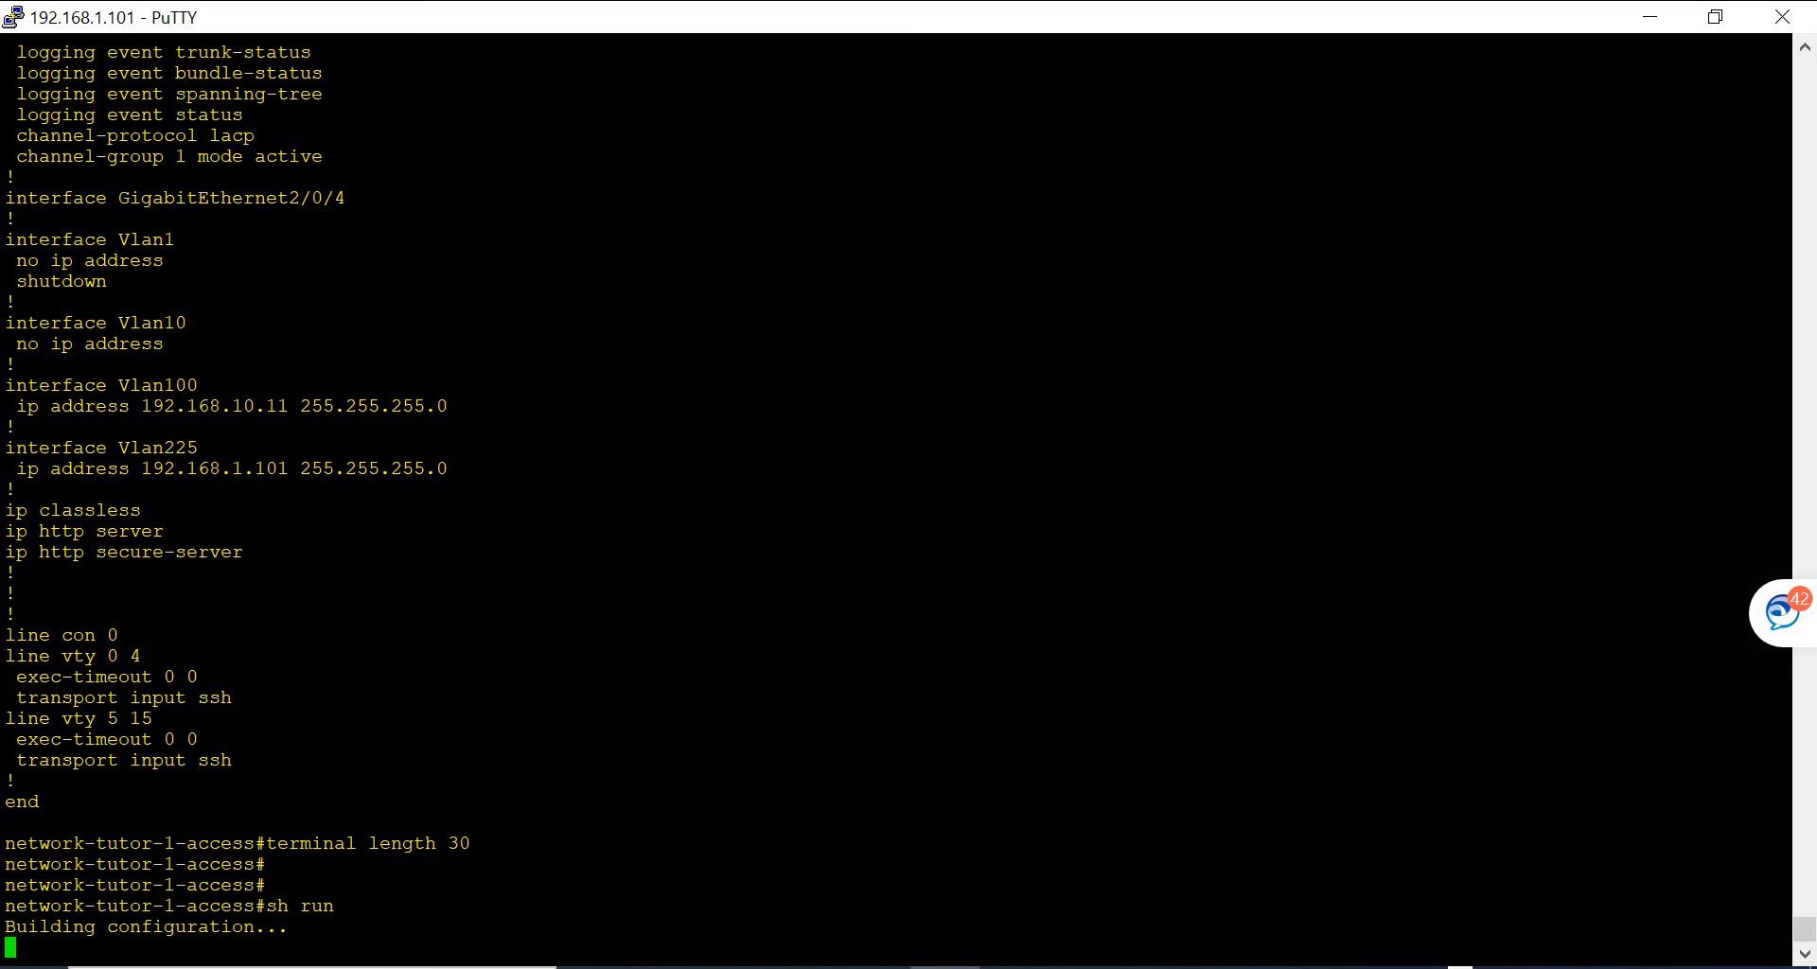
pyautogui.scroll(-3)
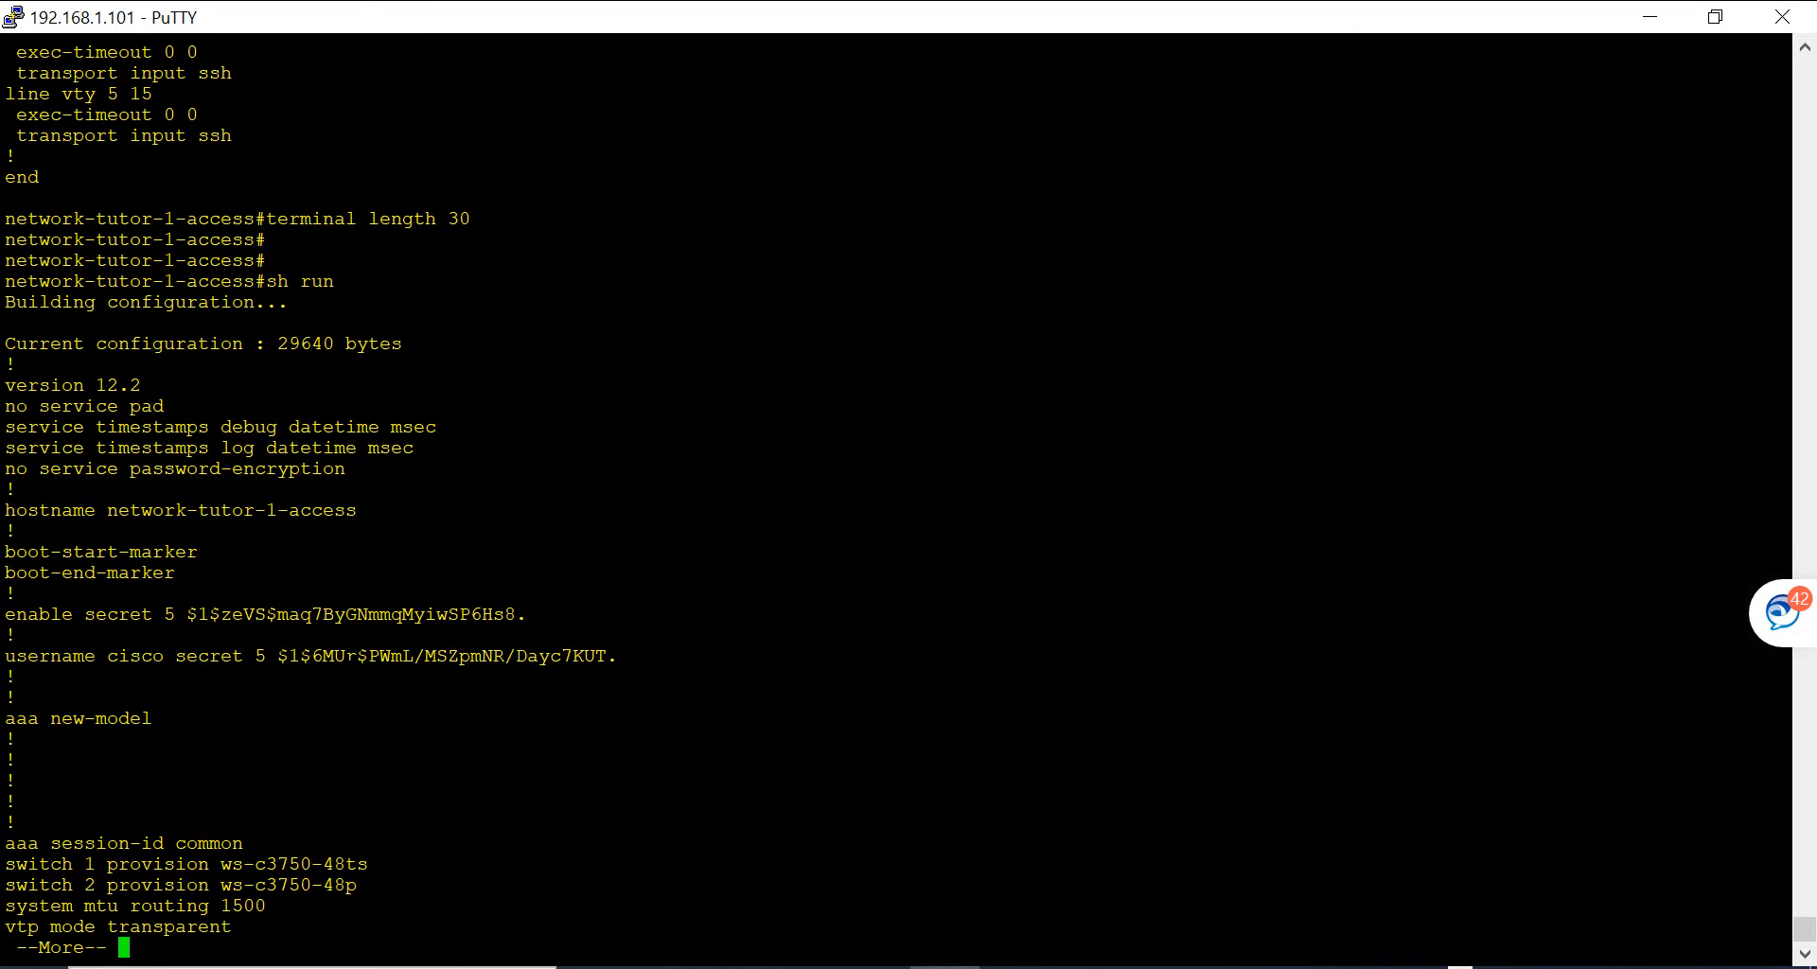
pyautogui.press('space')
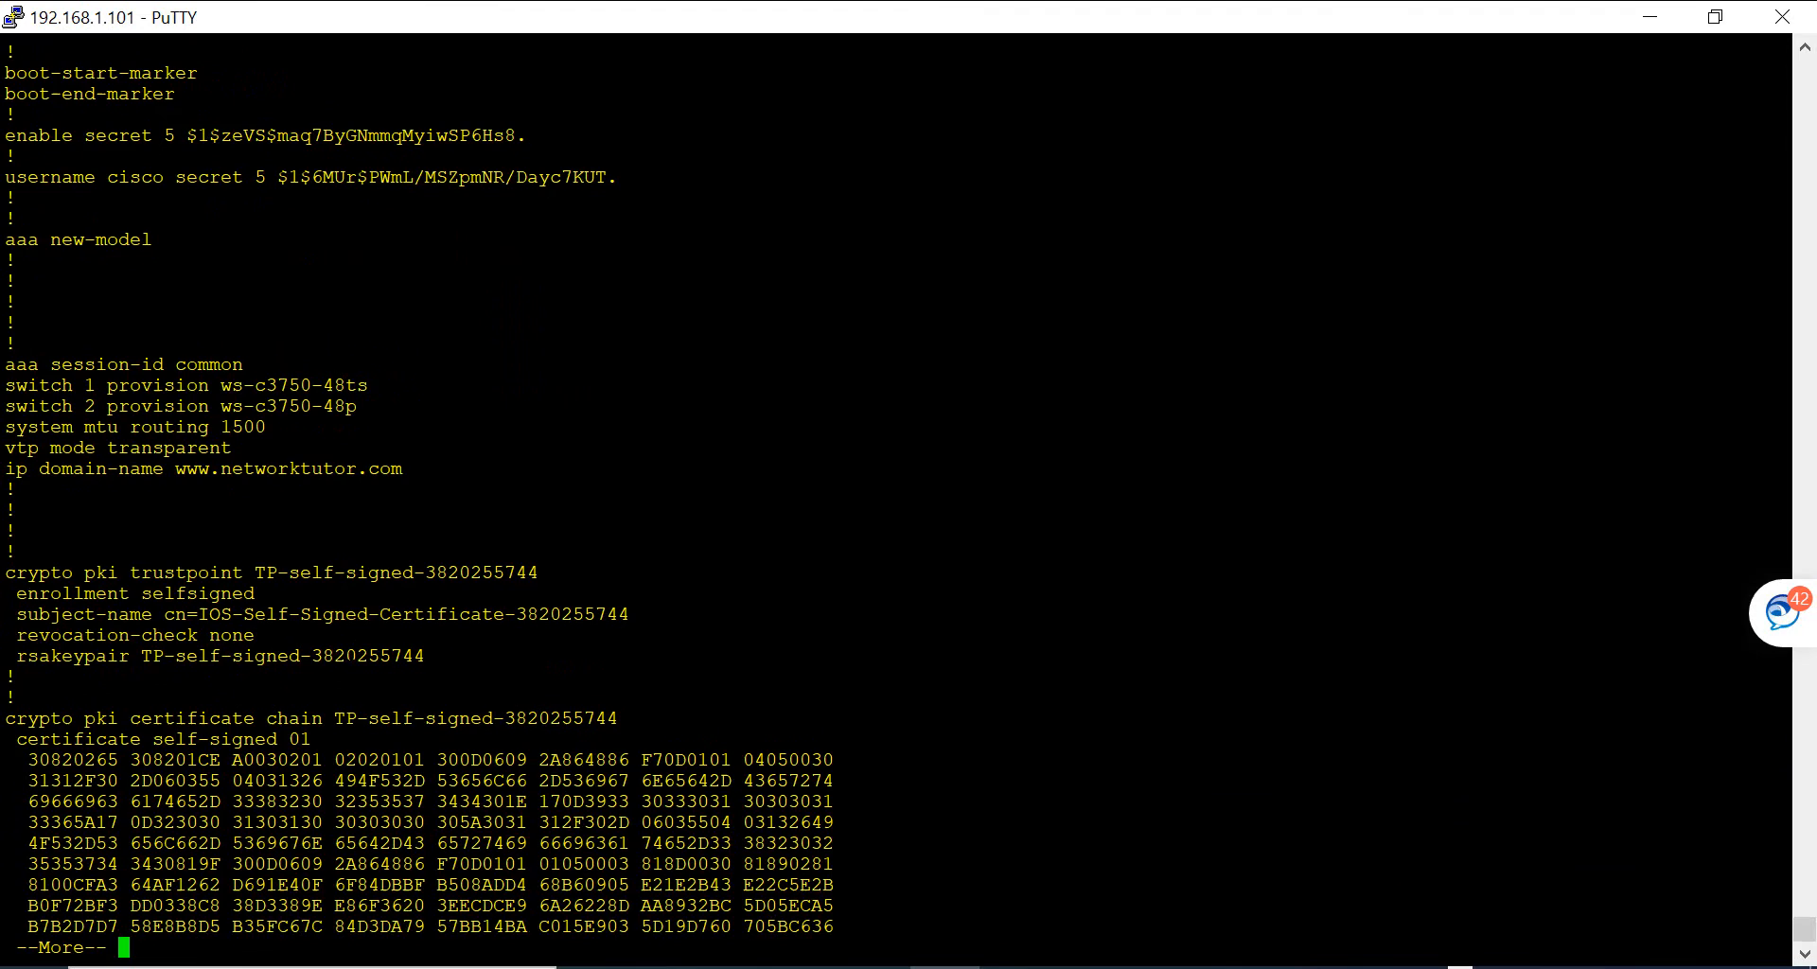
pyautogui.press('space')
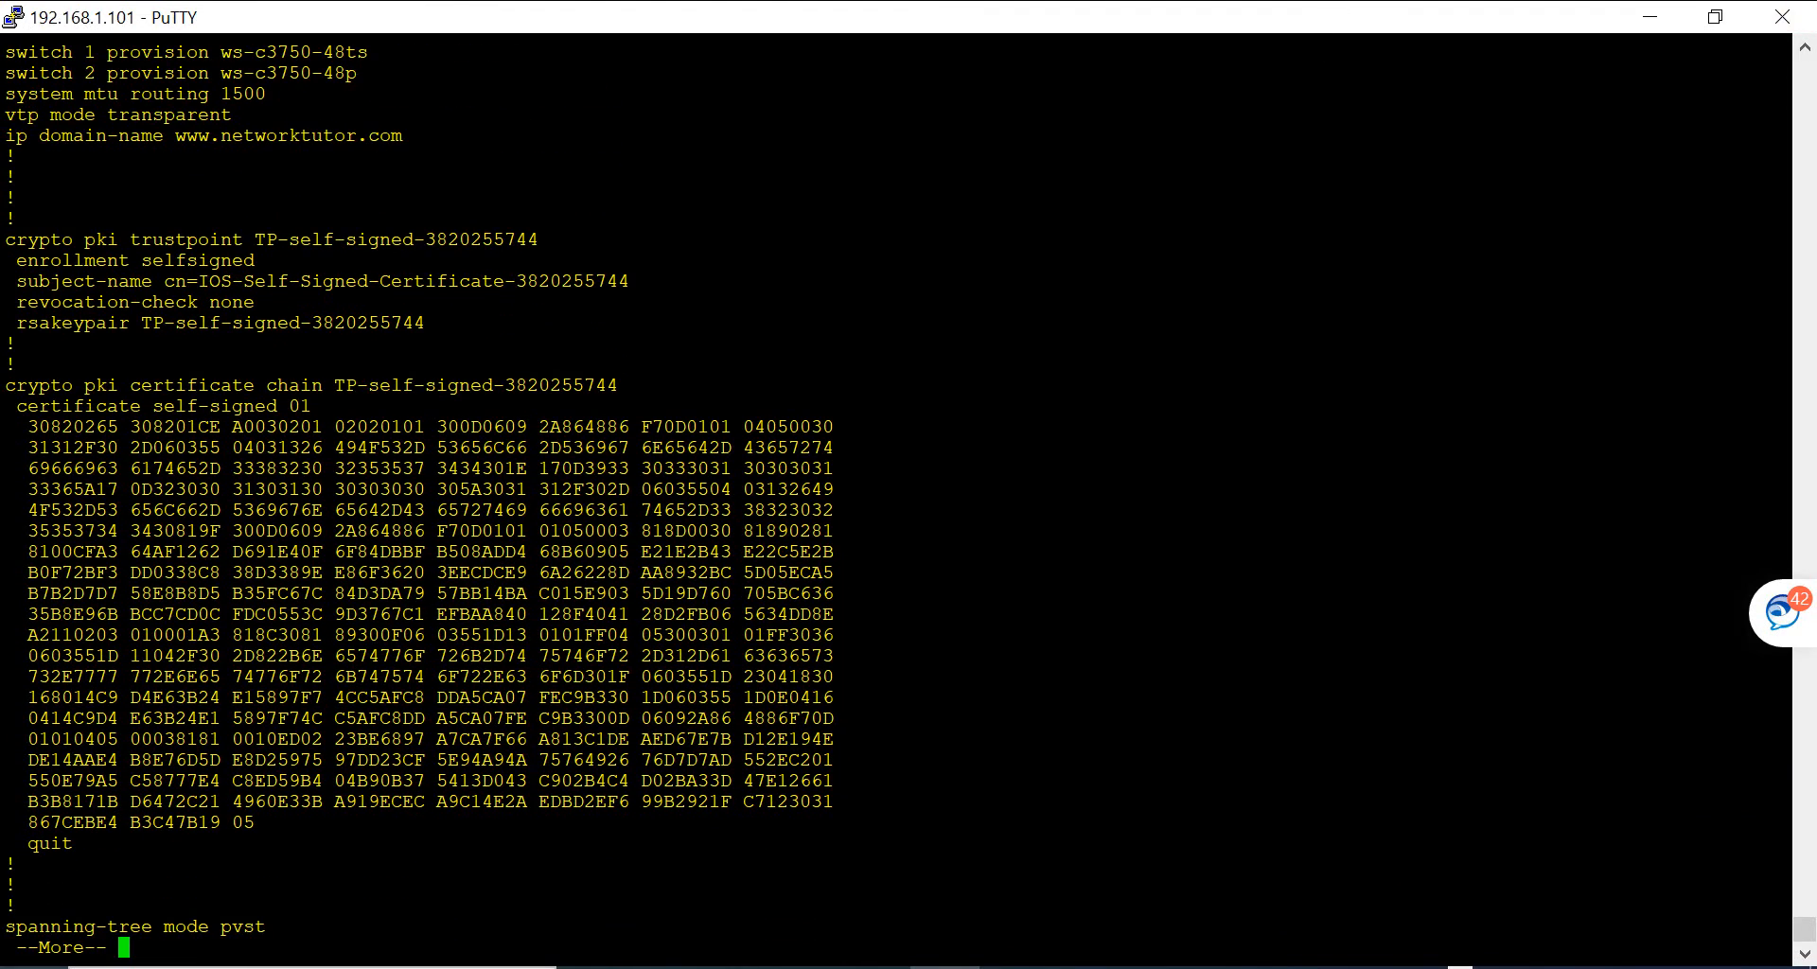
# Step: Leave the PuTTY session in Change Settings and open the Switch Backup folder on the desktop
pyautogui.click(14, 16)
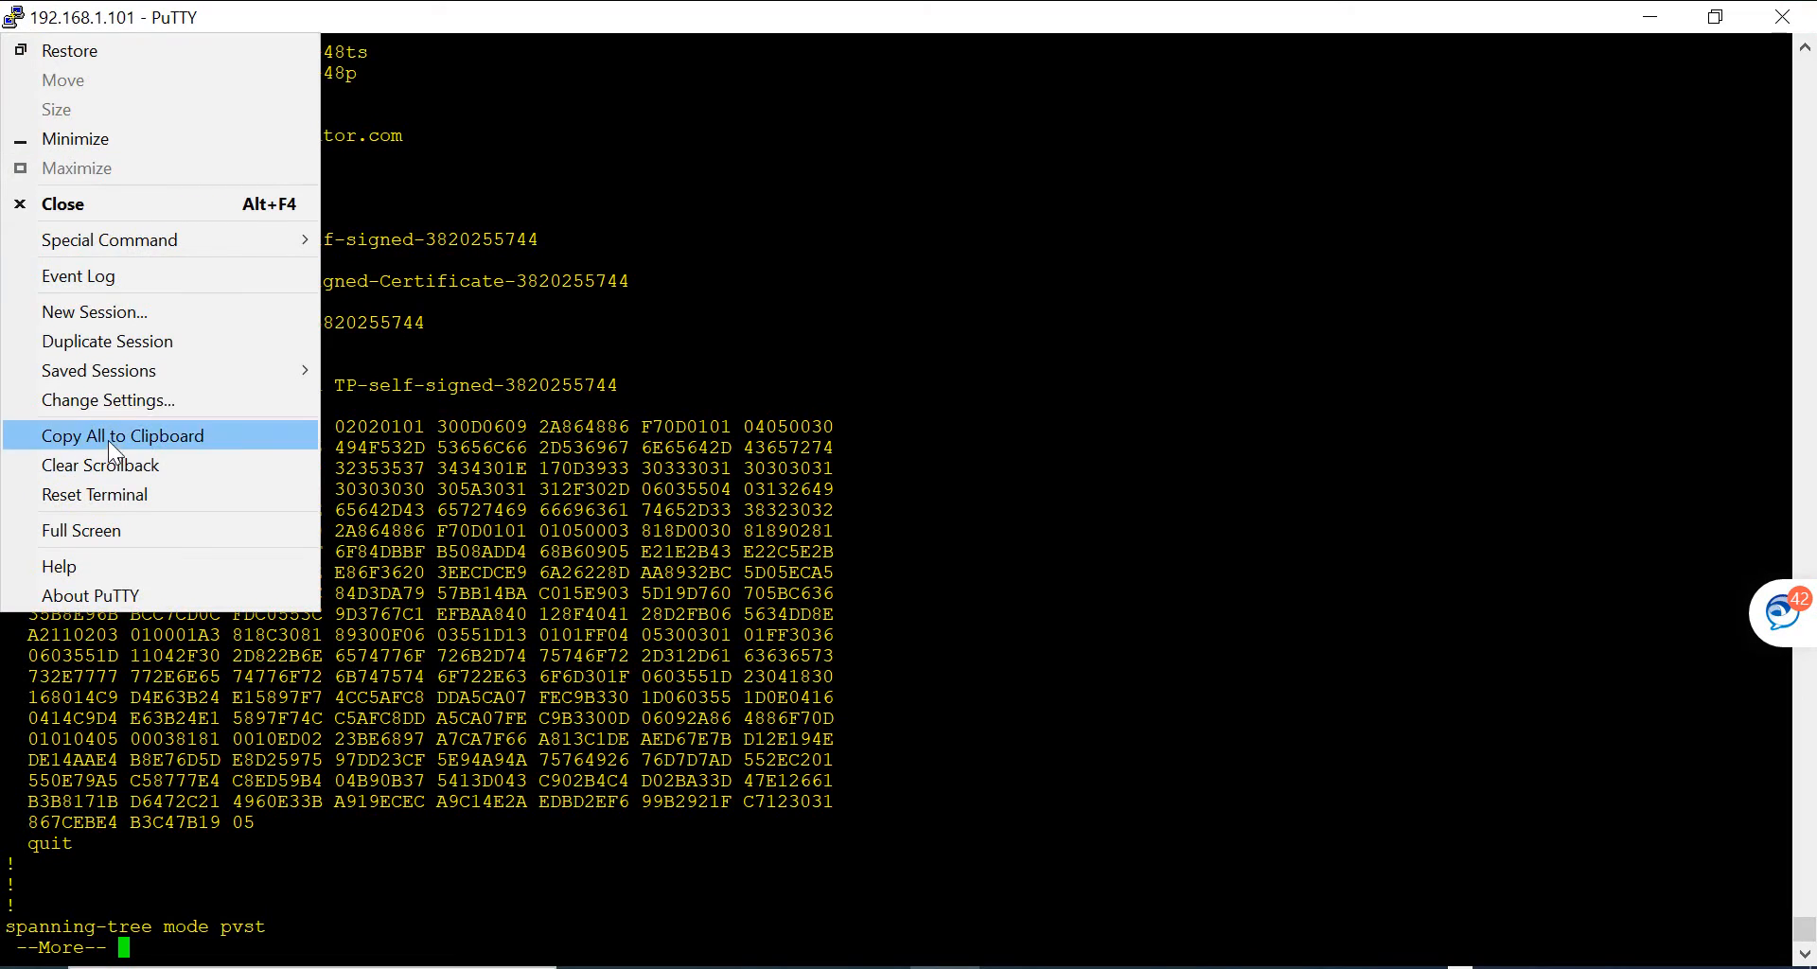
pyautogui.moveTo(108, 400)
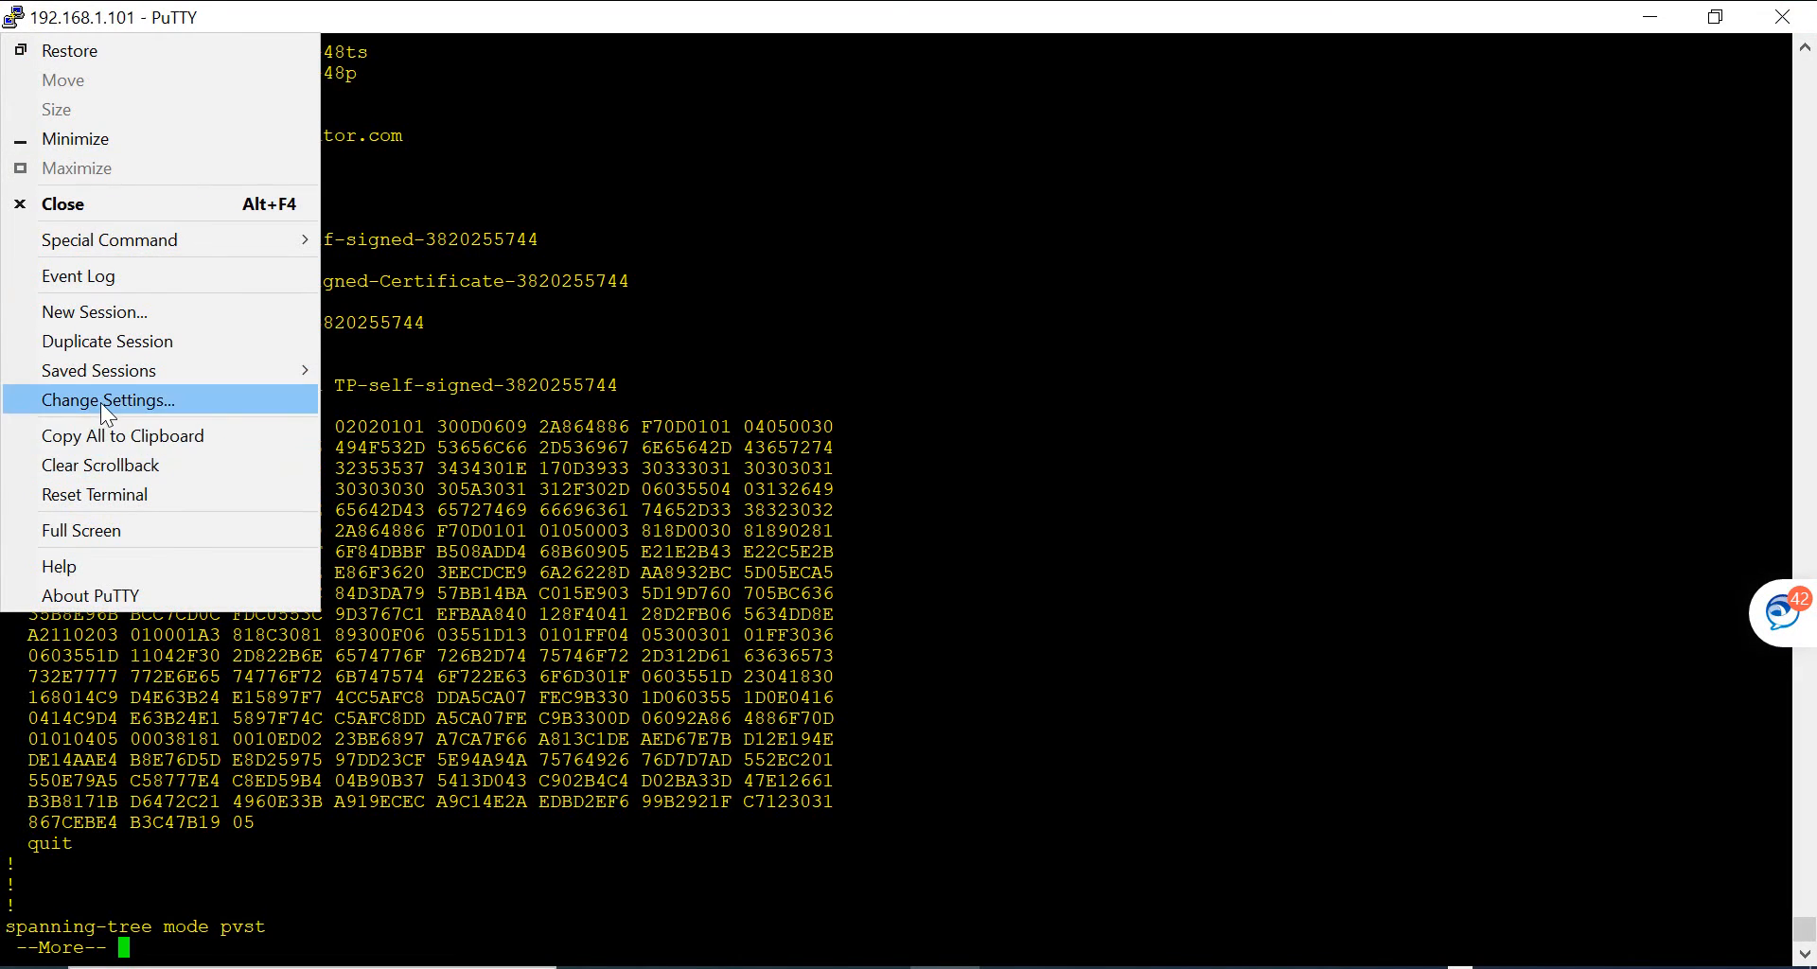
pyautogui.click(107, 400)
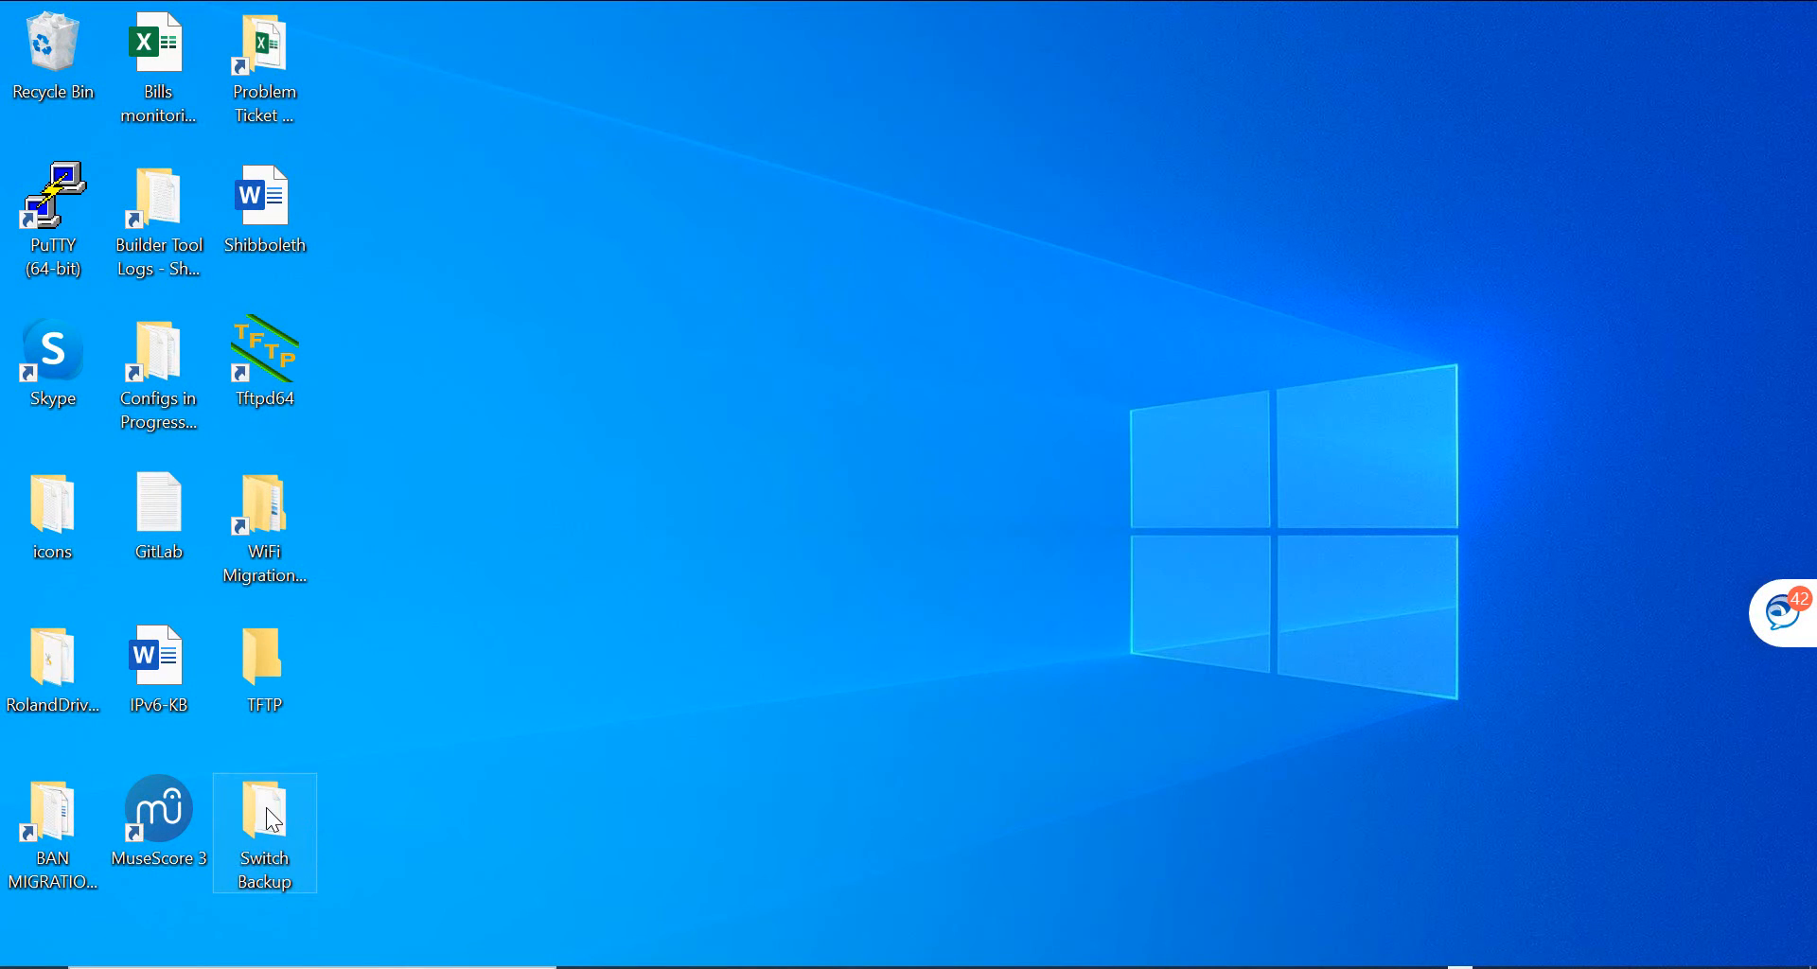
pyautogui.doubleClick(264, 804)
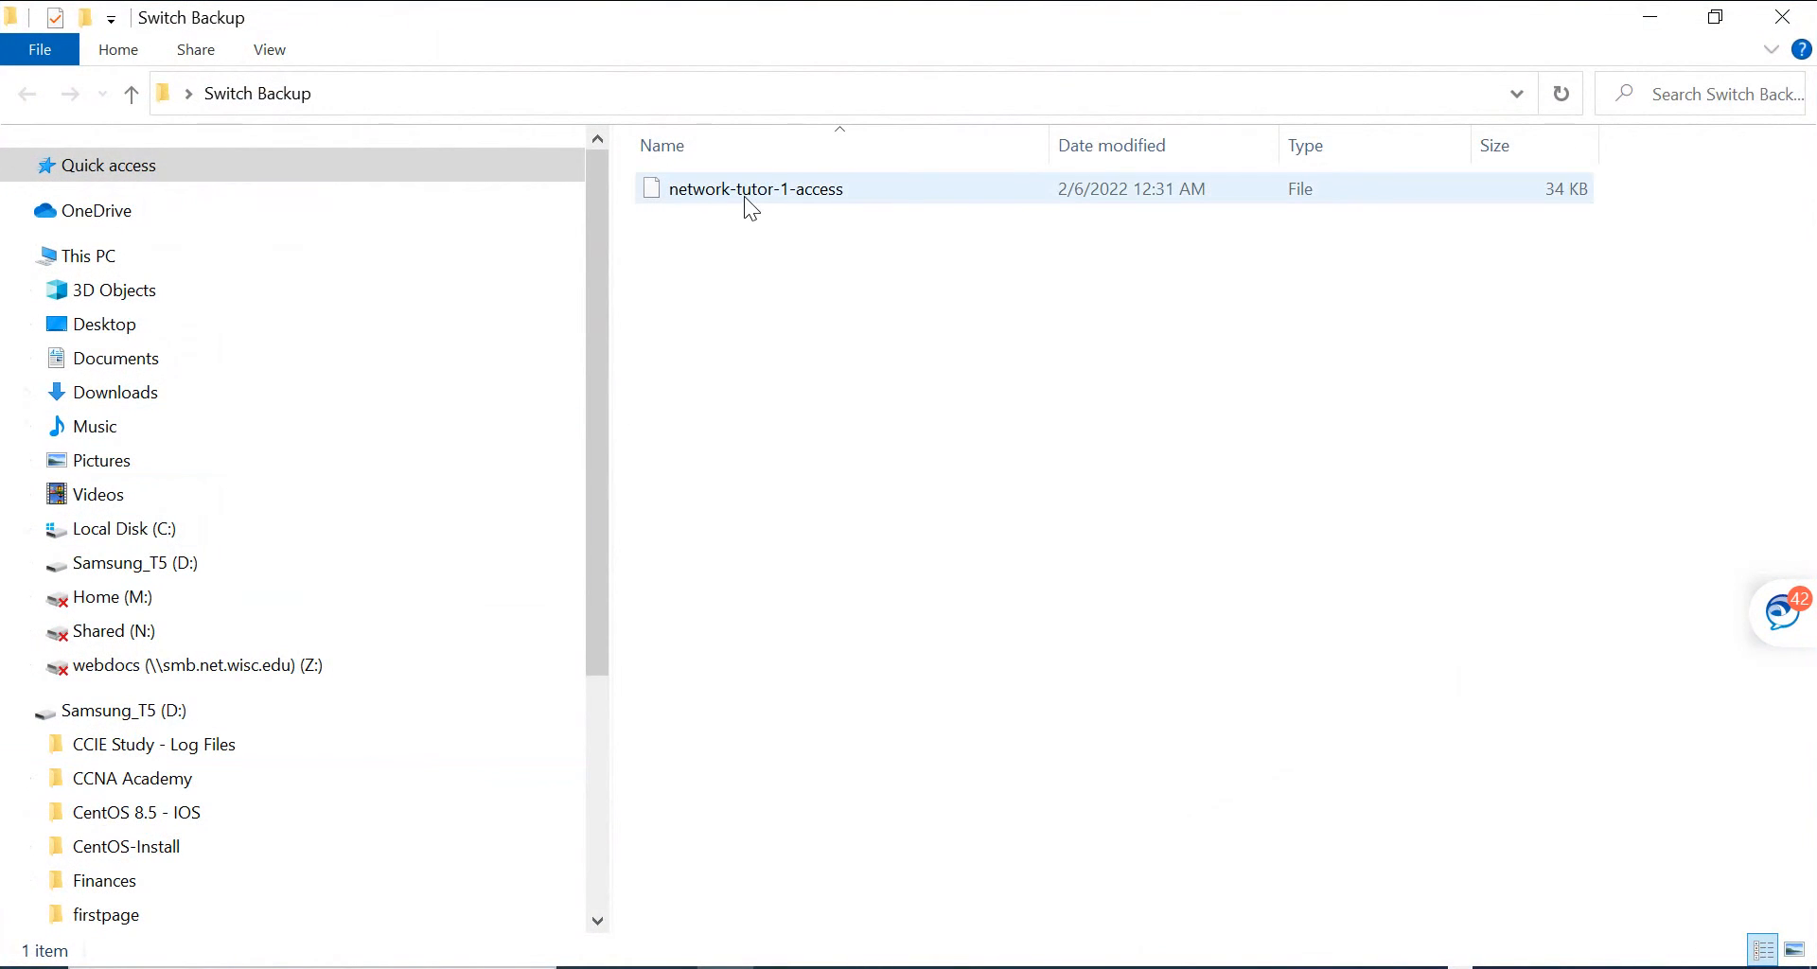
# Step: Open network-tutor-1-access in Notepad and delete the log header and command lines above version 12.2
pyautogui.doubleClick(752, 187)
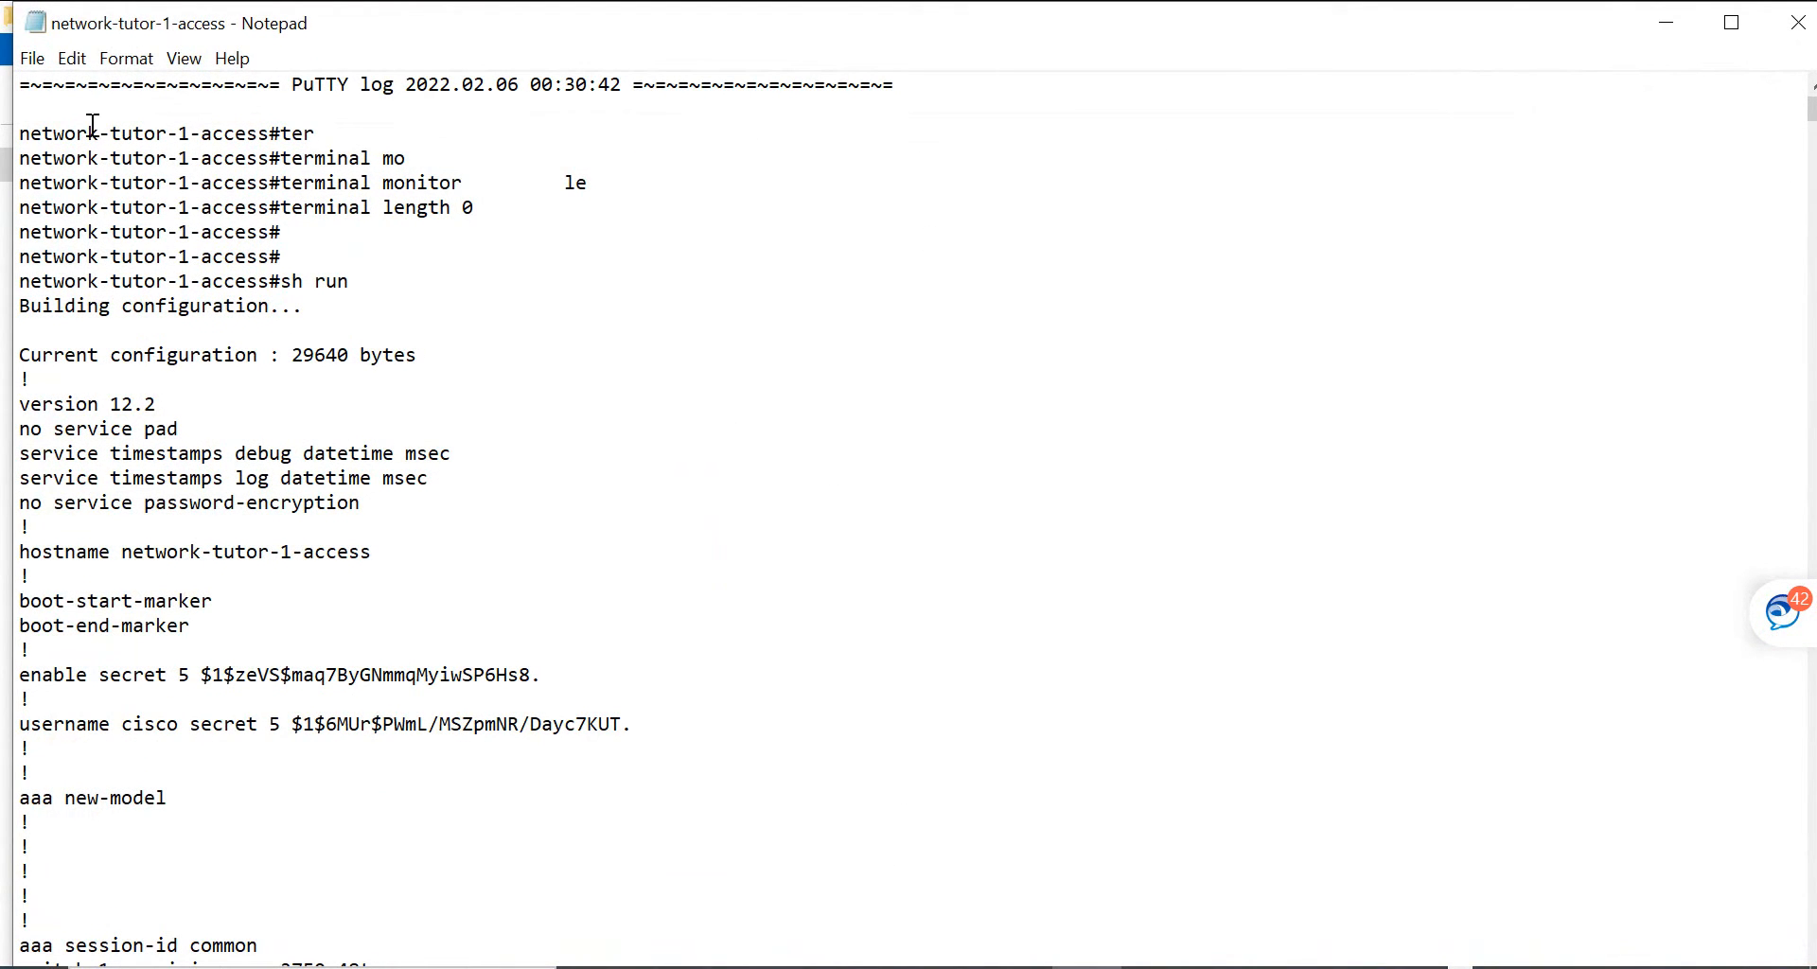
pyautogui.moveTo(19, 83); pyautogui.dragTo(284, 257)
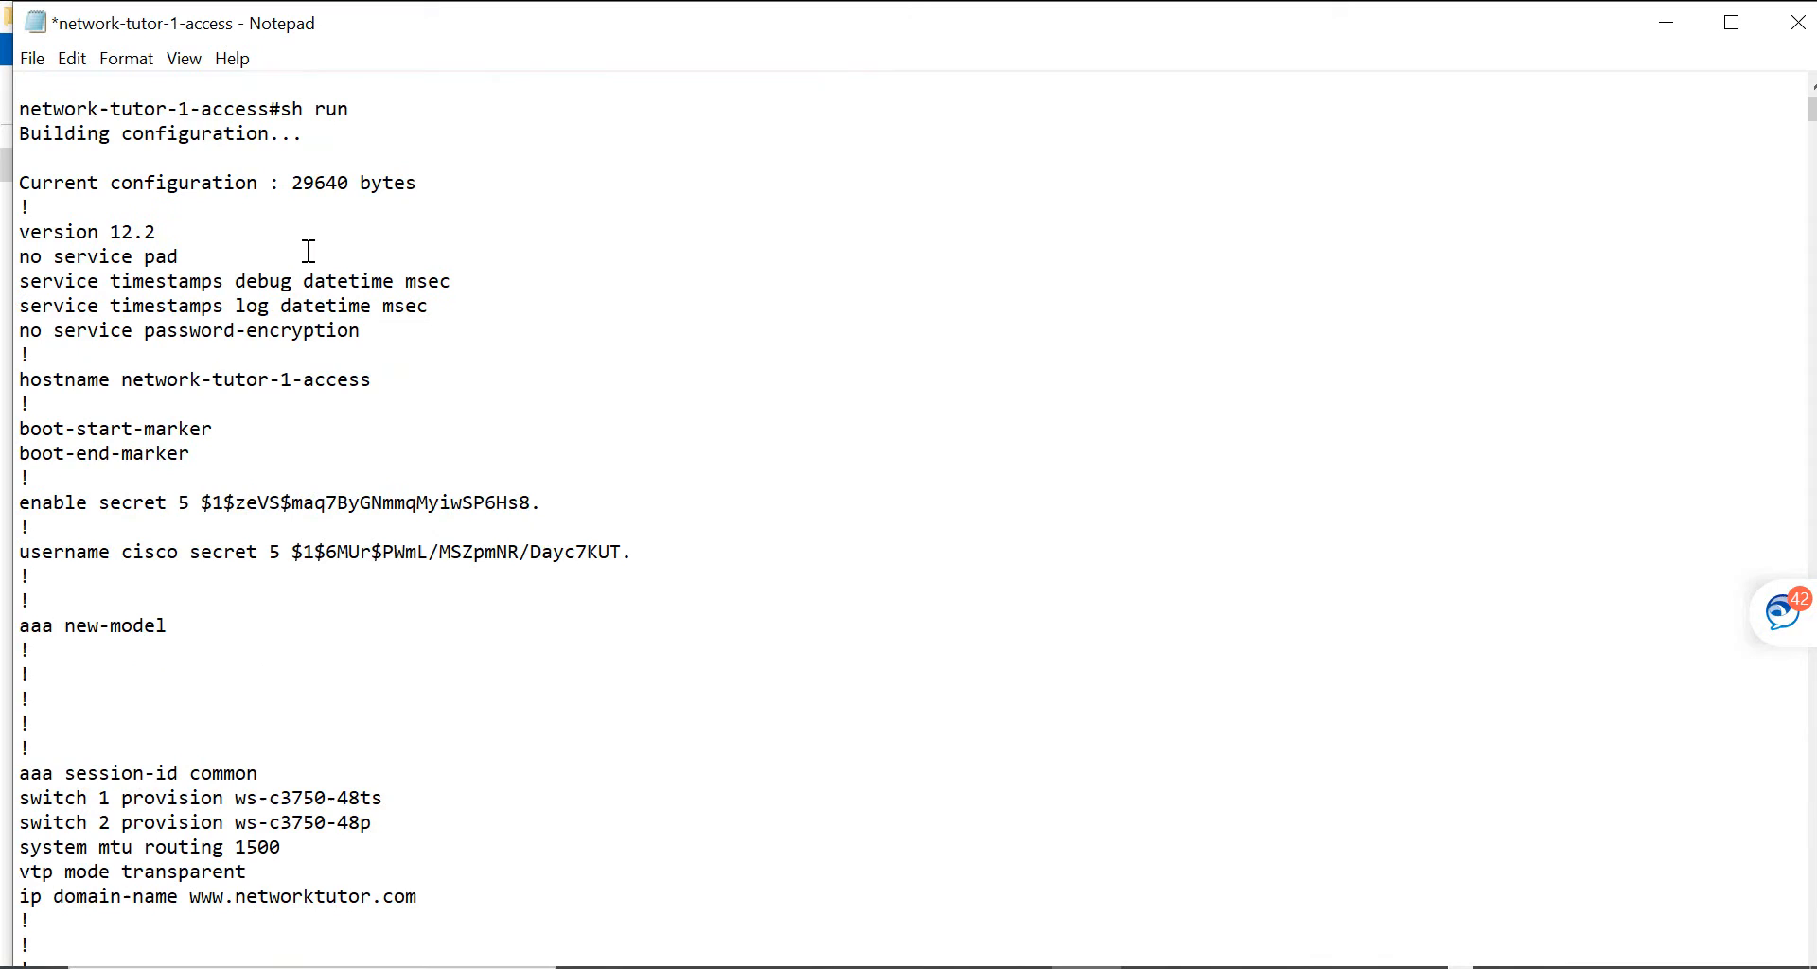
pyautogui.scroll(3)
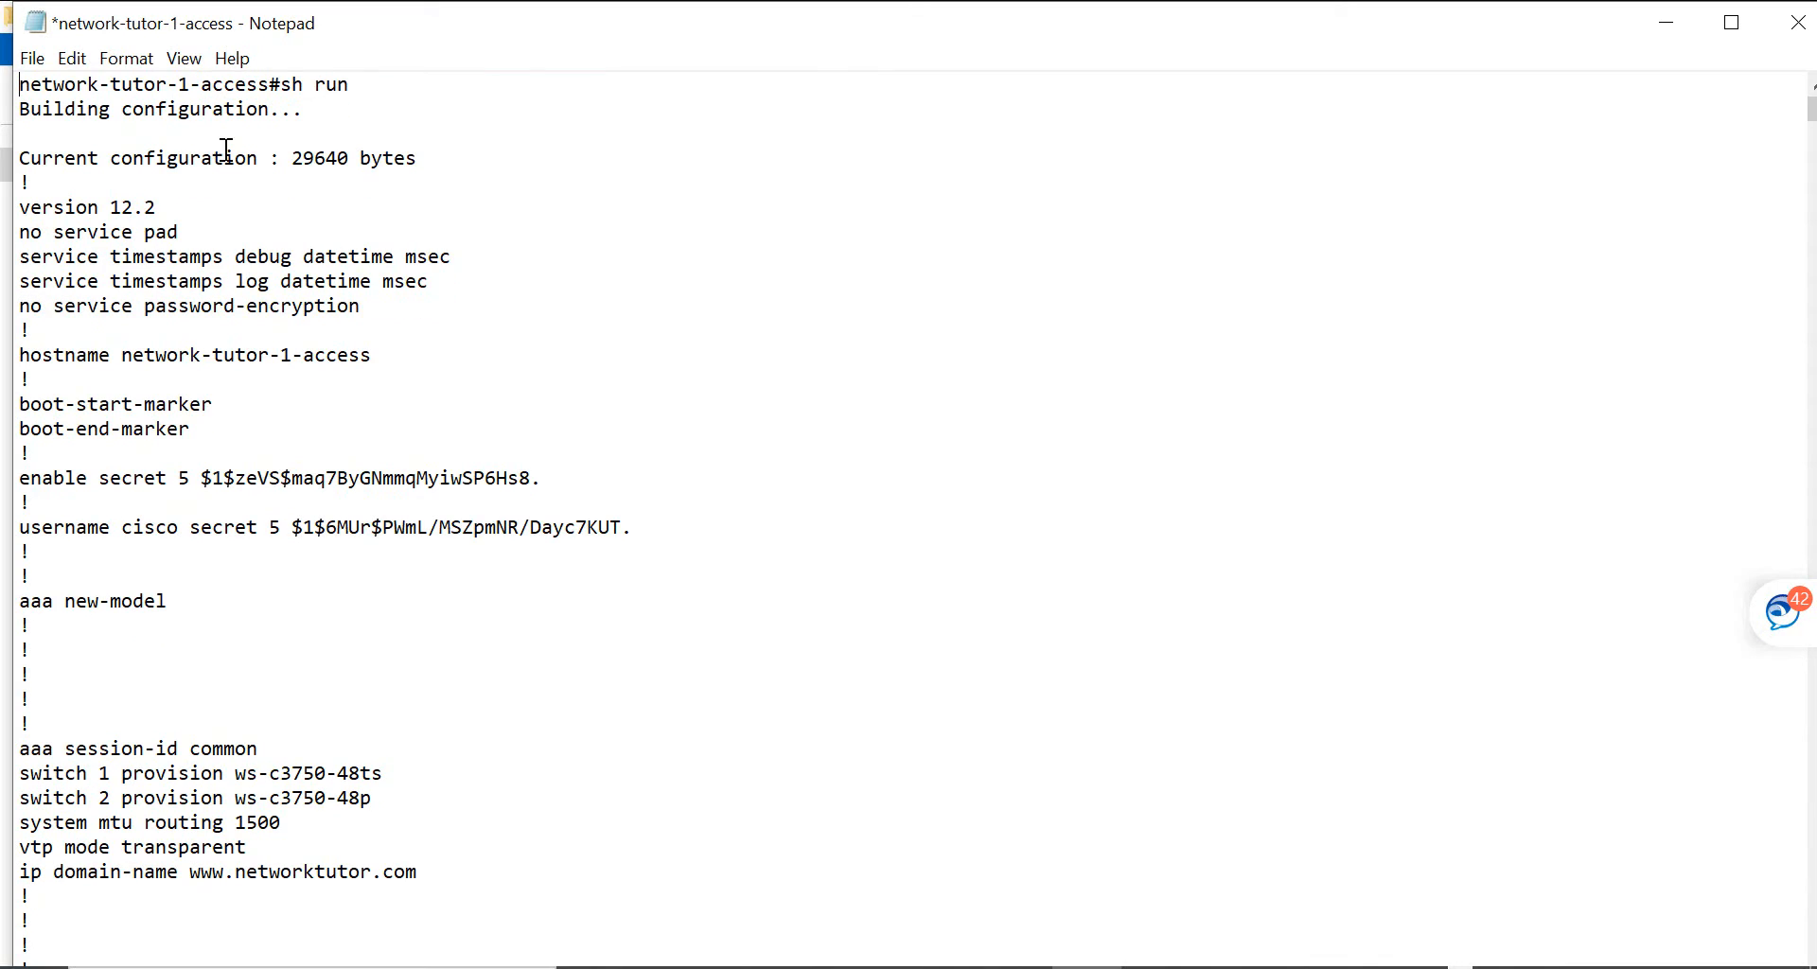
pyautogui.moveTo(20, 83); pyautogui.dragTo(303, 108)
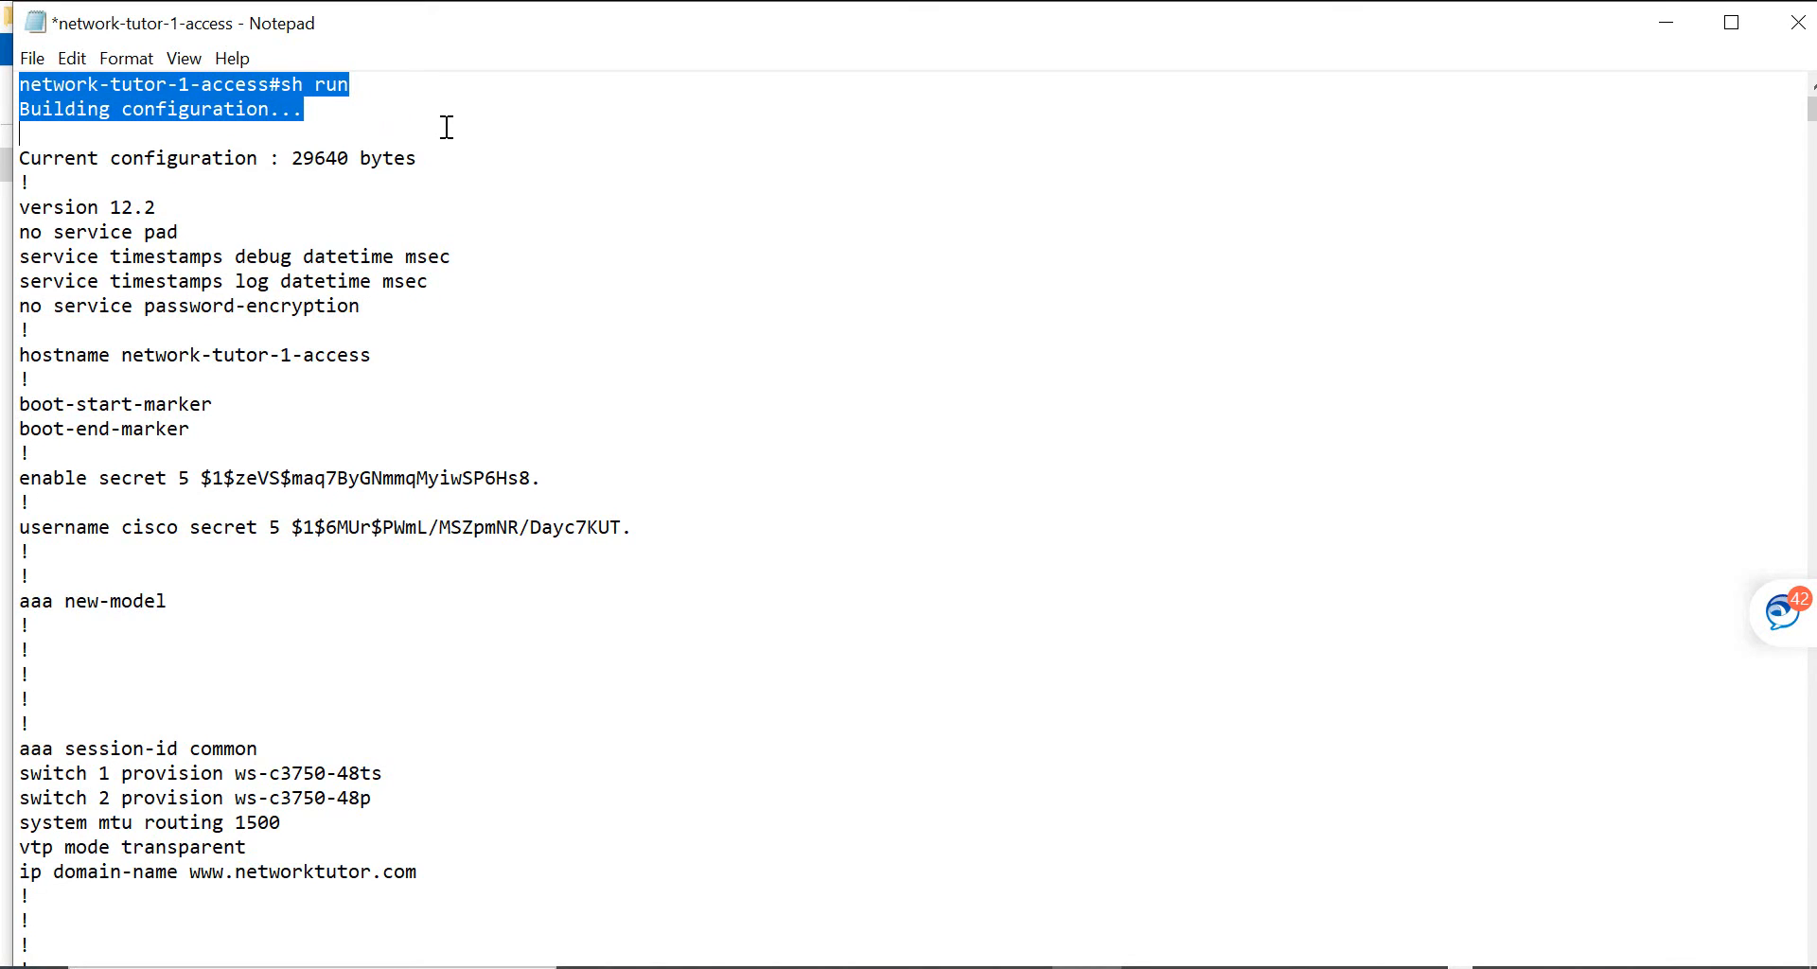
pyautogui.press('Delete')
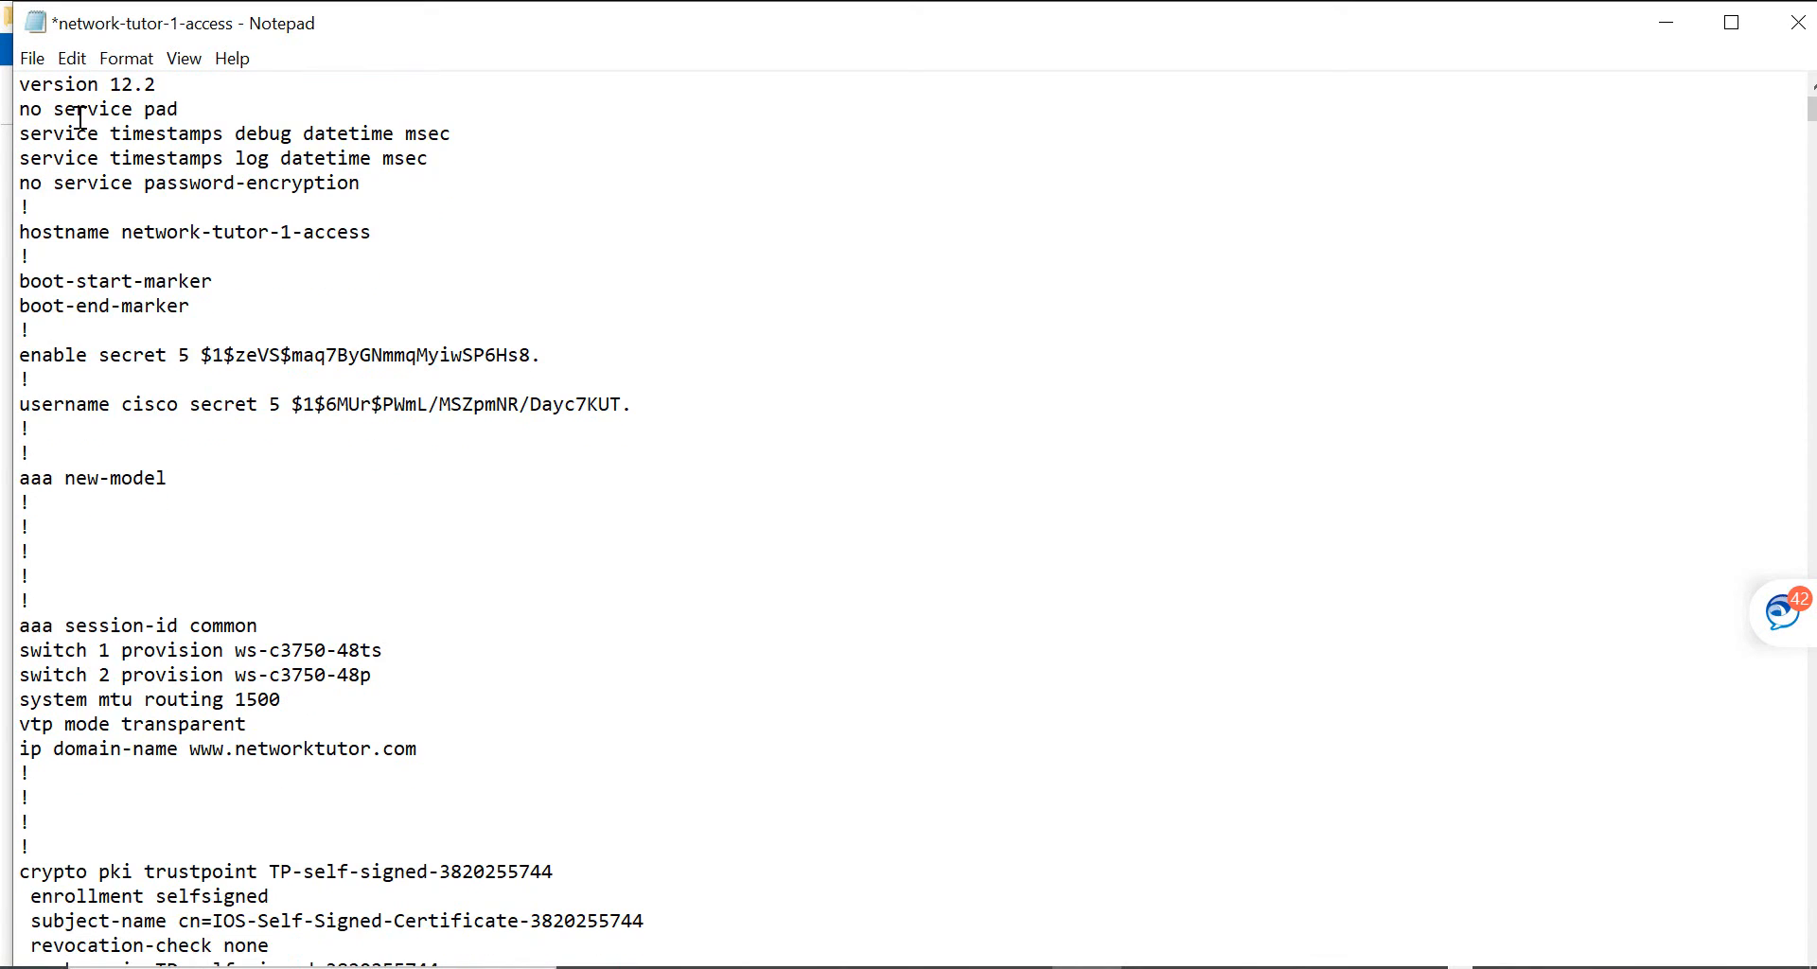
# Step: Scroll through the cleaned configuration down to the end line
pyautogui.scroll(-3)
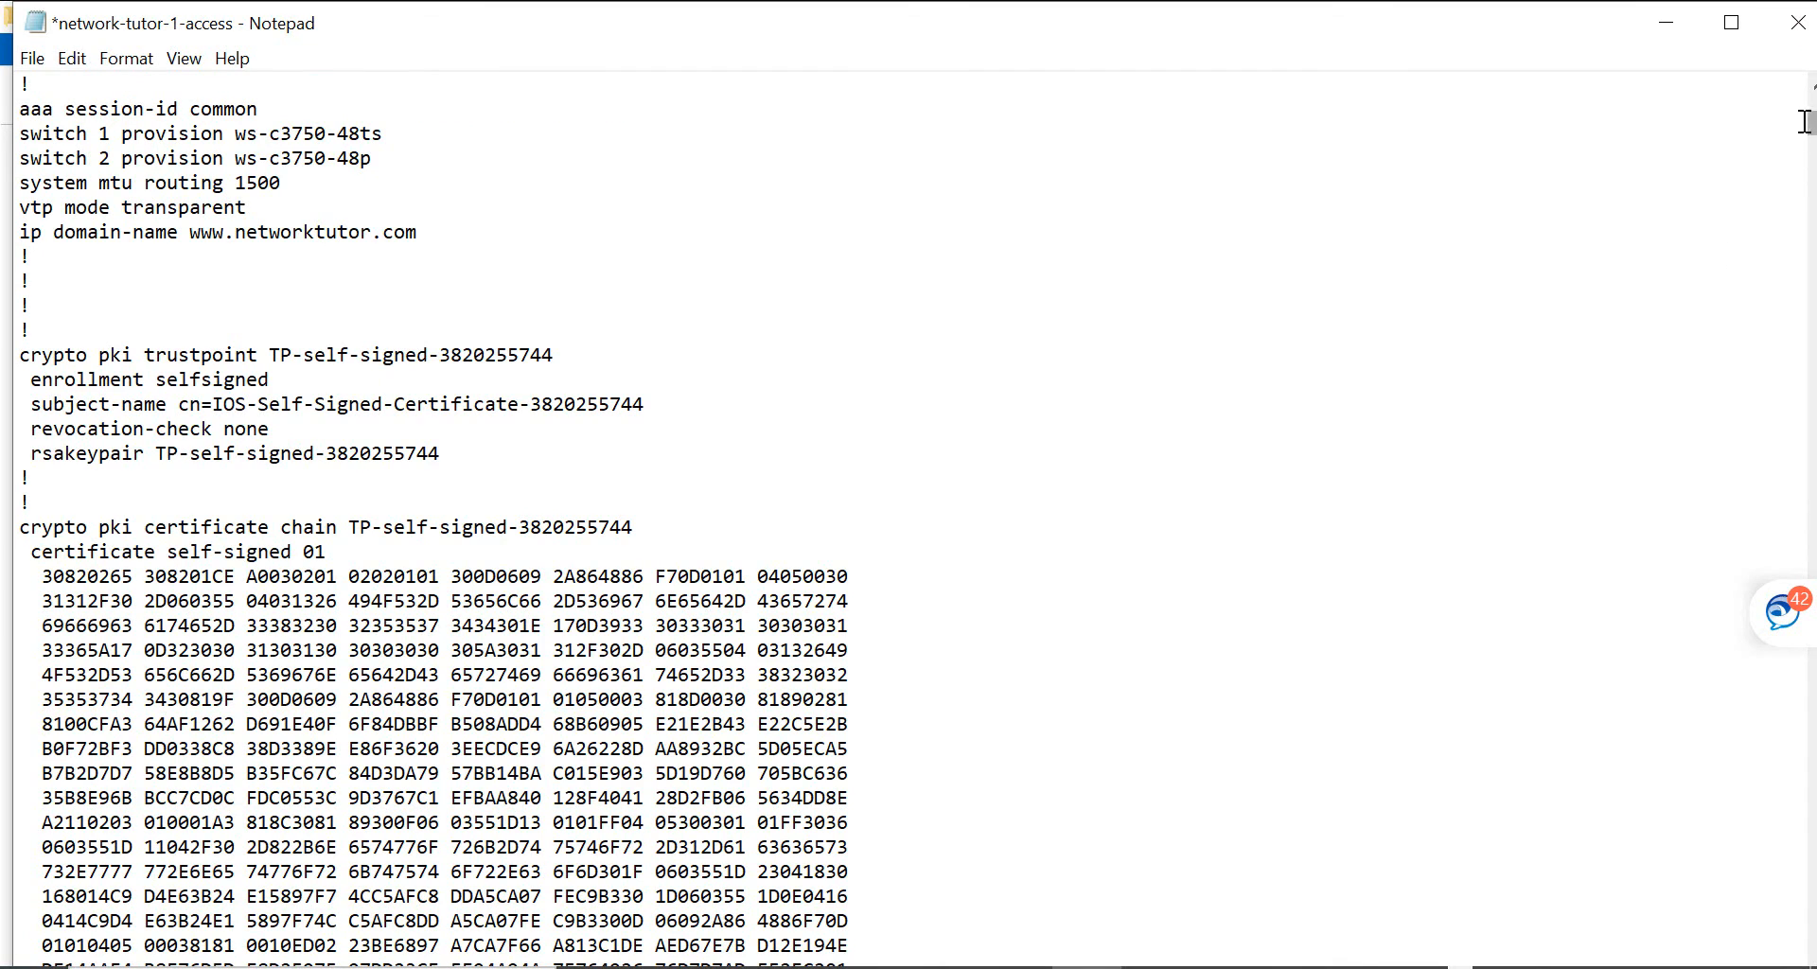
pyautogui.scroll(-3)
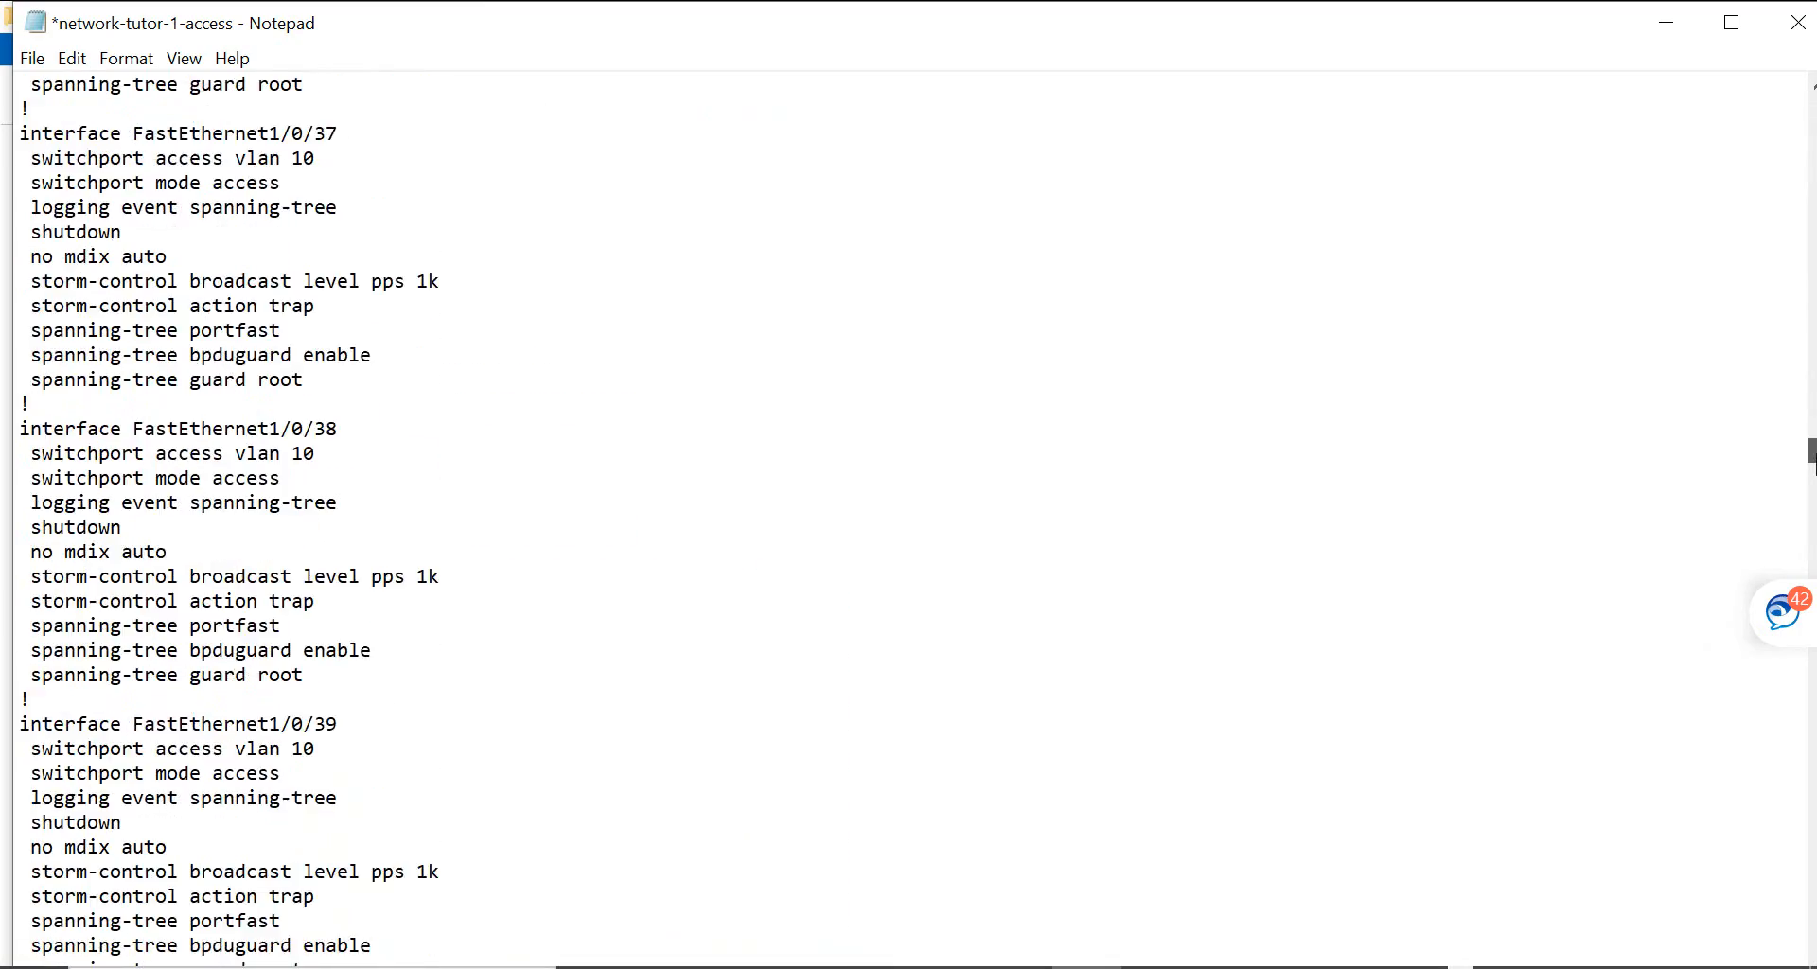
pyautogui.scroll(-3)
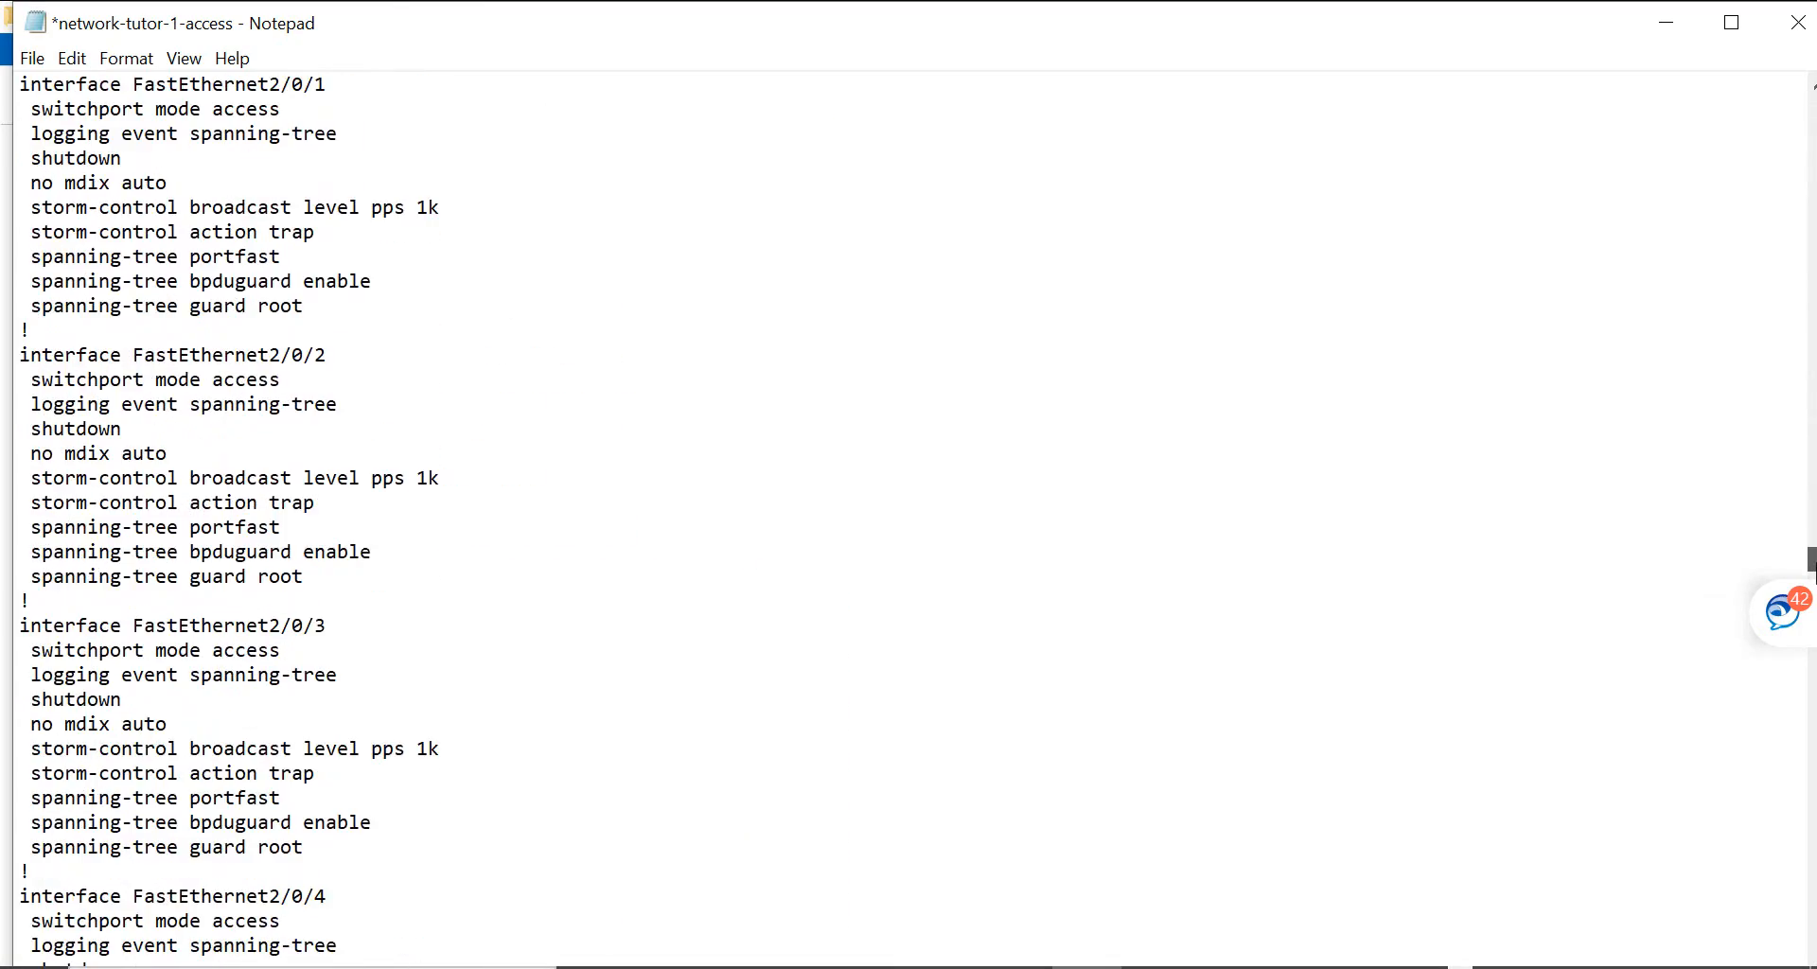
pyautogui.scroll(-3)
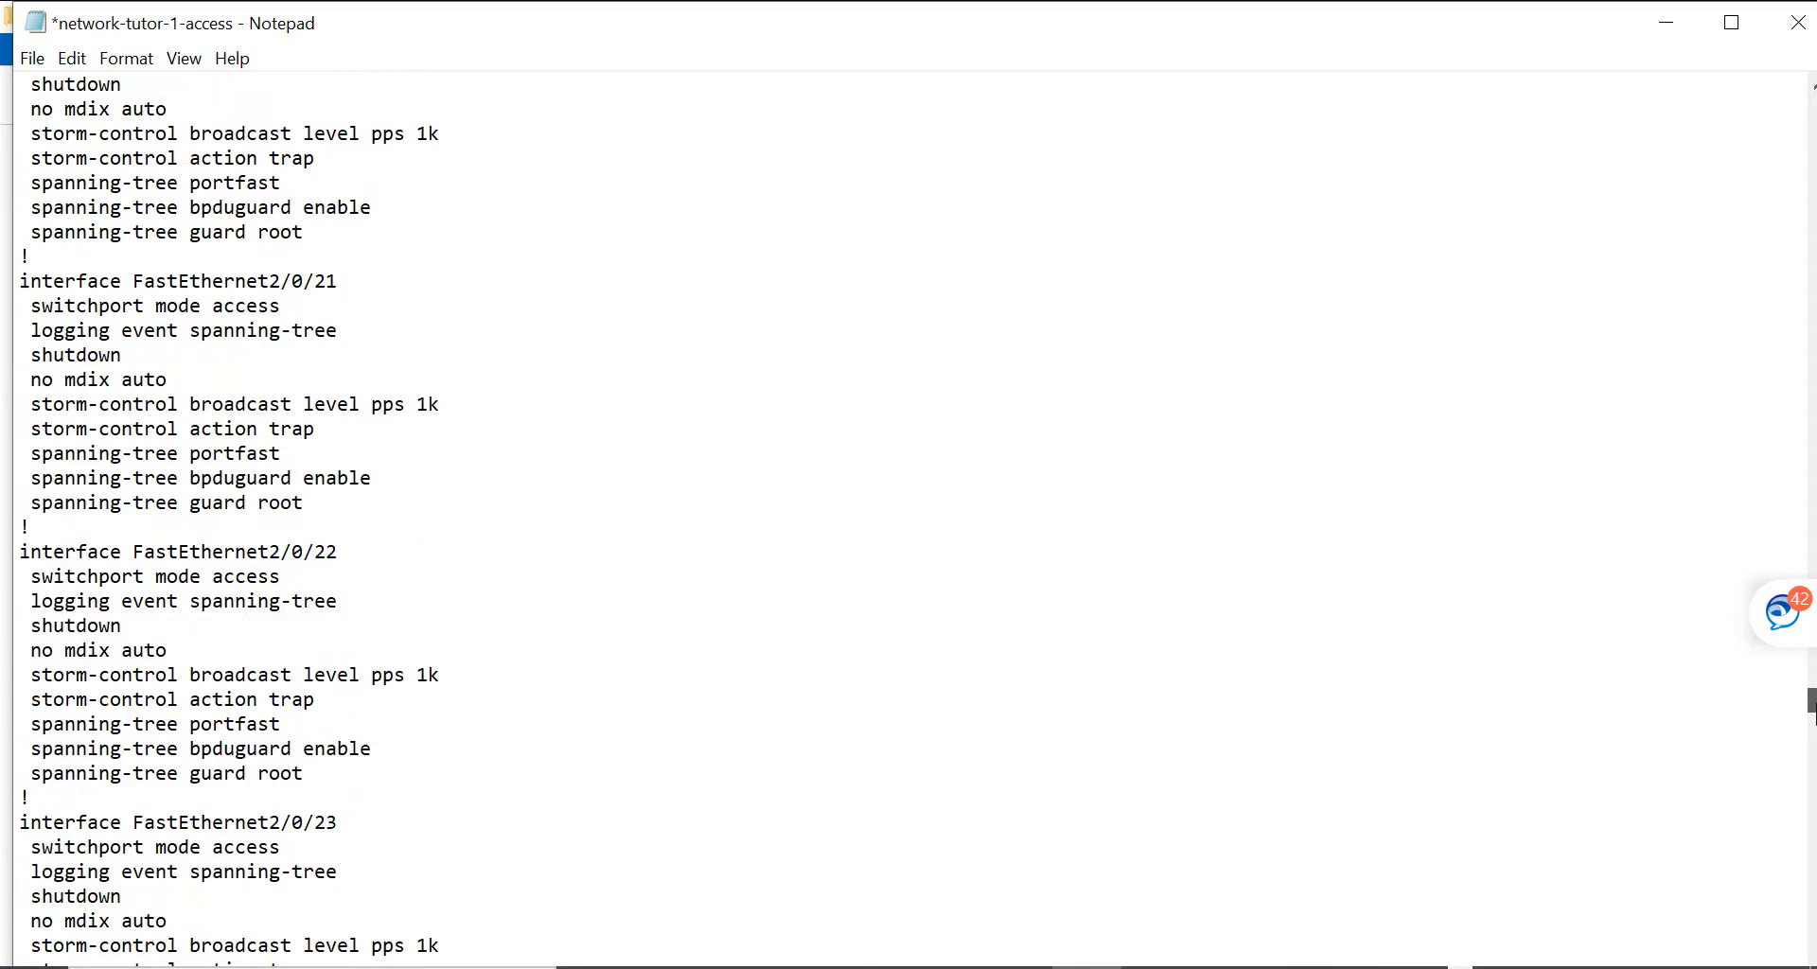
pyautogui.scroll(-3)
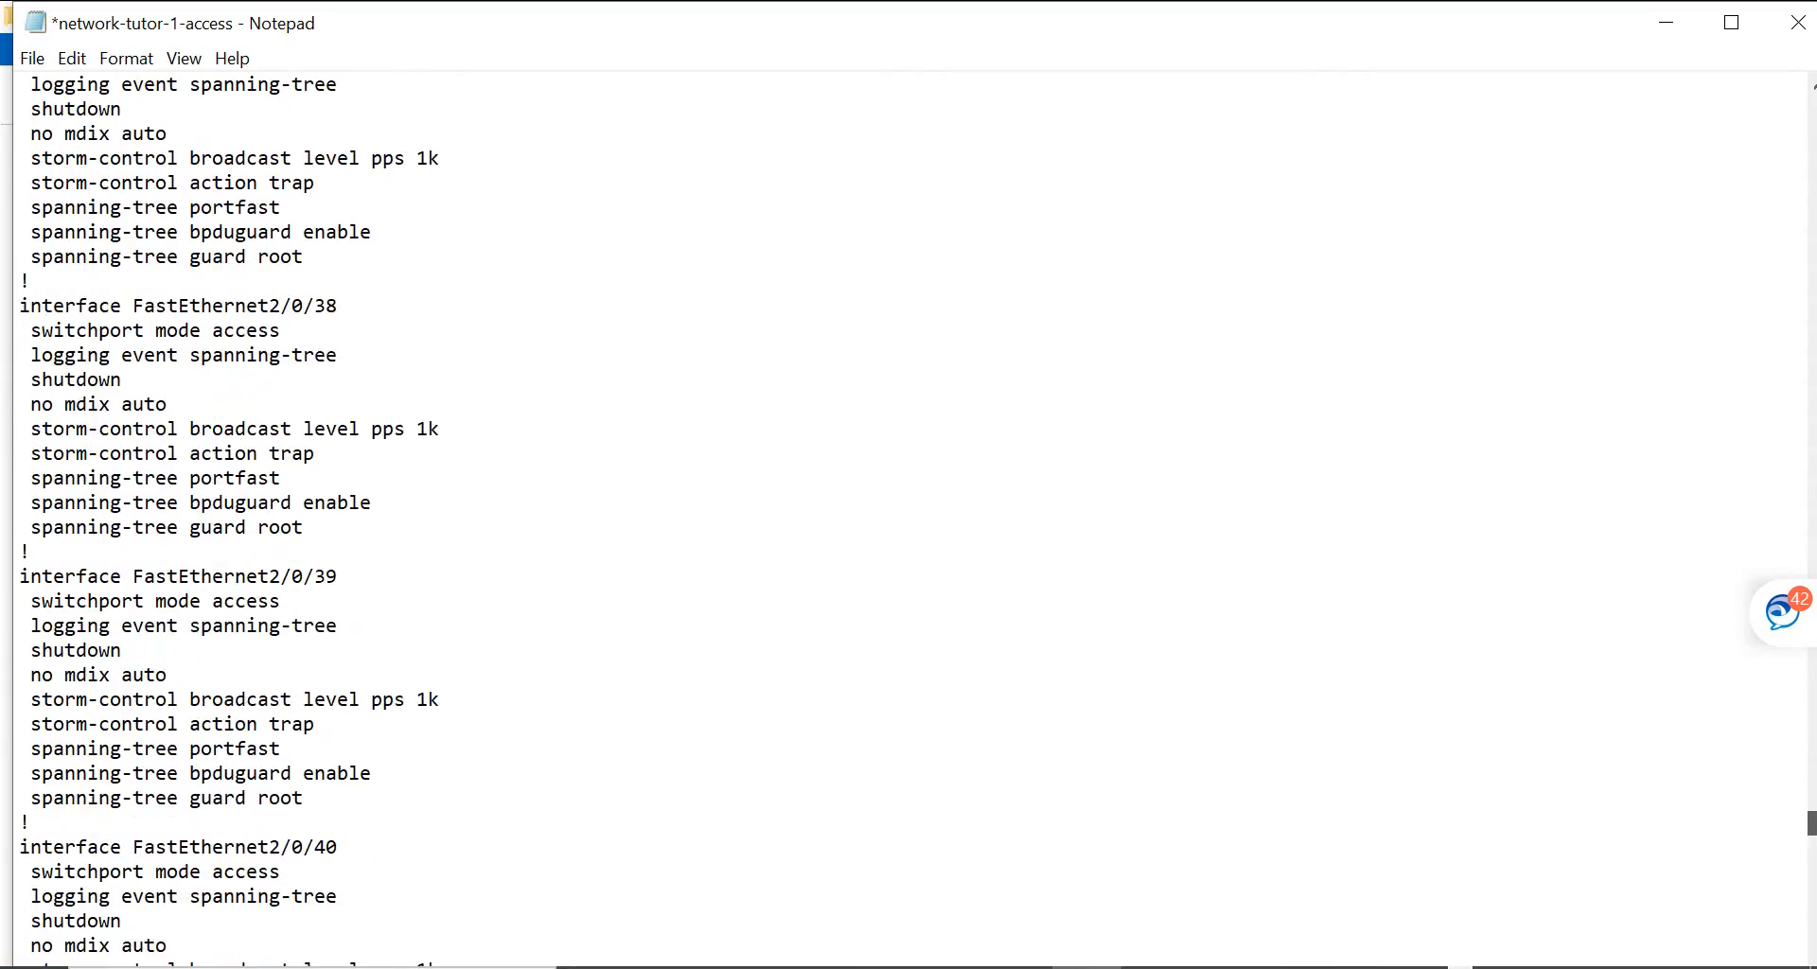
pyautogui.scroll(-3)
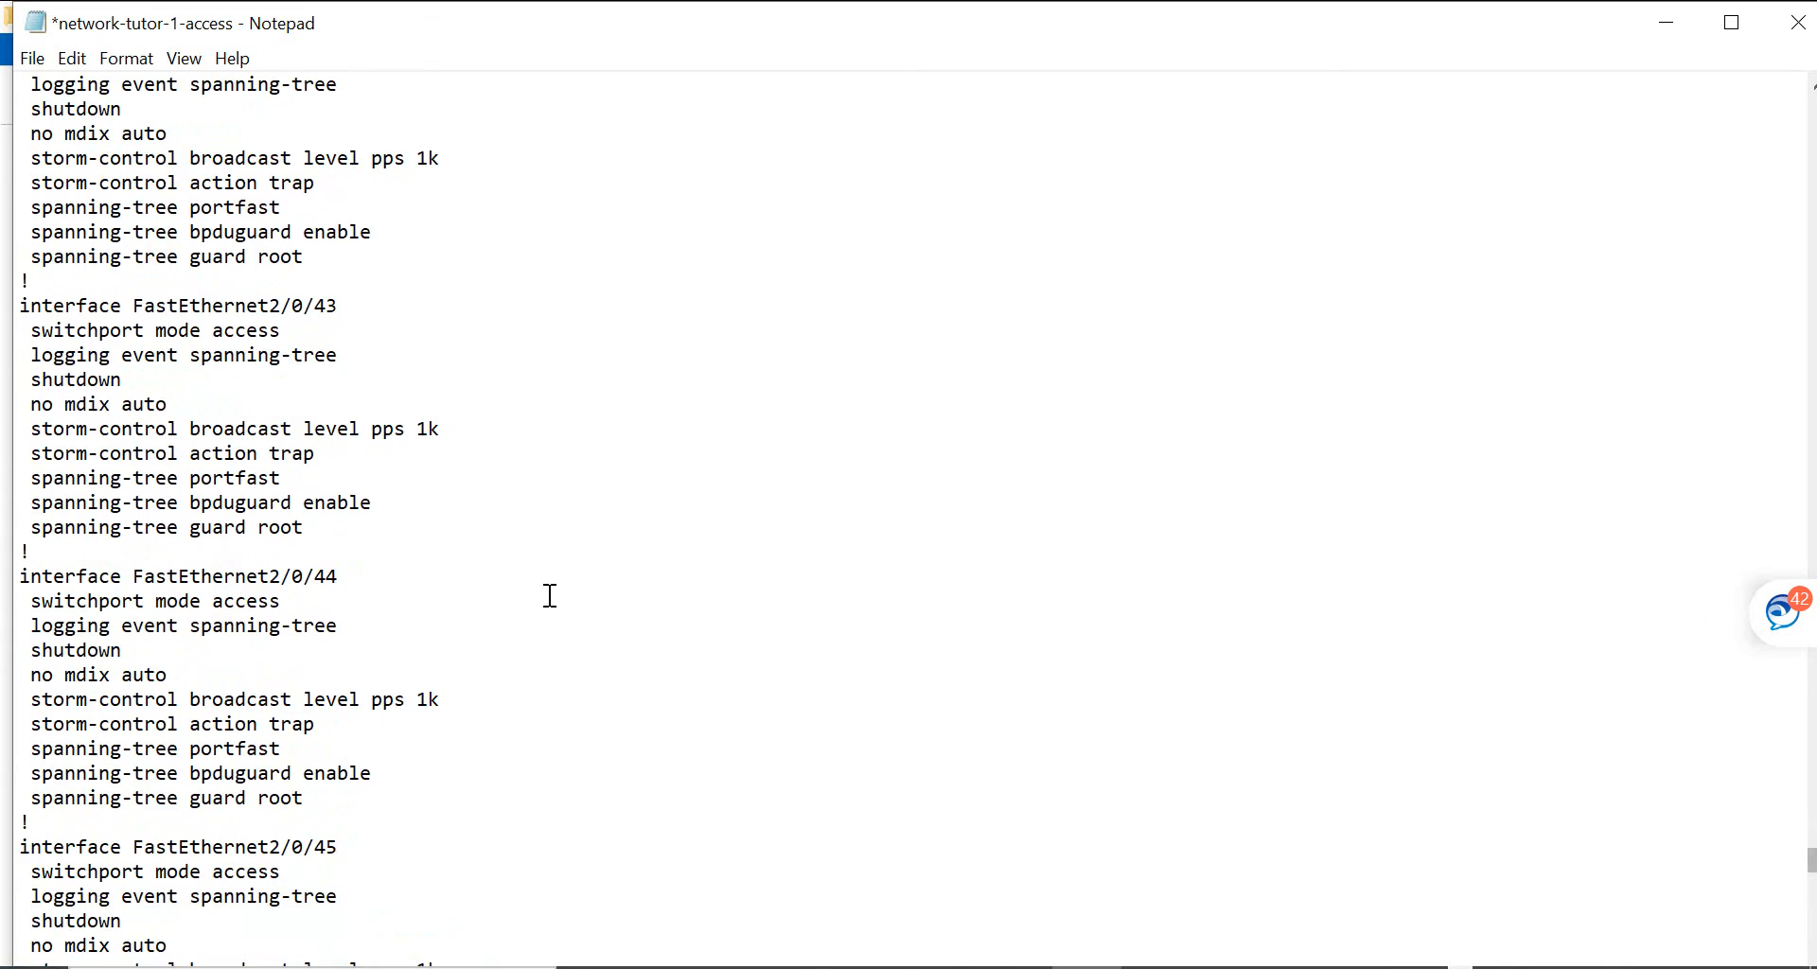
pyautogui.scroll(-3)
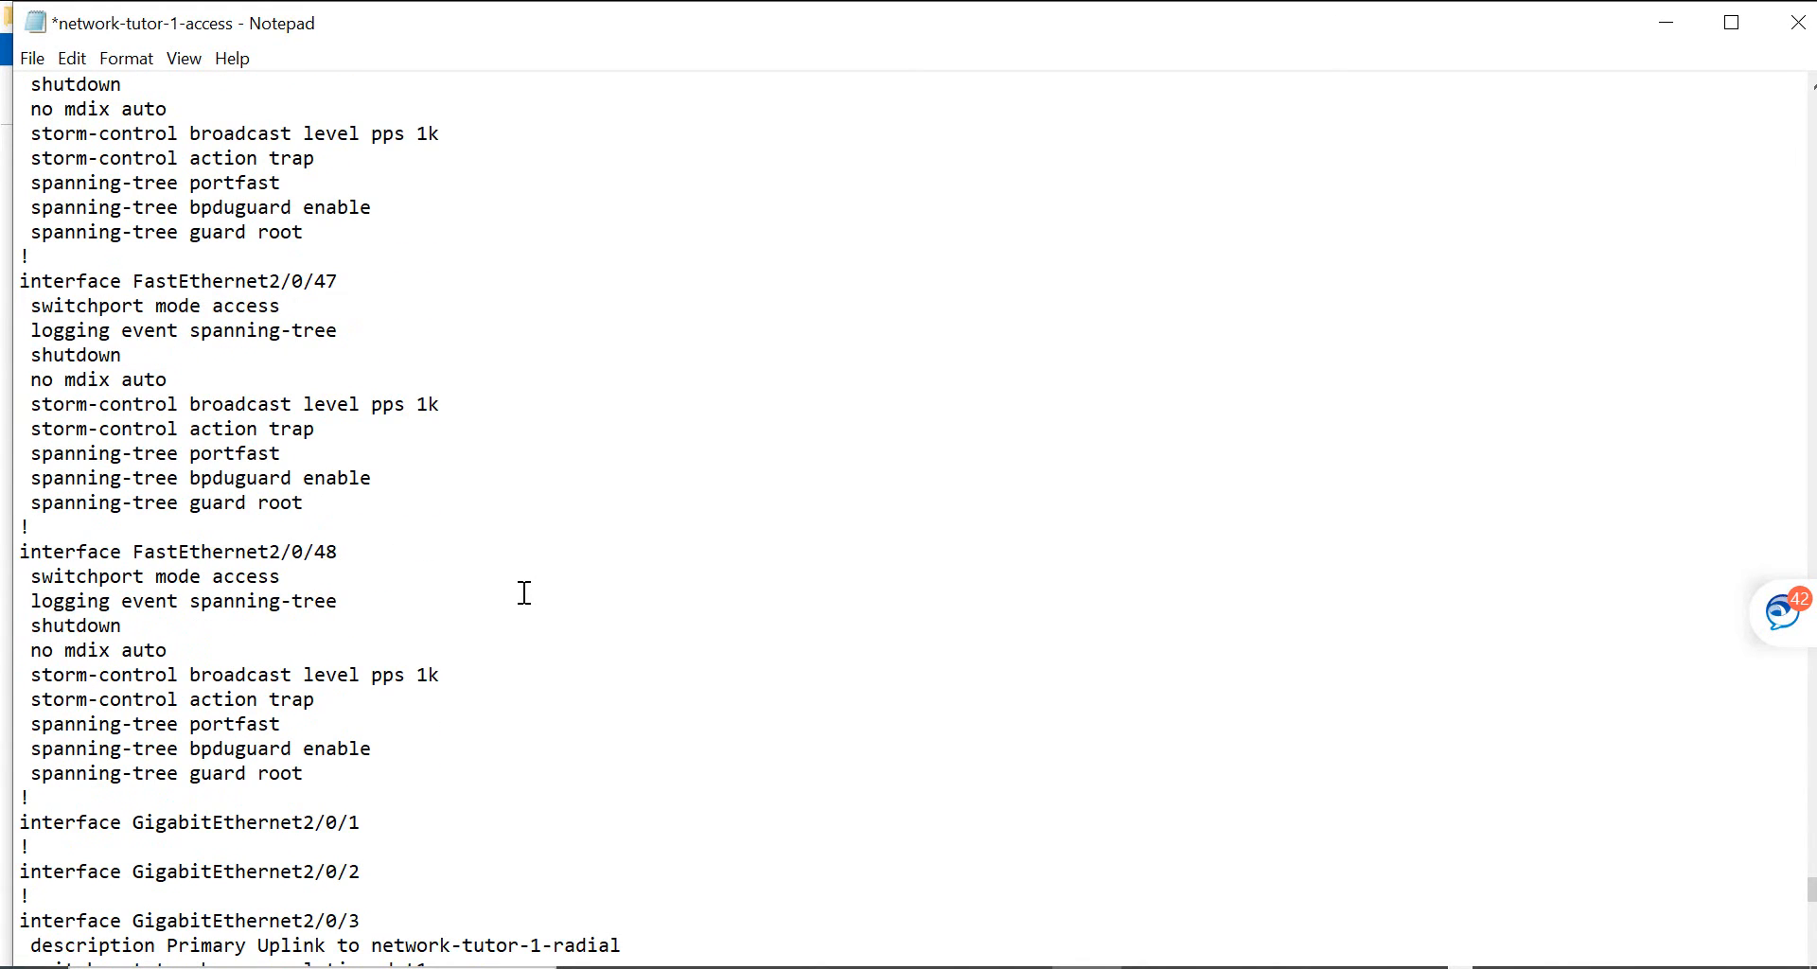
pyautogui.scroll(-3)
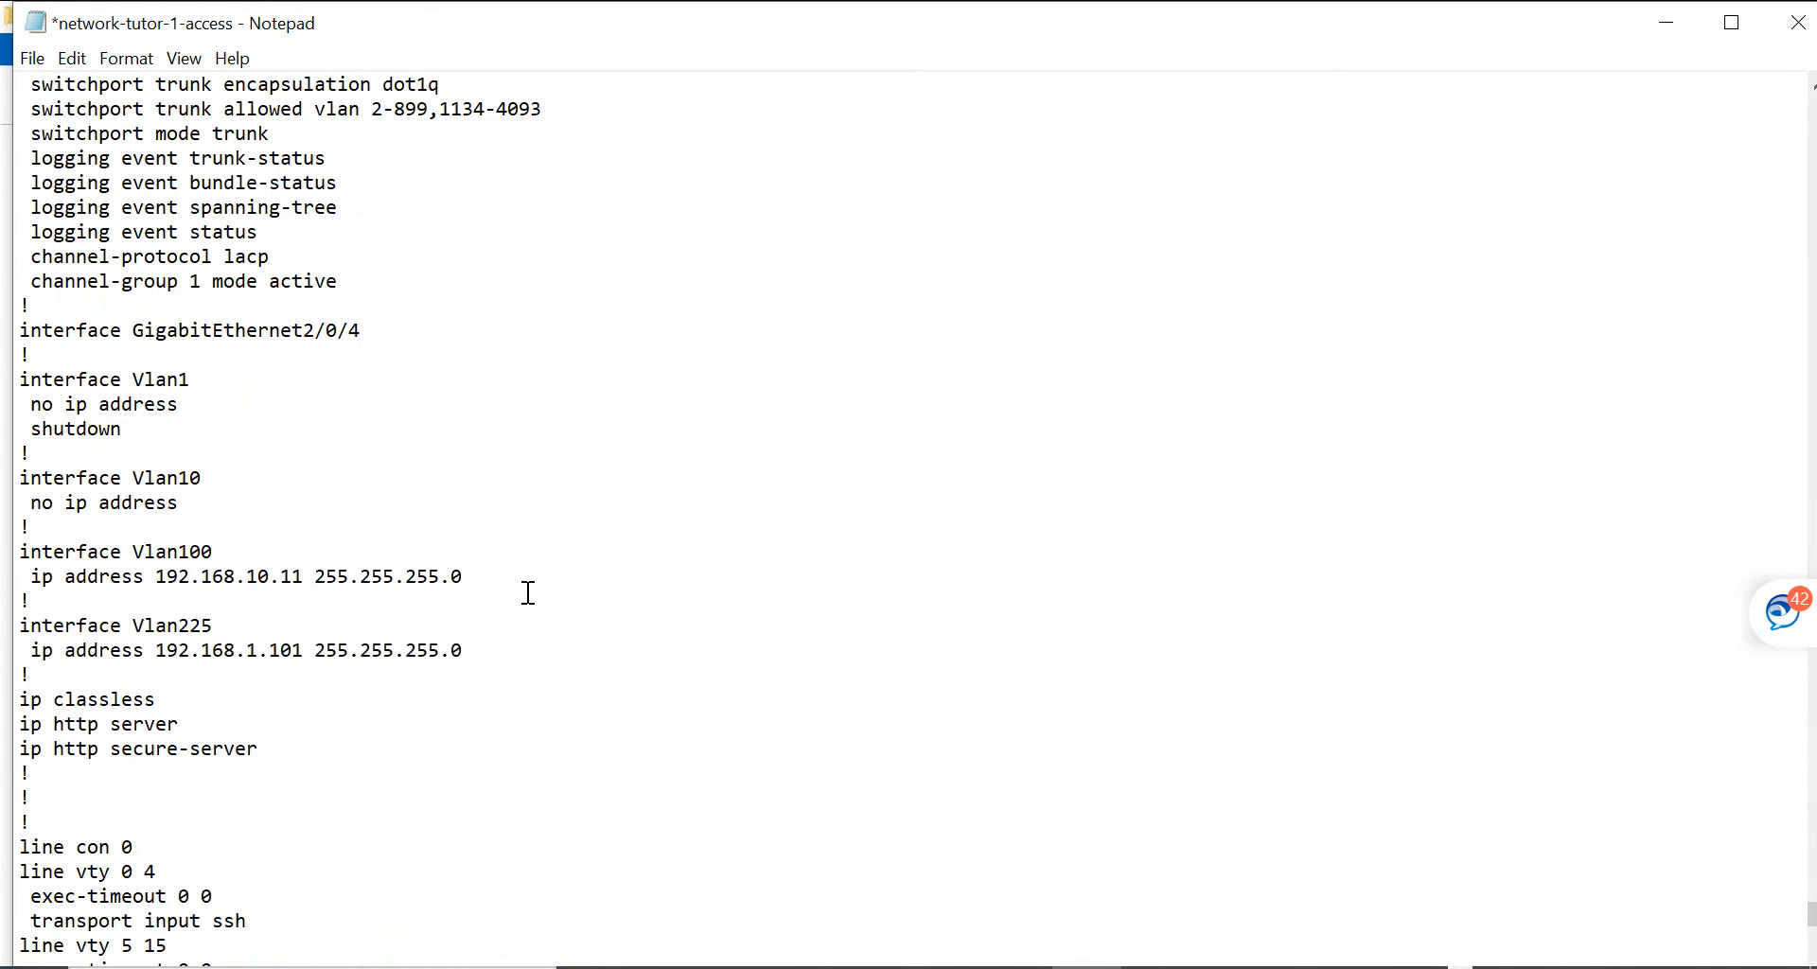
pyautogui.scroll(-3)
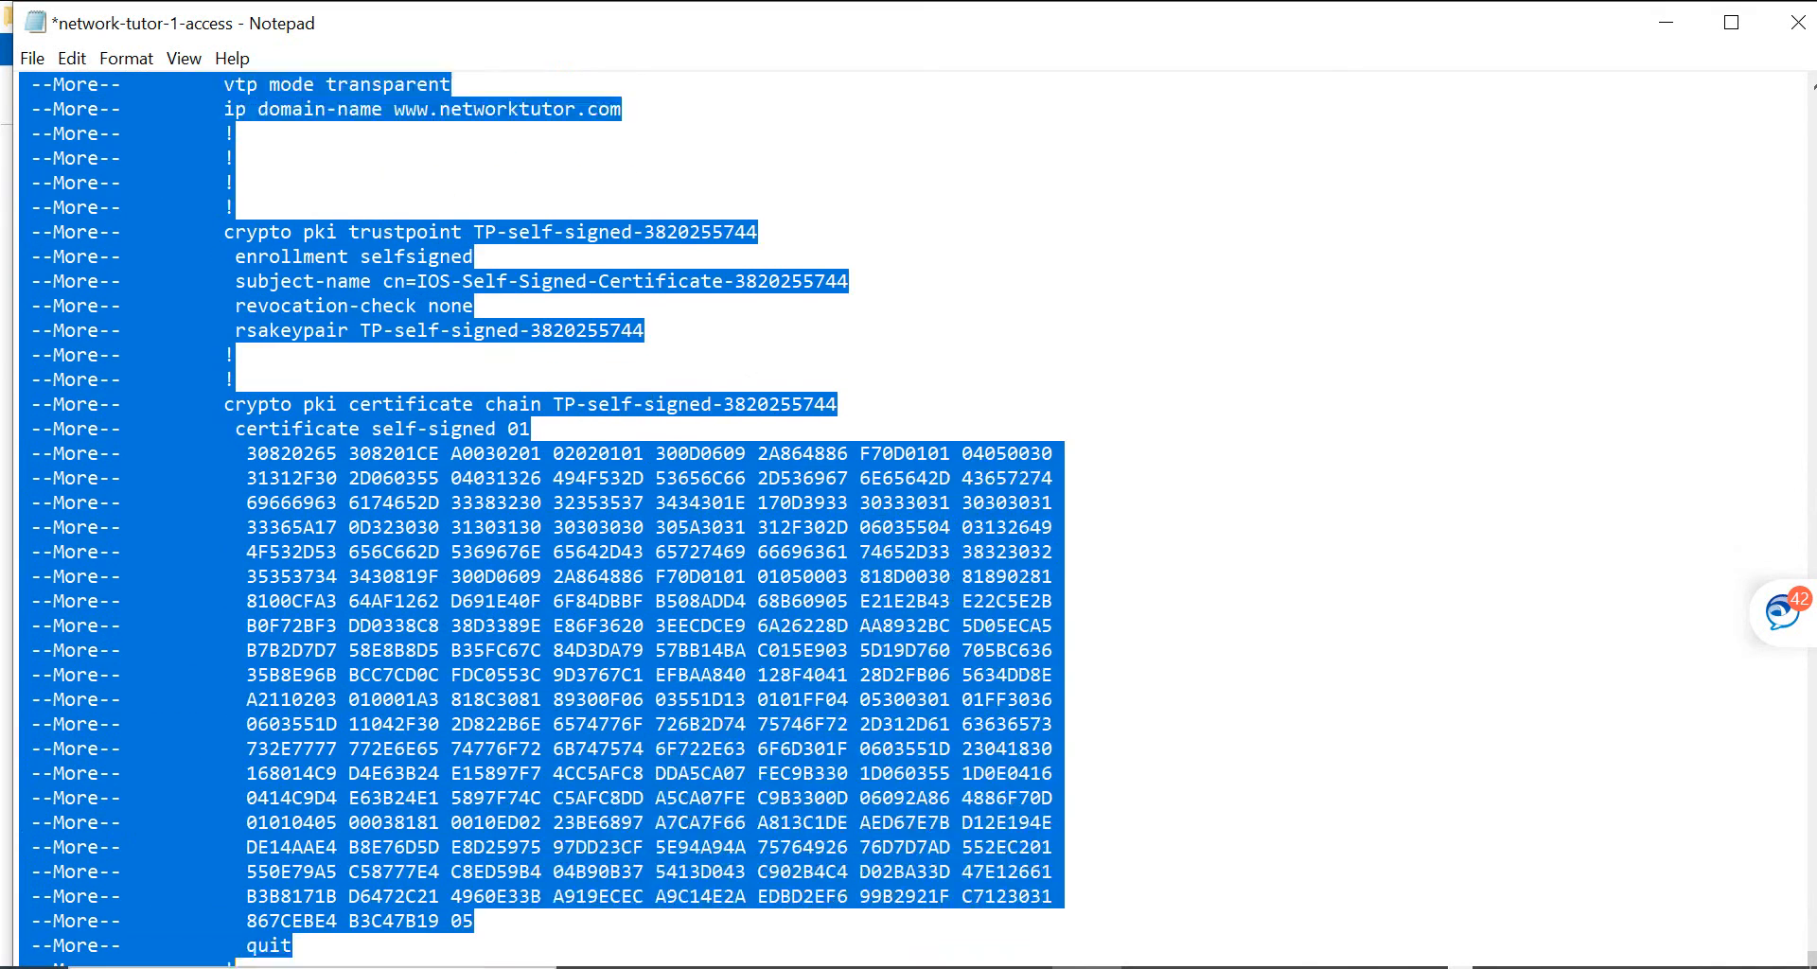
pyautogui.scroll(-3)
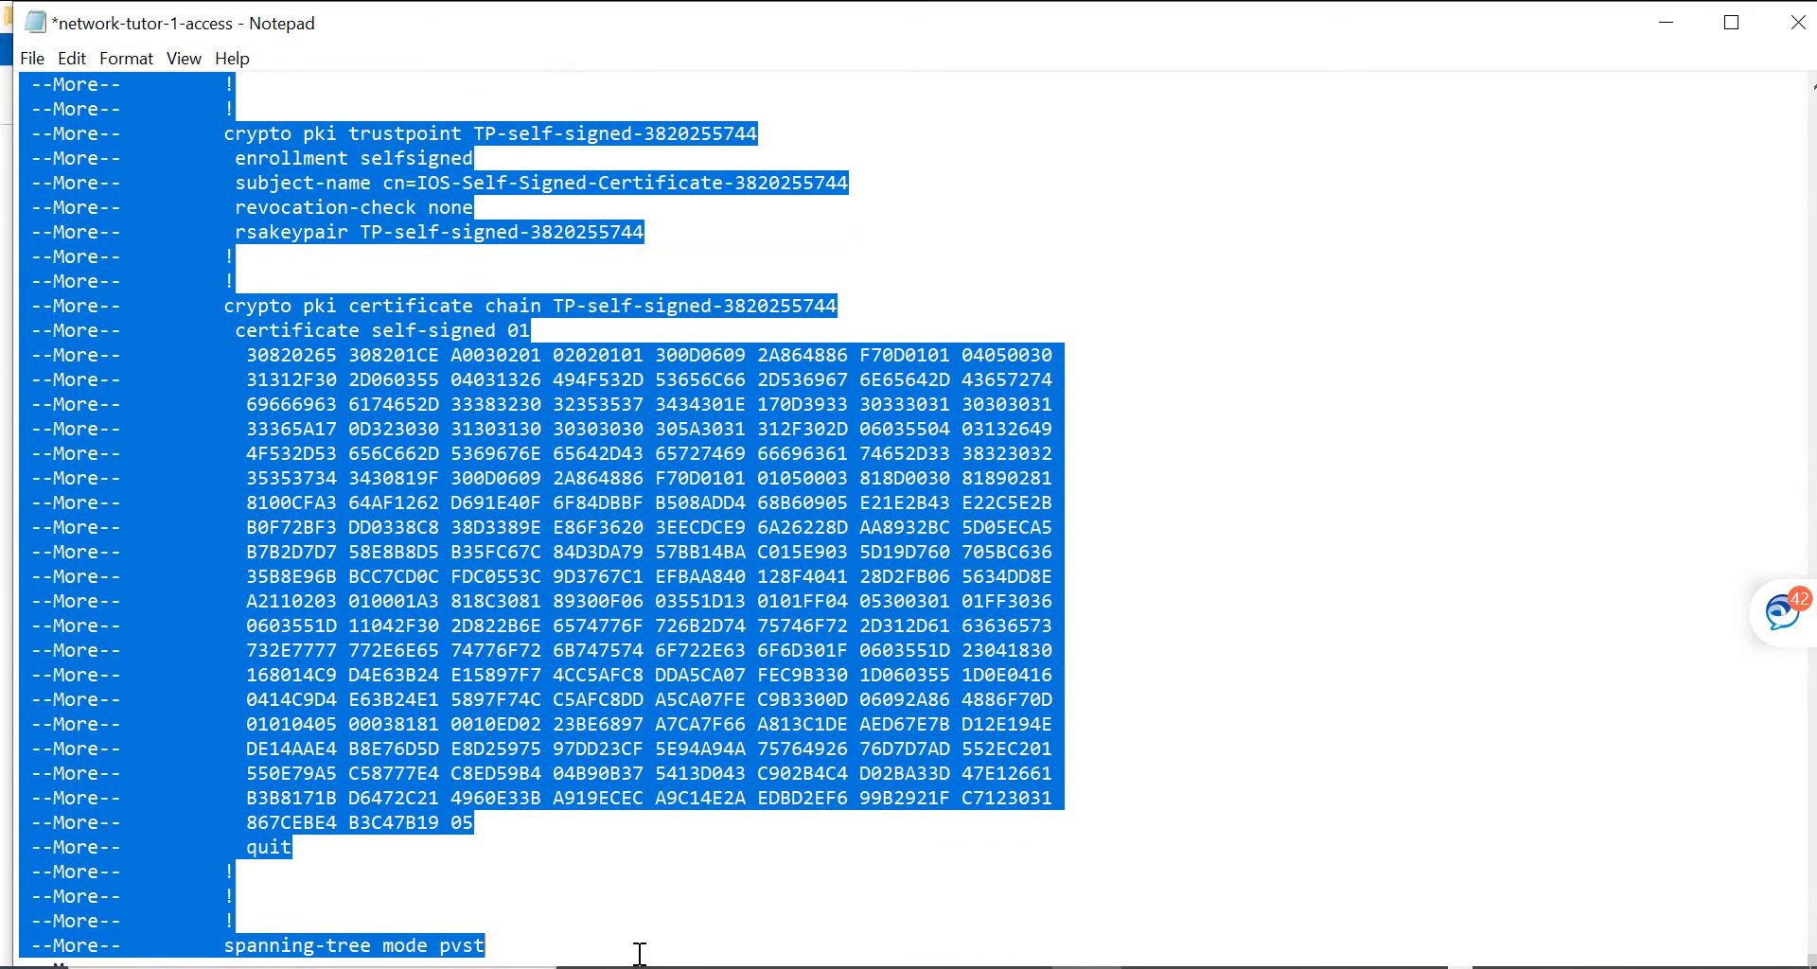
pyautogui.moveTo(472, 769)
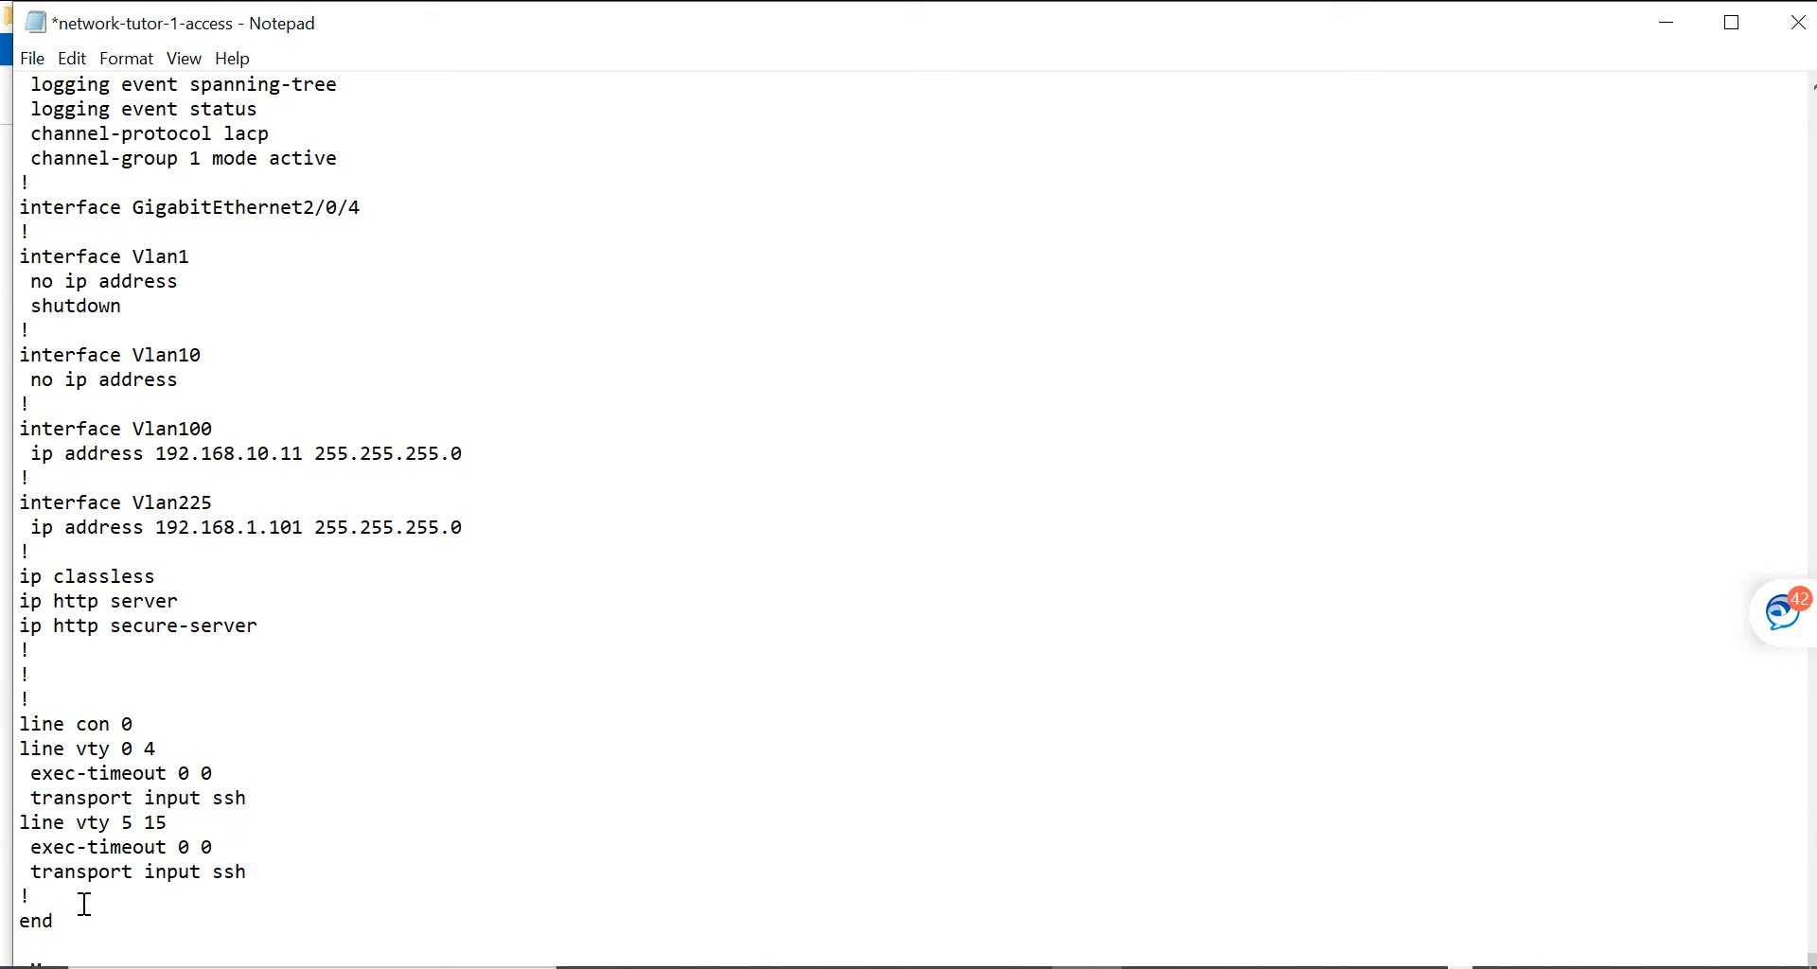
pyautogui.moveTo(1797, 22)
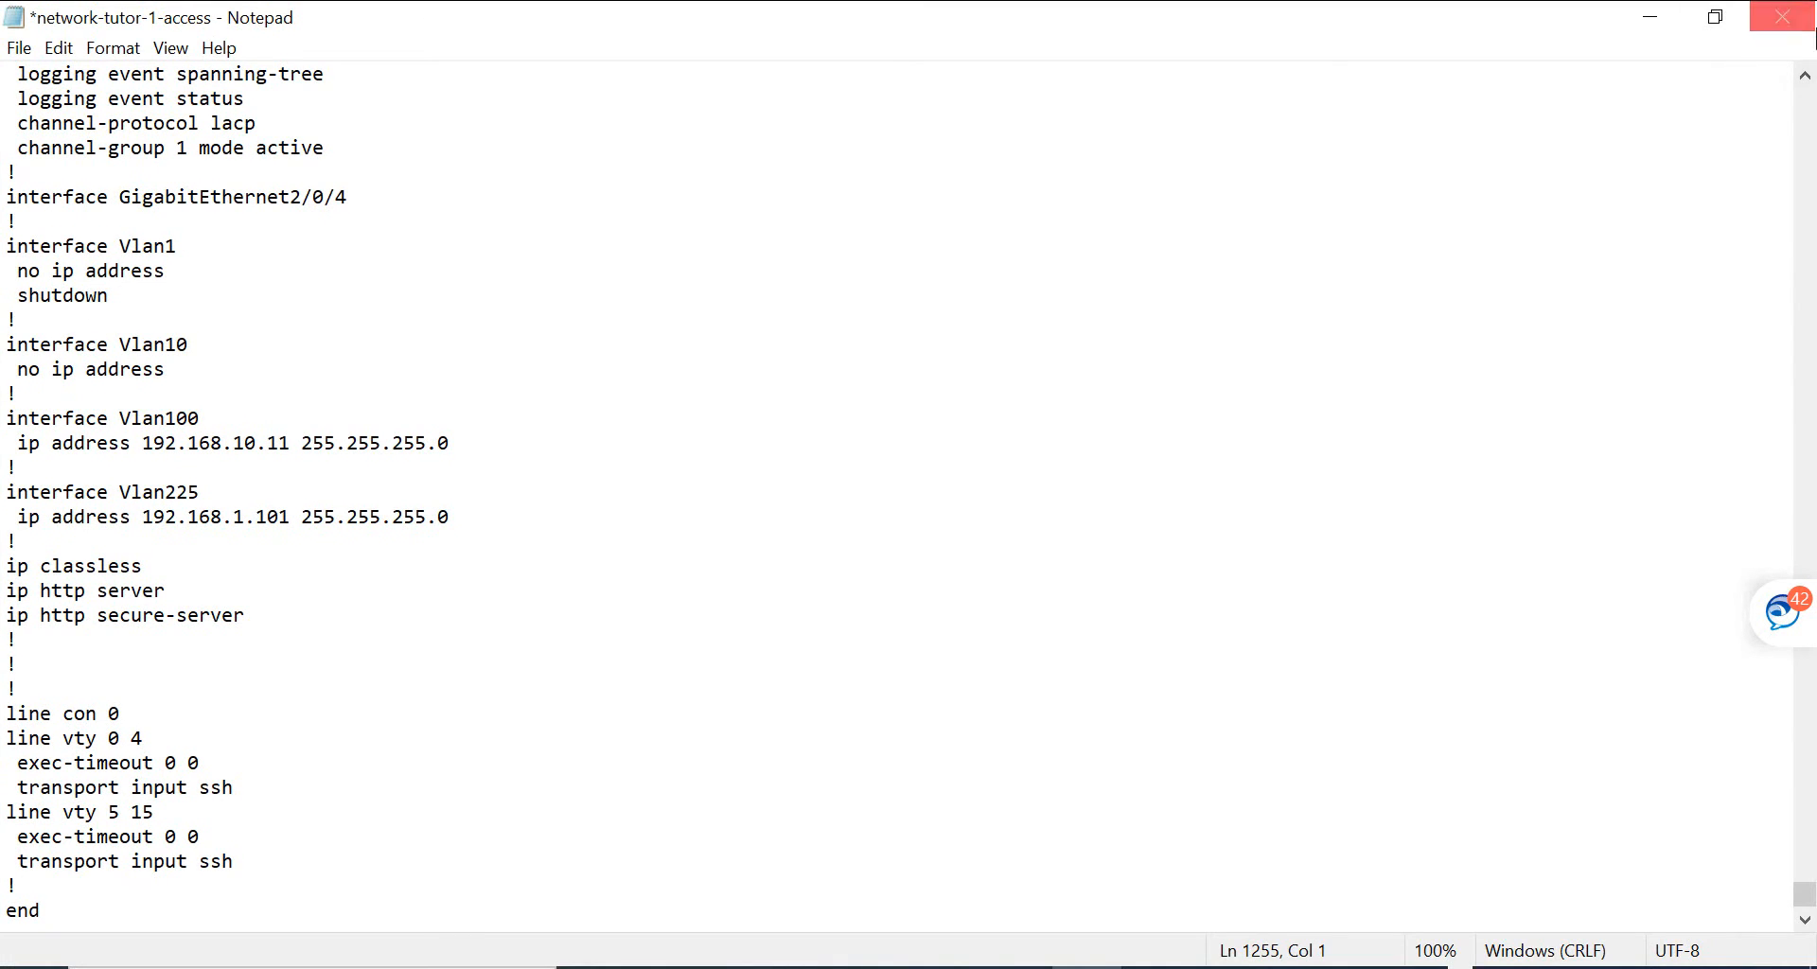
# Step: Save the cleaned backup file with File > Save
pyautogui.click(17, 47)
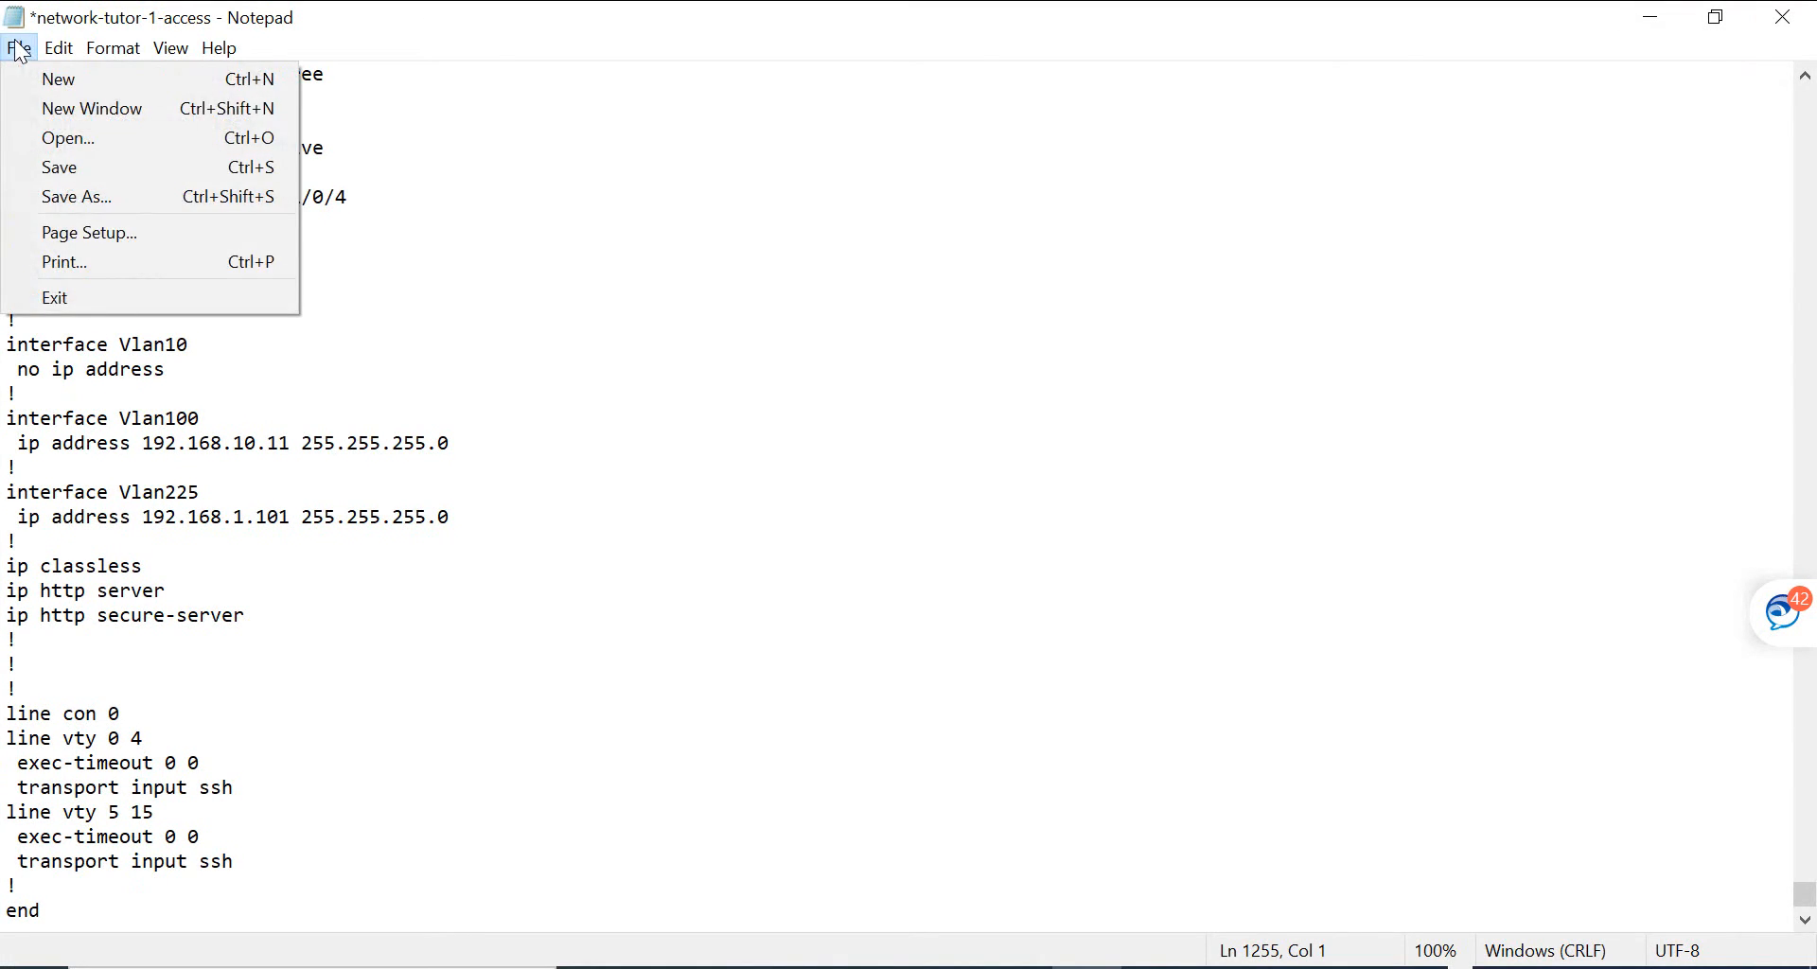
pyautogui.click(58, 167)
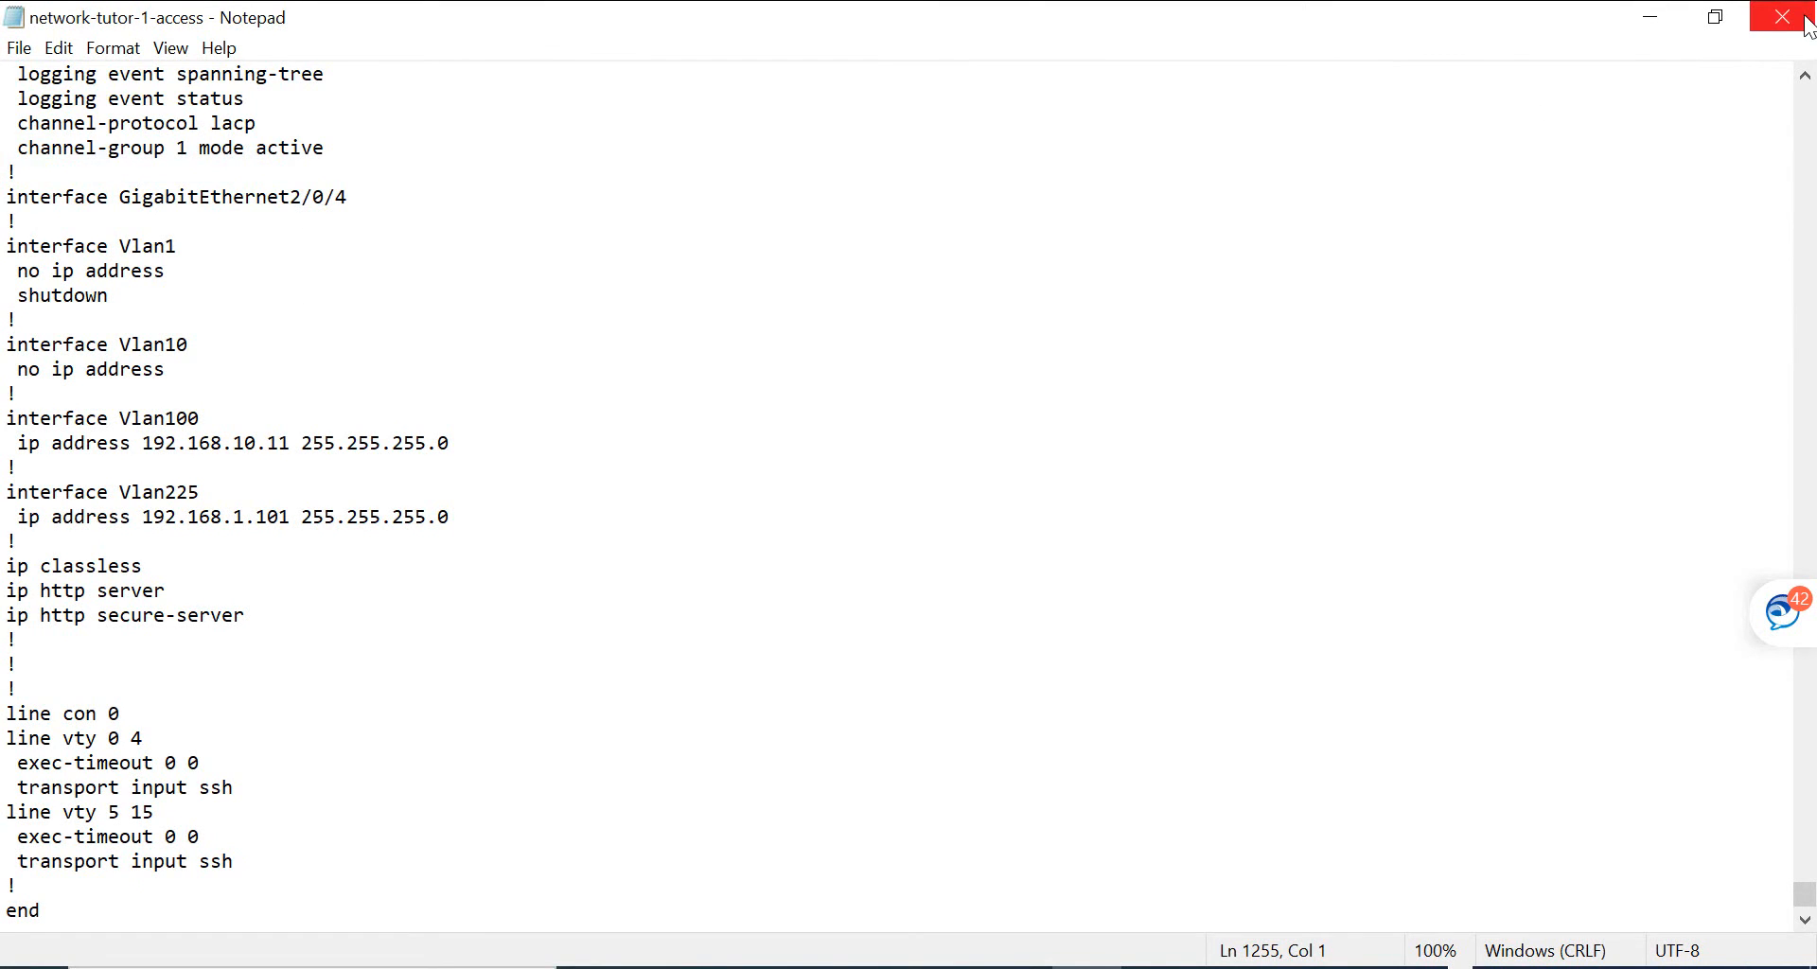
# Step: Close Notepad, reopen network-tutor-1-access from Switch Backup and select all its text
pyautogui.click(1781, 16)
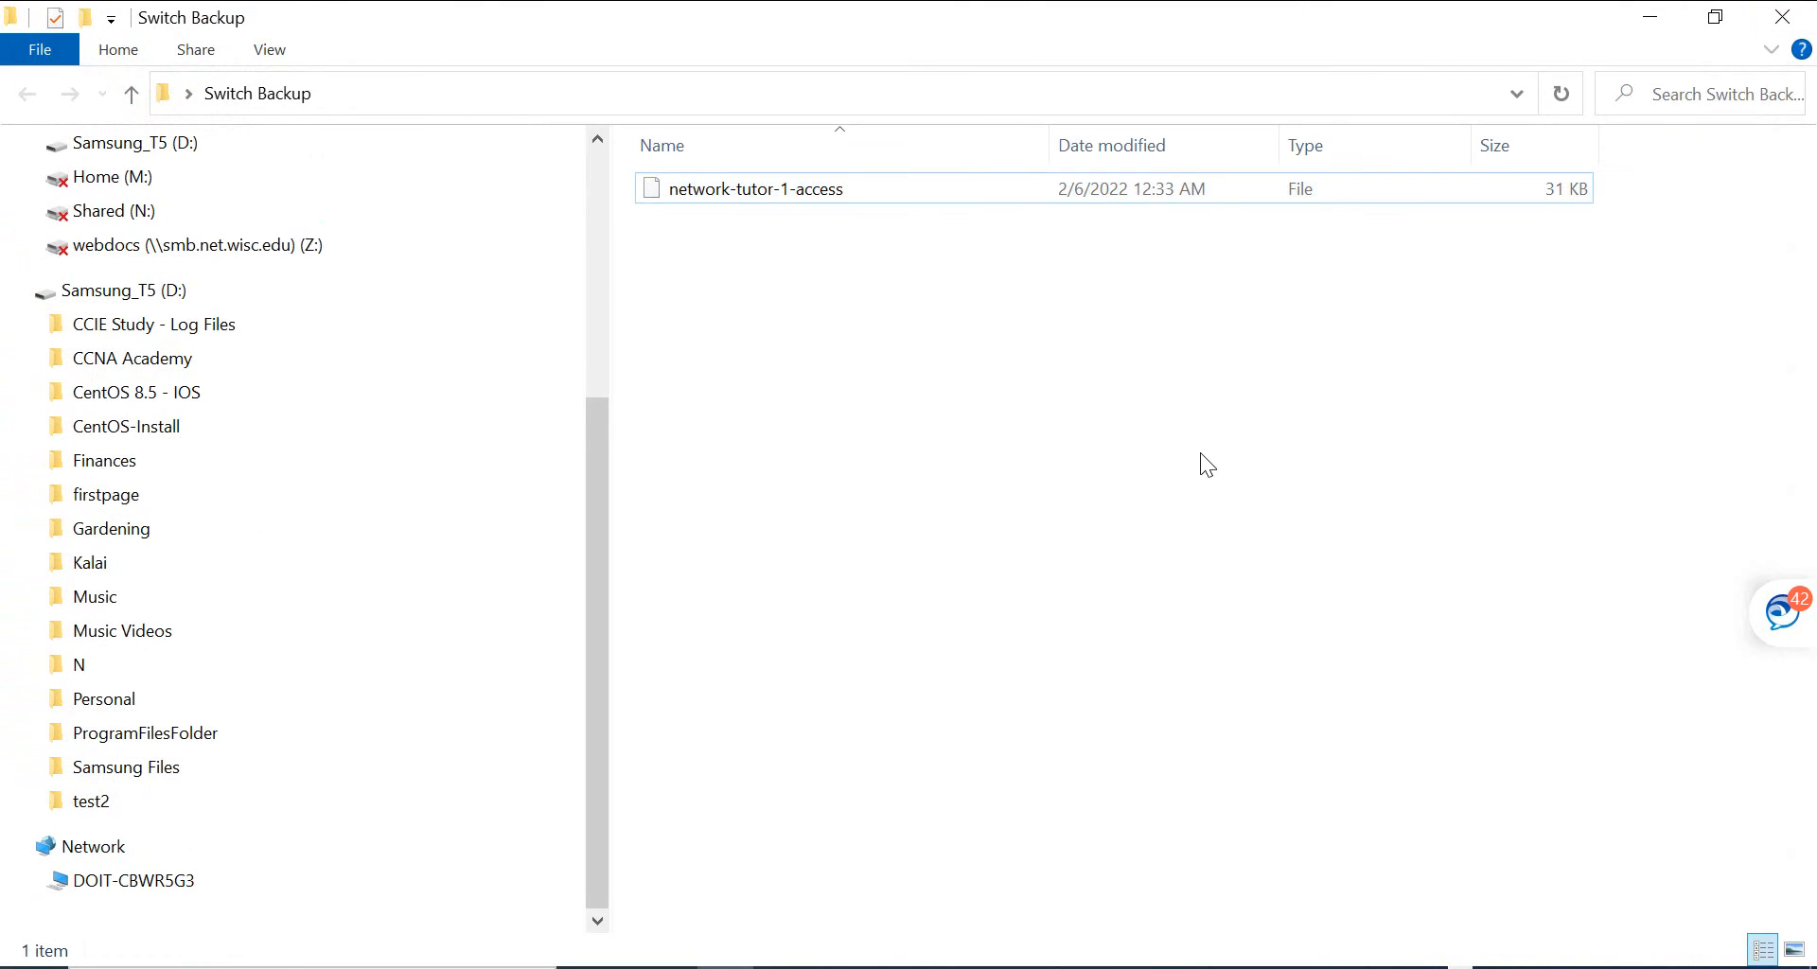
pyautogui.moveTo(1195, 470)
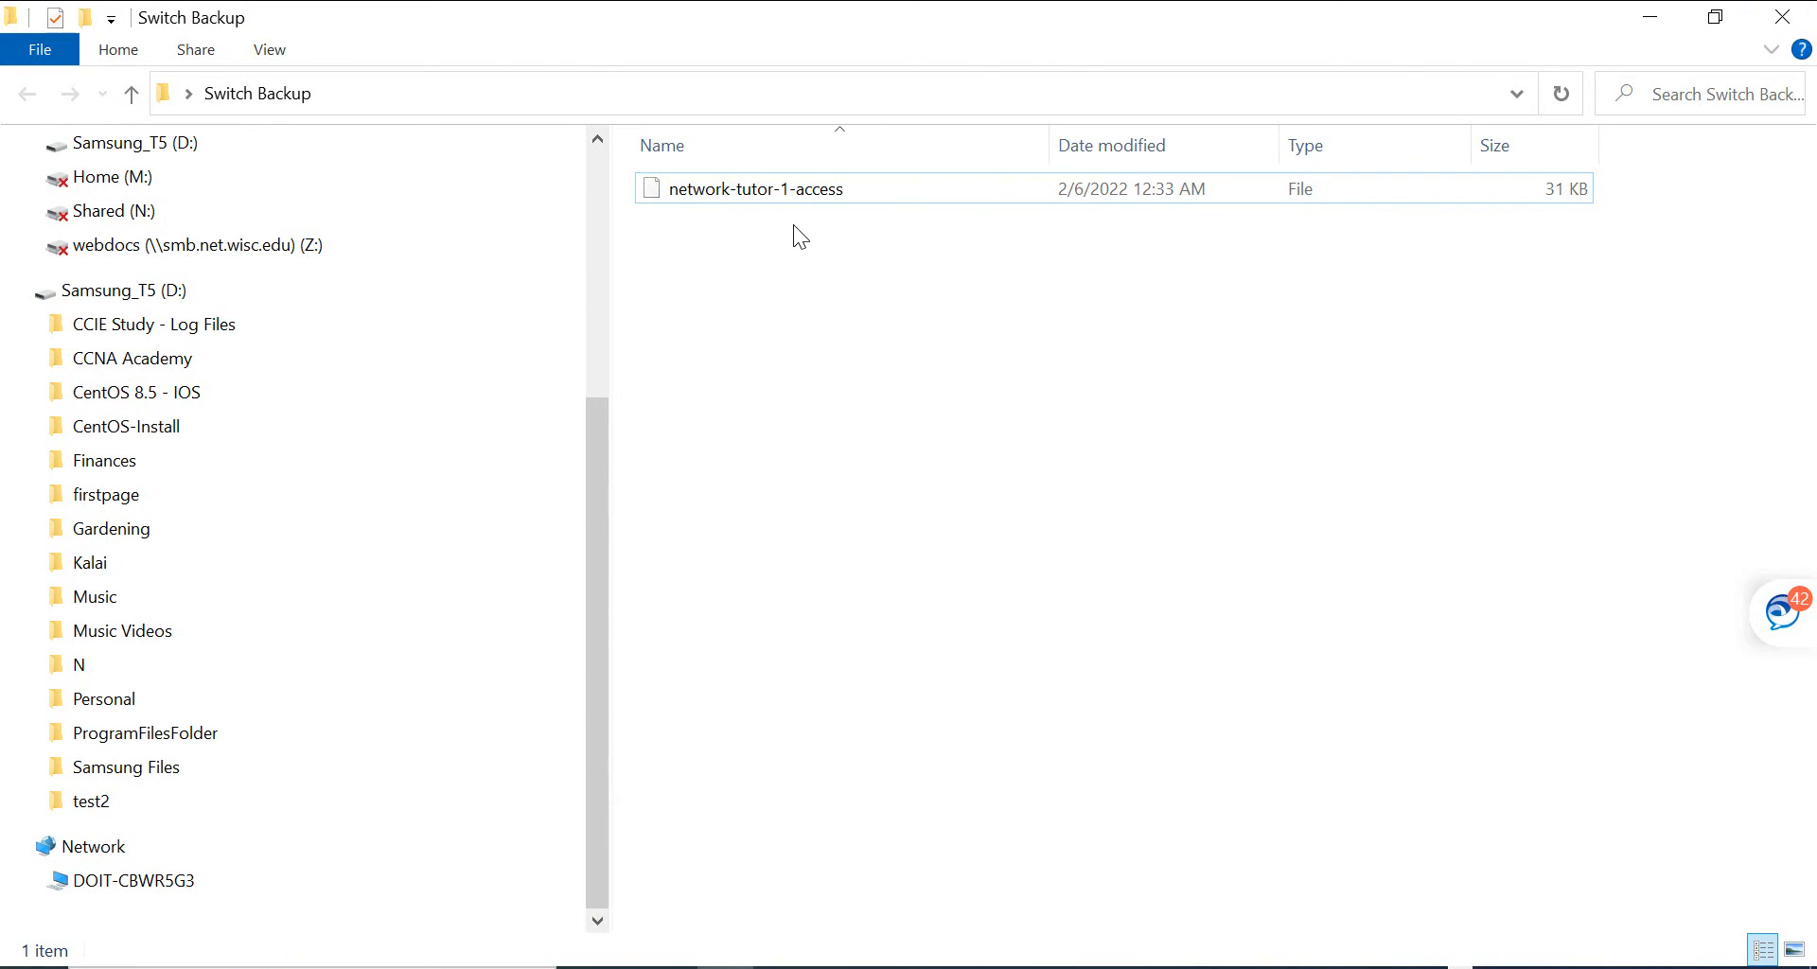
pyautogui.click(753, 188)
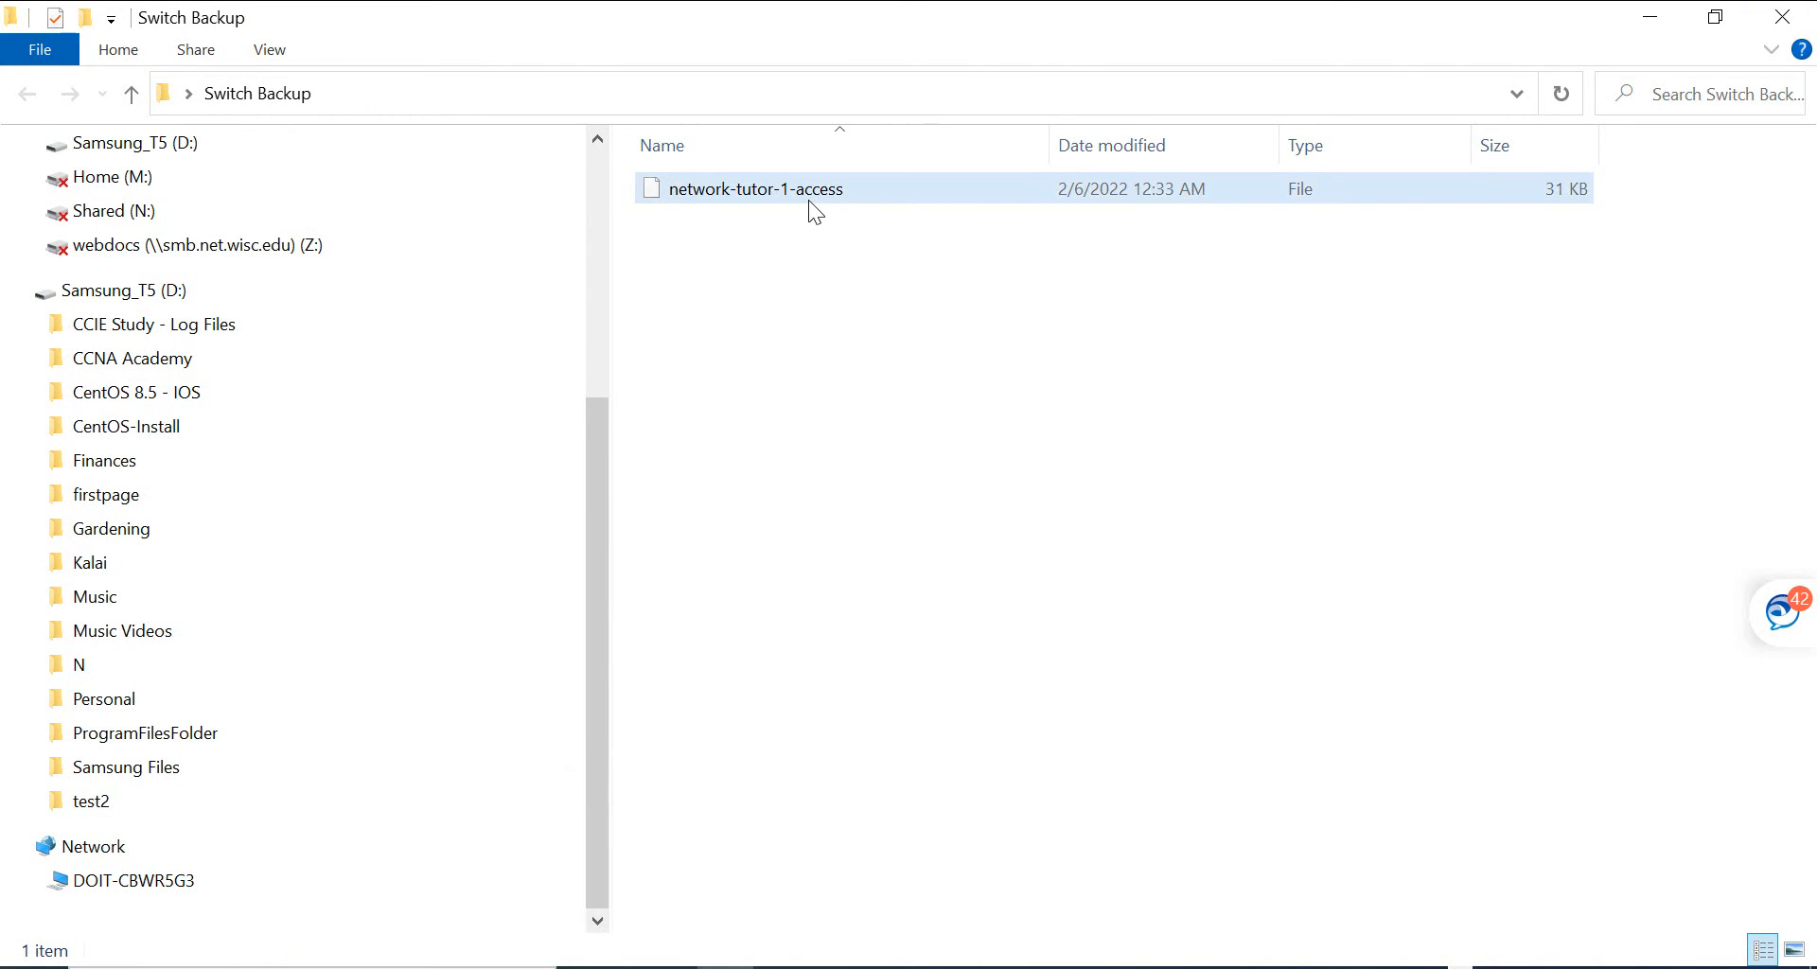
pyautogui.moveTo(857, 185)
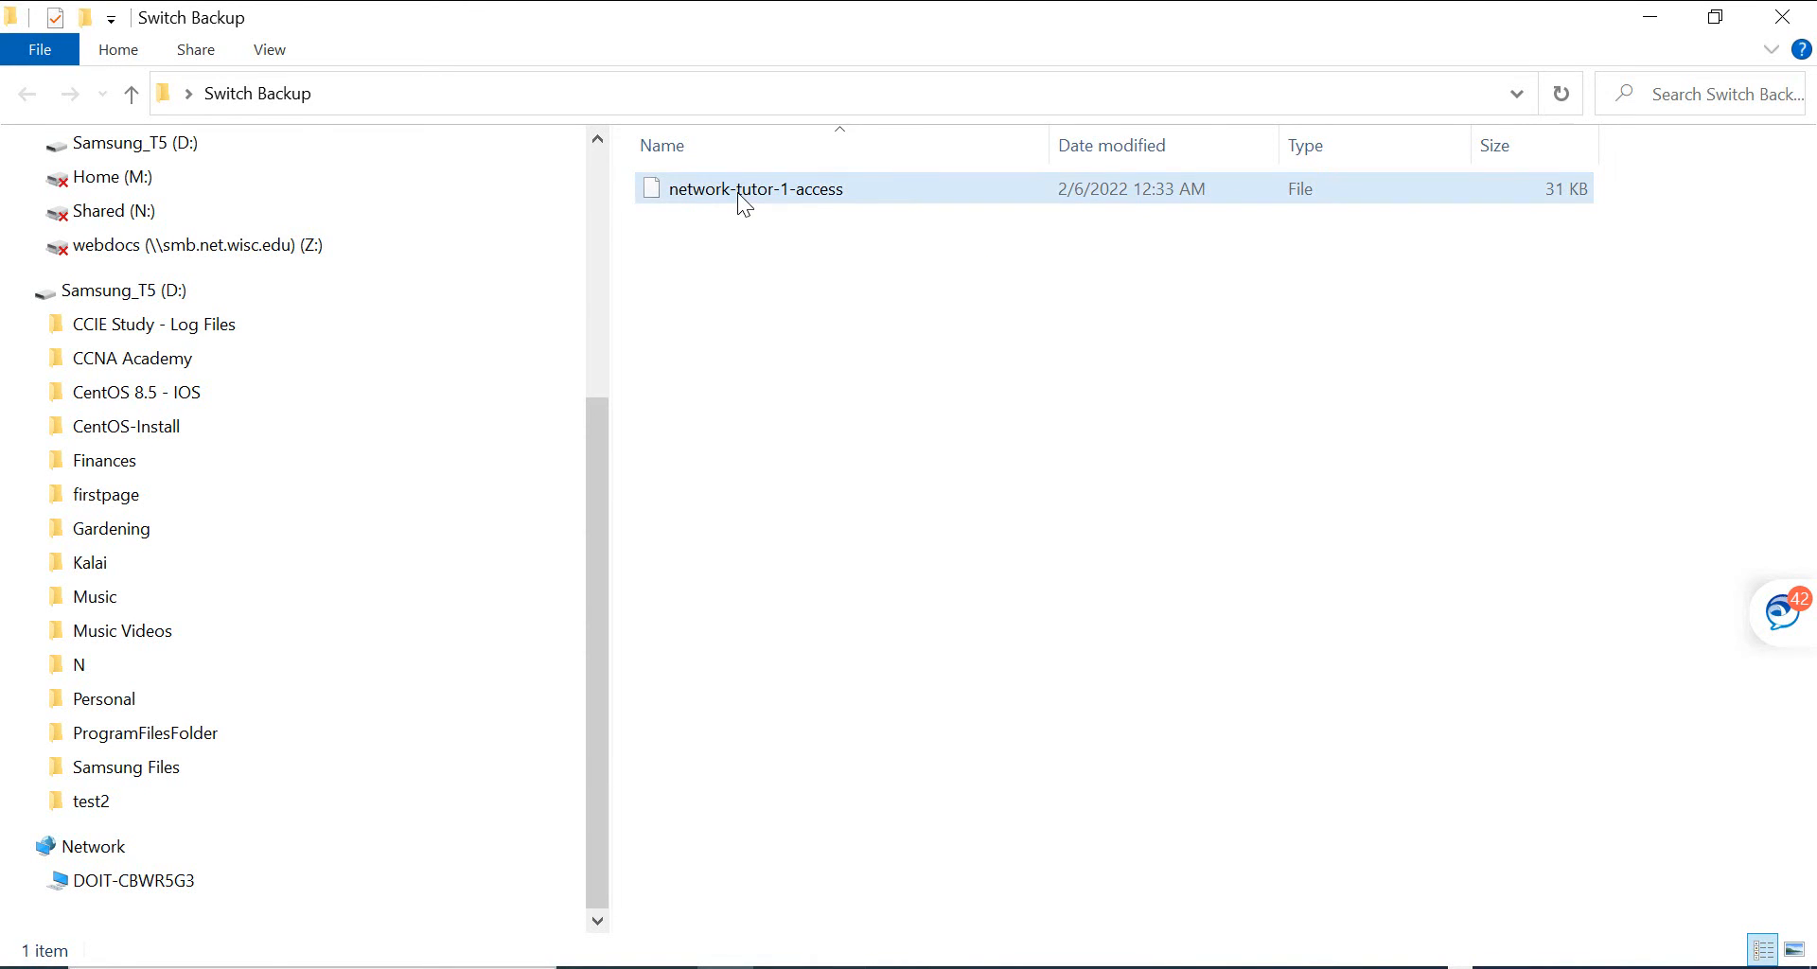
pyautogui.doubleClick(754, 188)
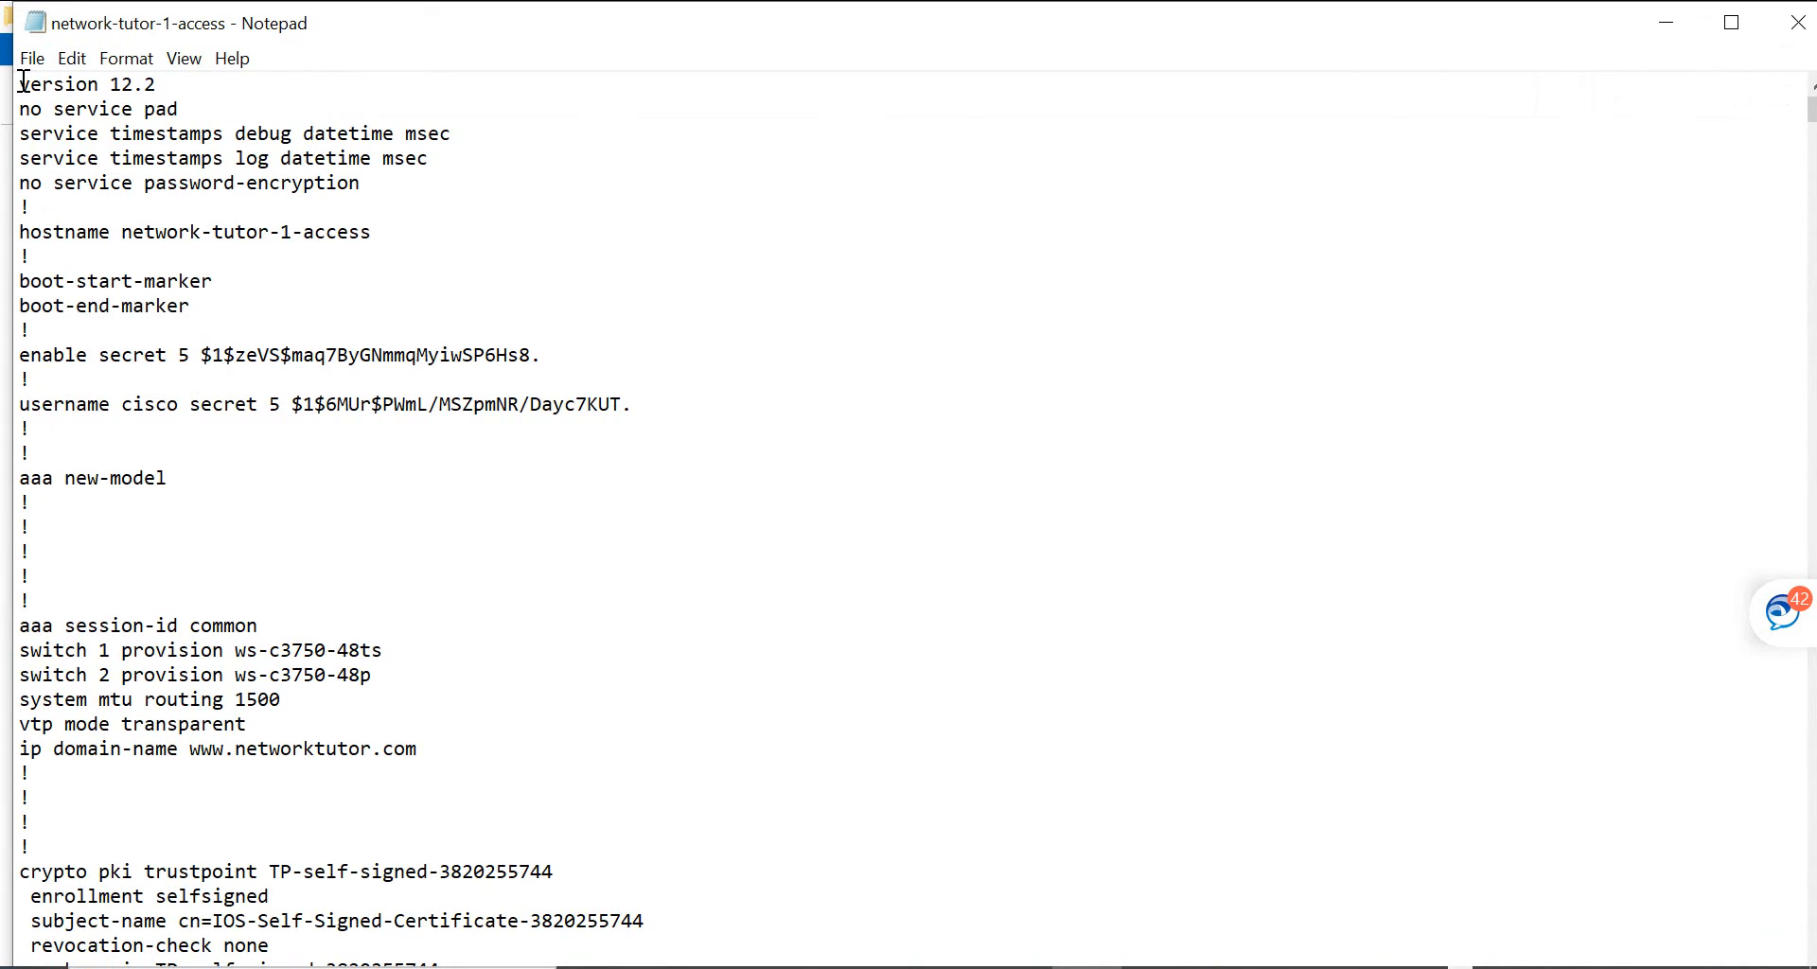
pyautogui.press('ctrl+a')
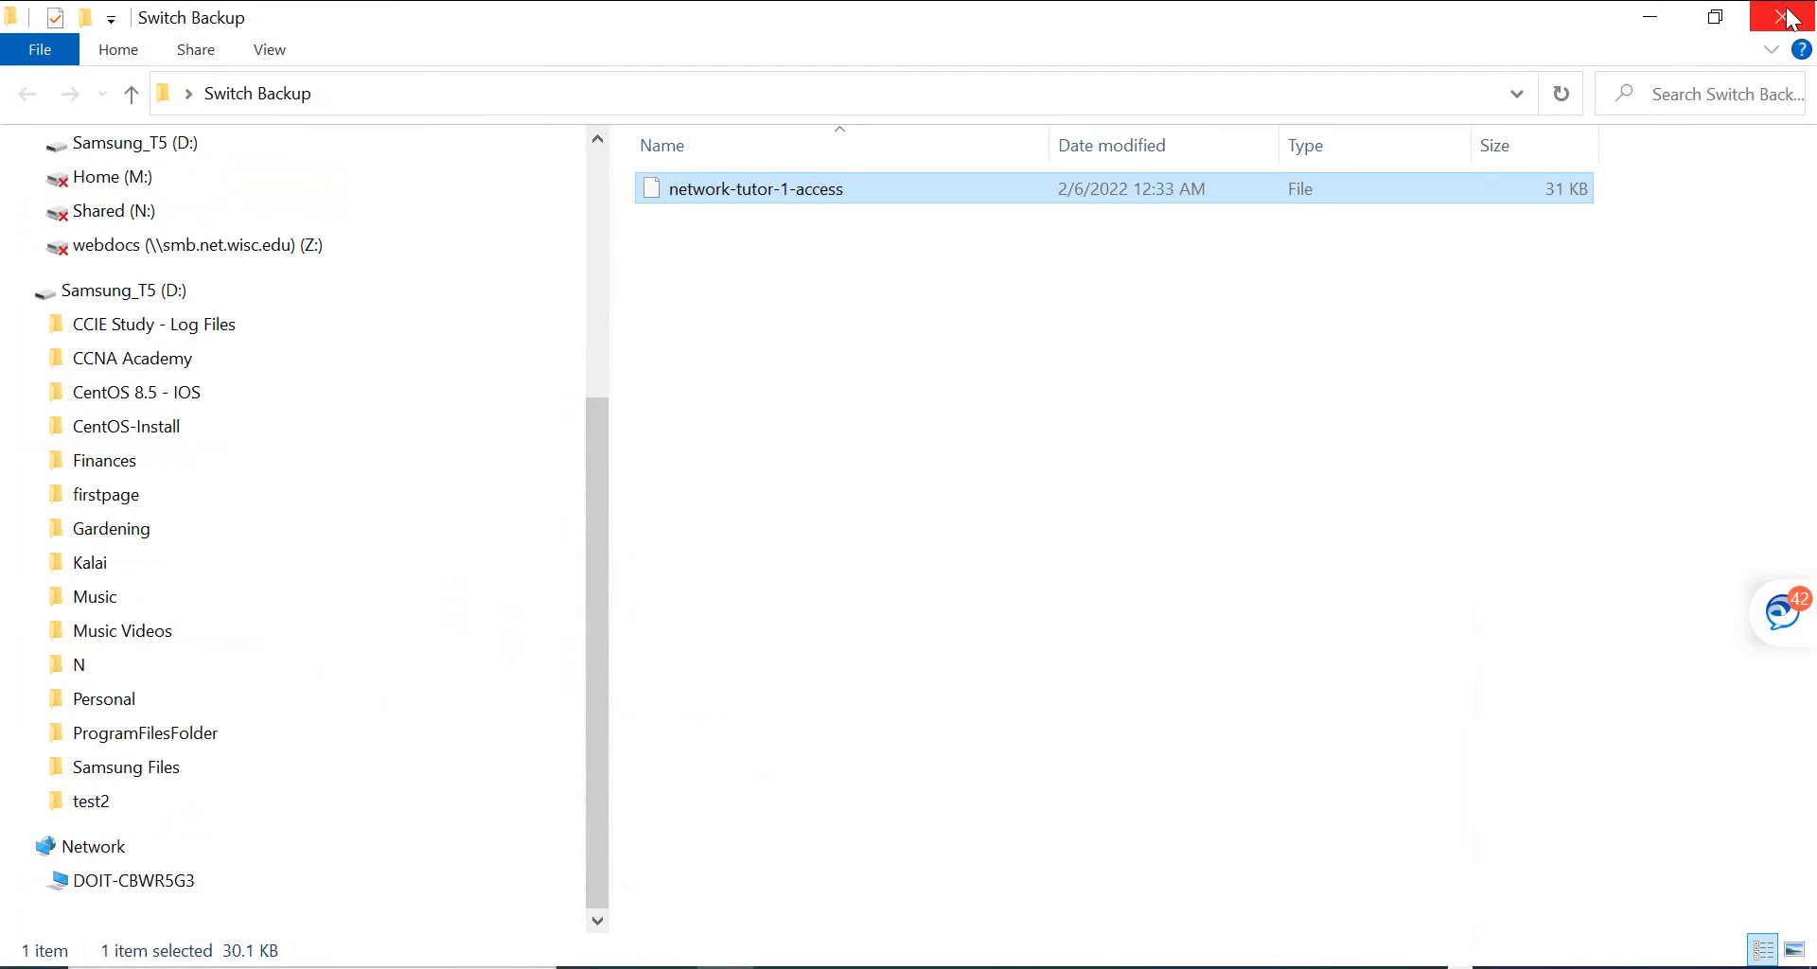
# Step: Close the Switch Backup folder and bring the PuTTY switch session back up
pyautogui.click(1787, 16)
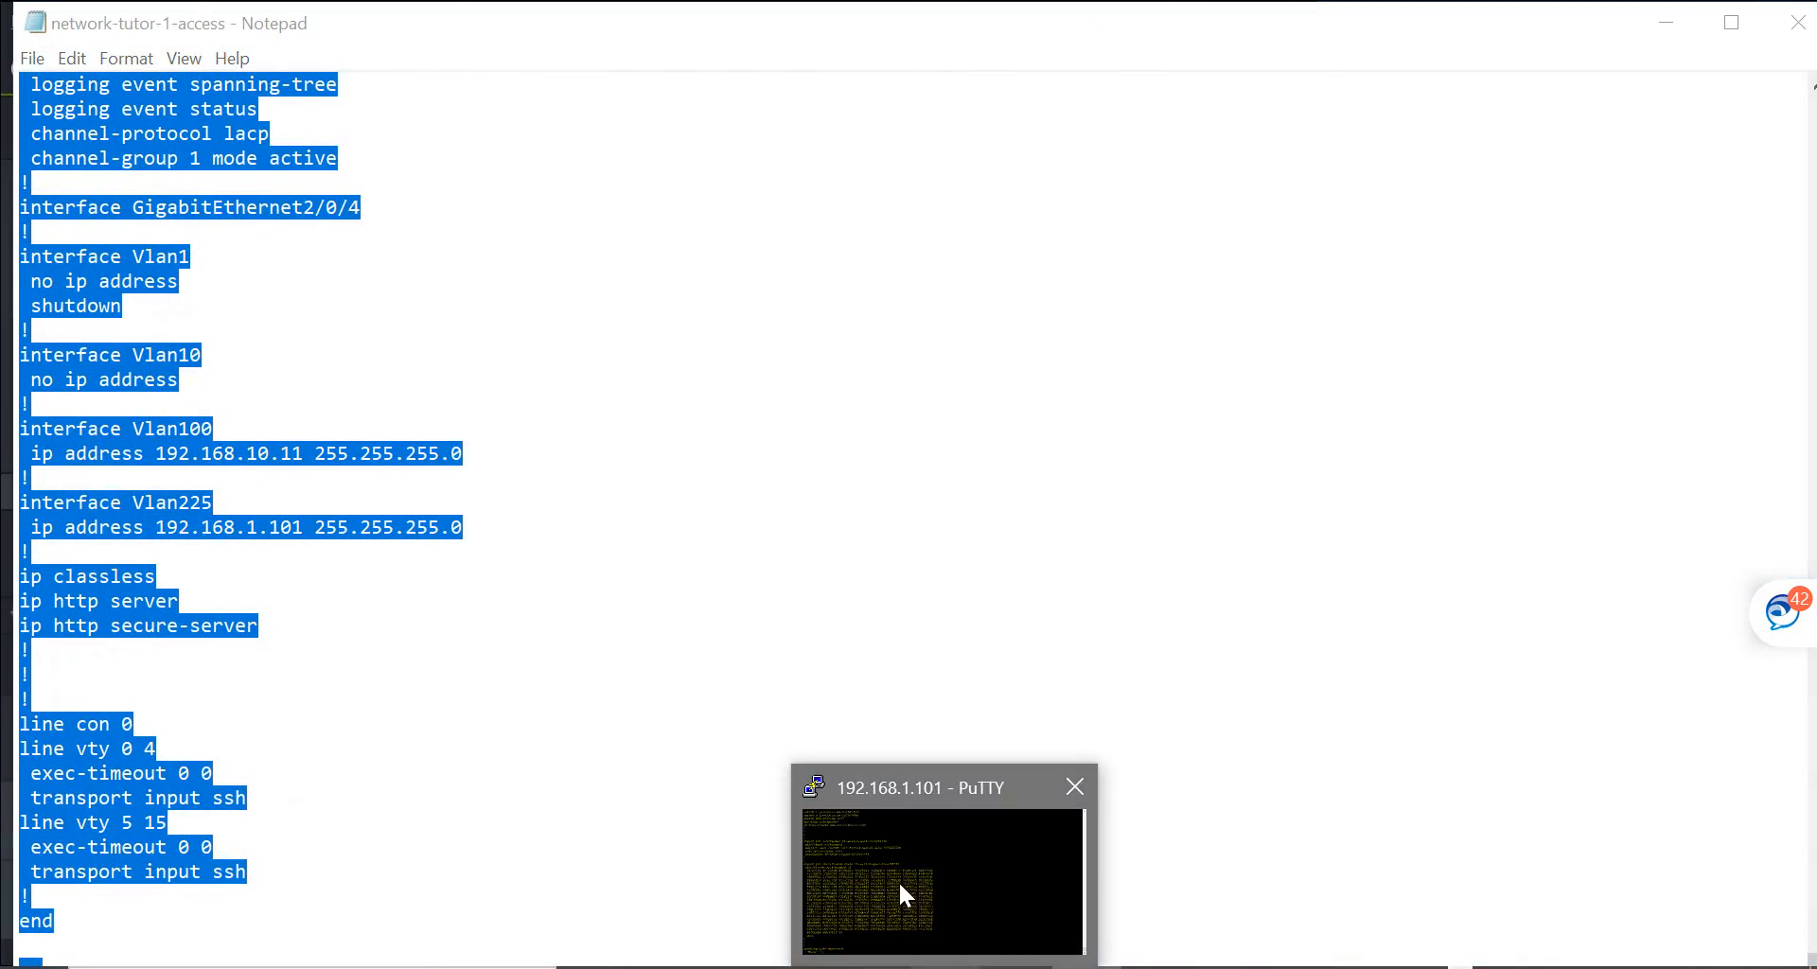
pyautogui.click(940, 881)
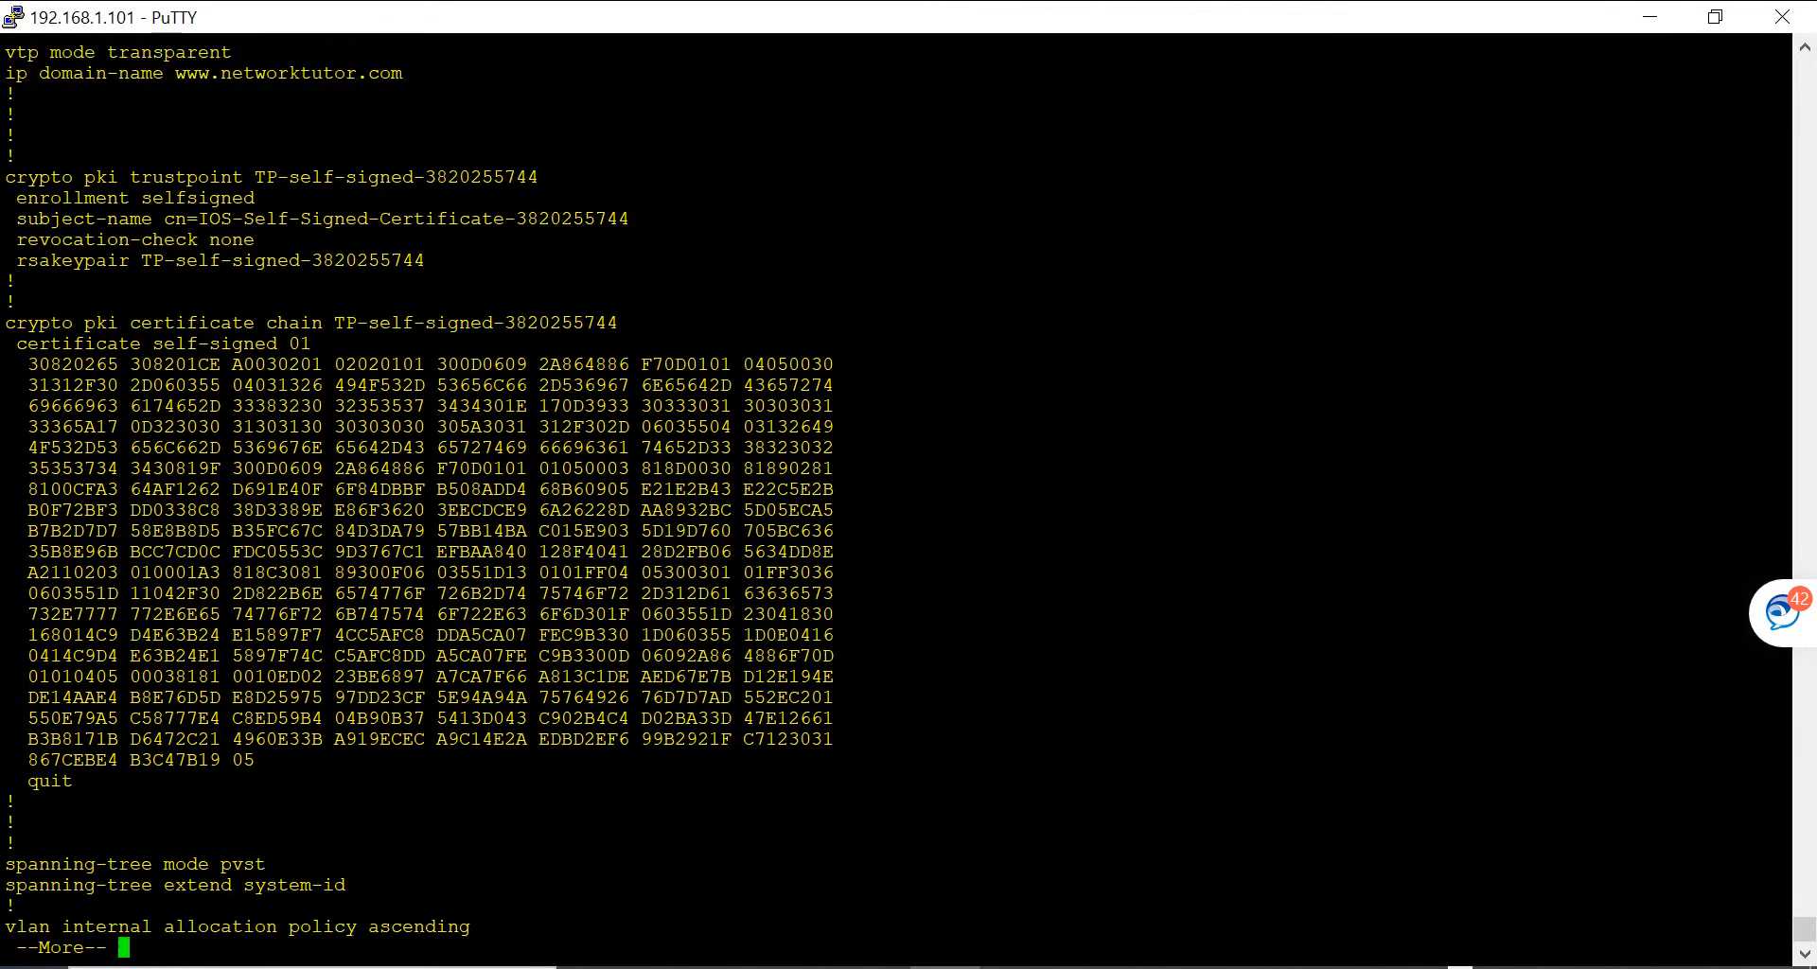
pyautogui.press('space')
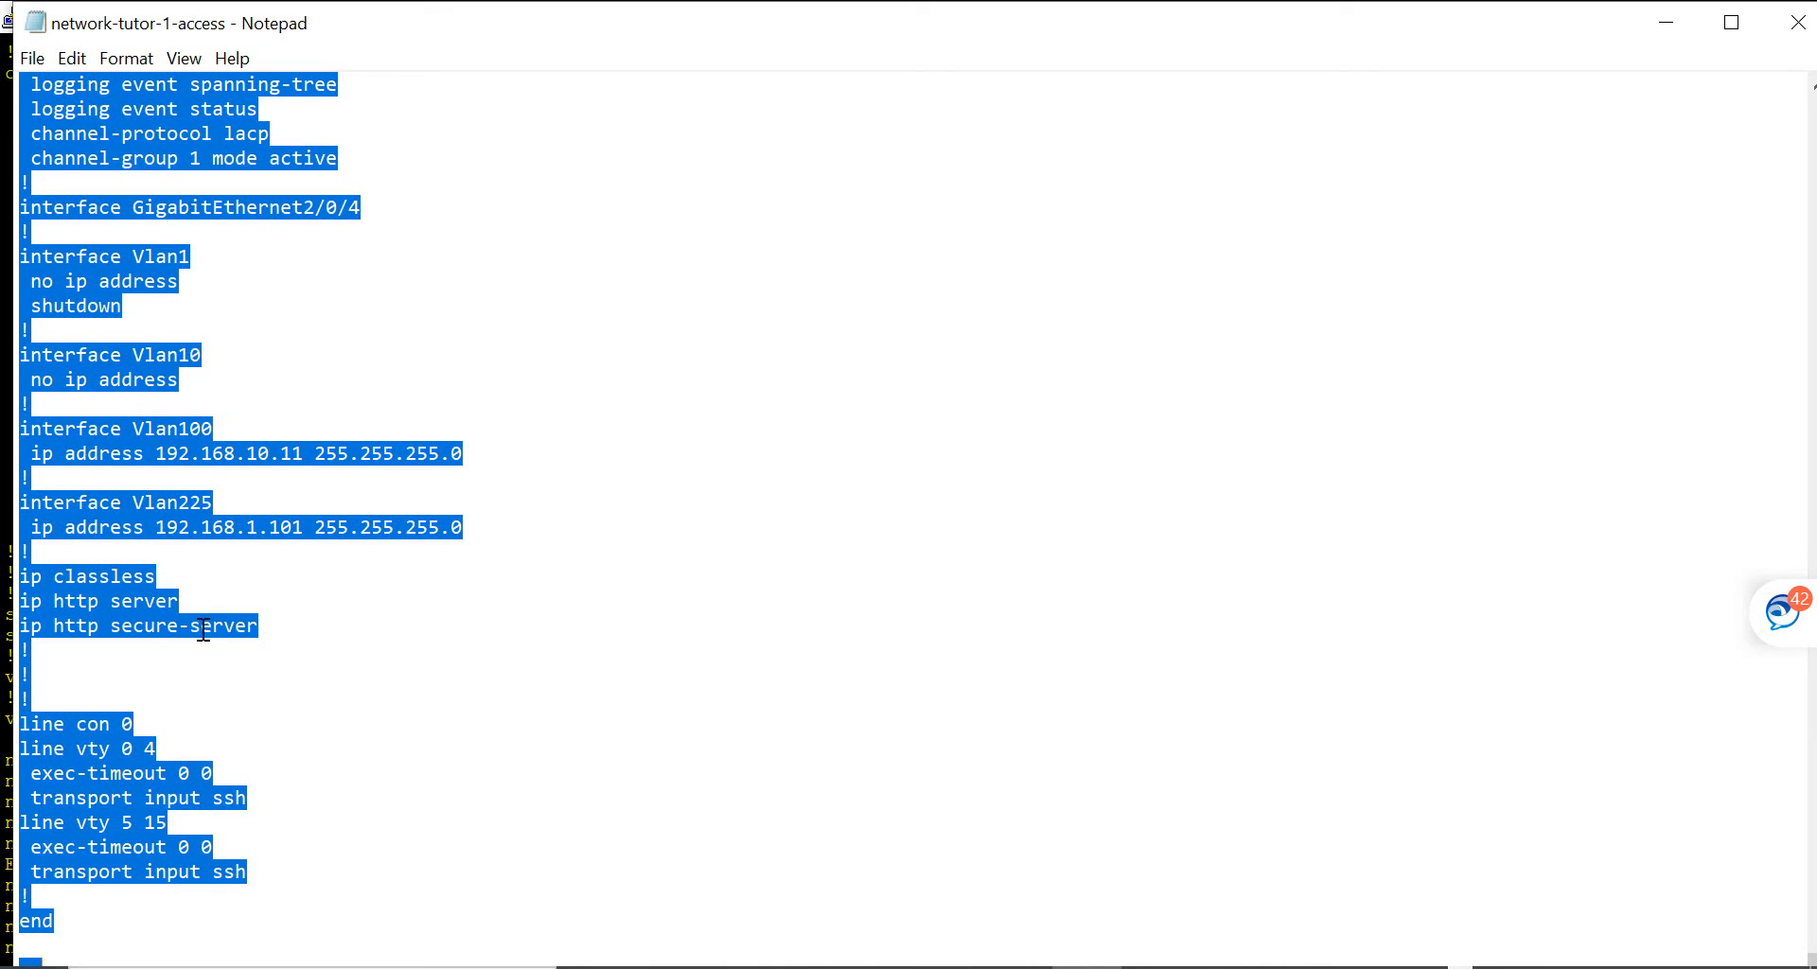
# Step: Paste the cleaned configuration into config mode and watch it apply through FastEthernet2/0/31
pyautogui.rightClick(202, 625)
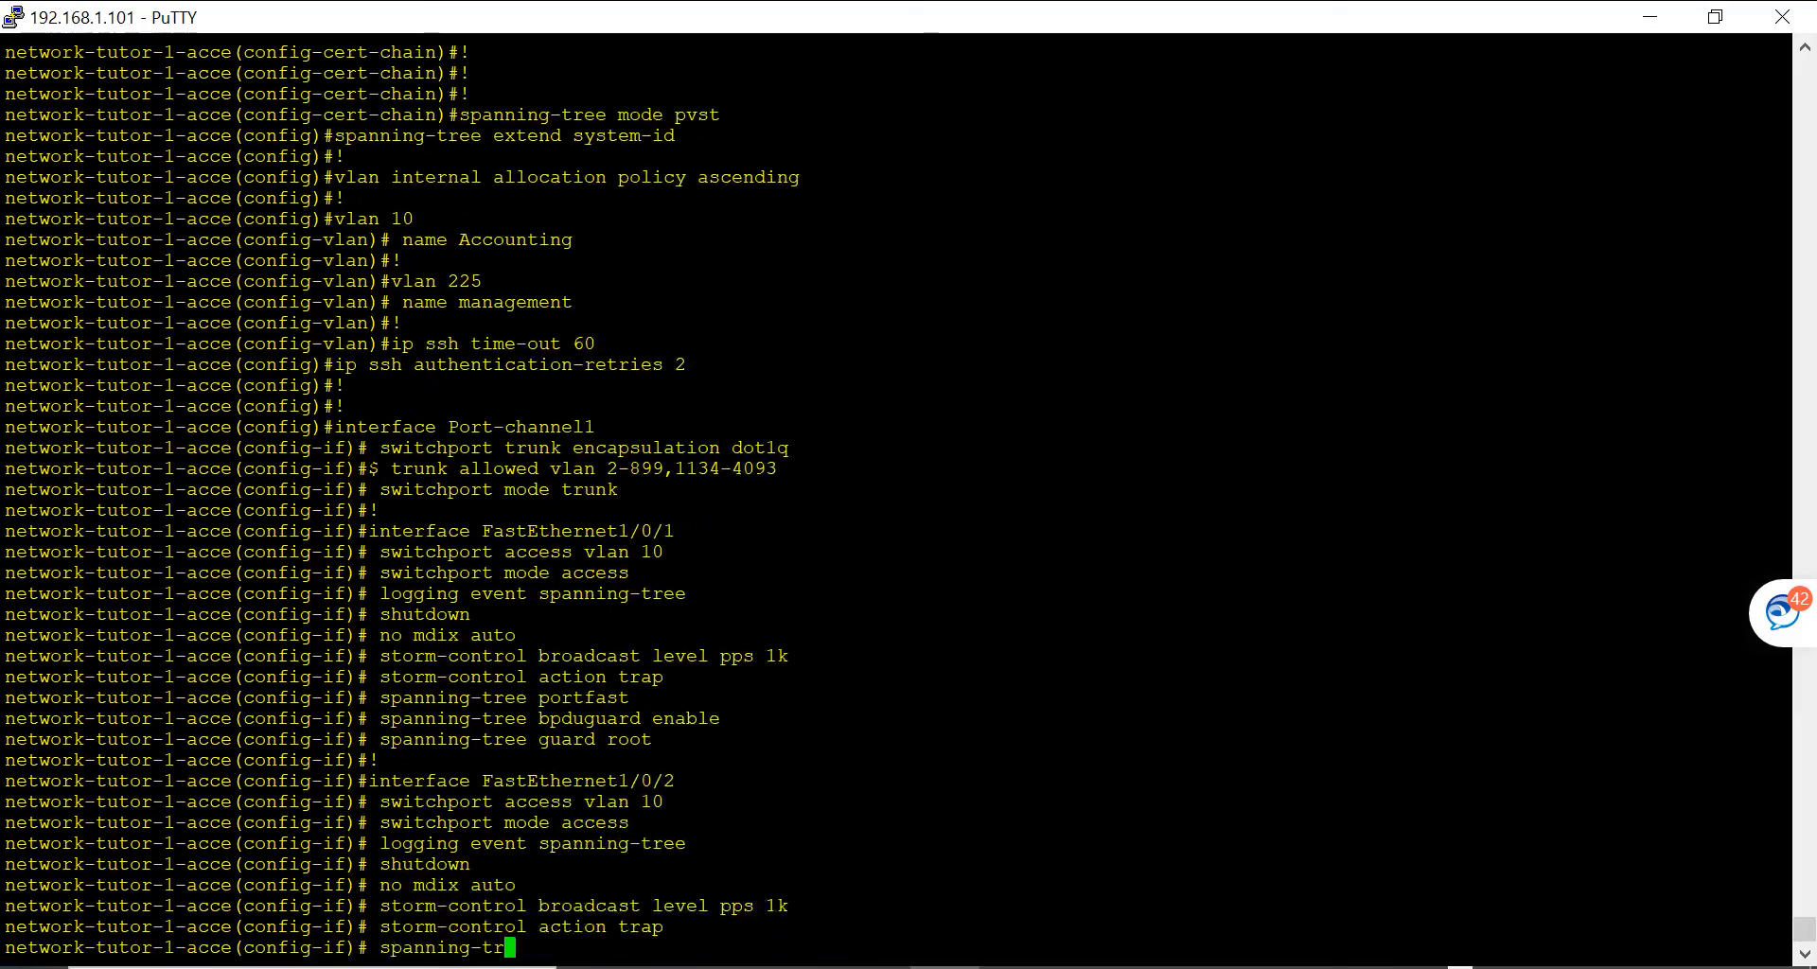
pyautogui.scroll(-3)
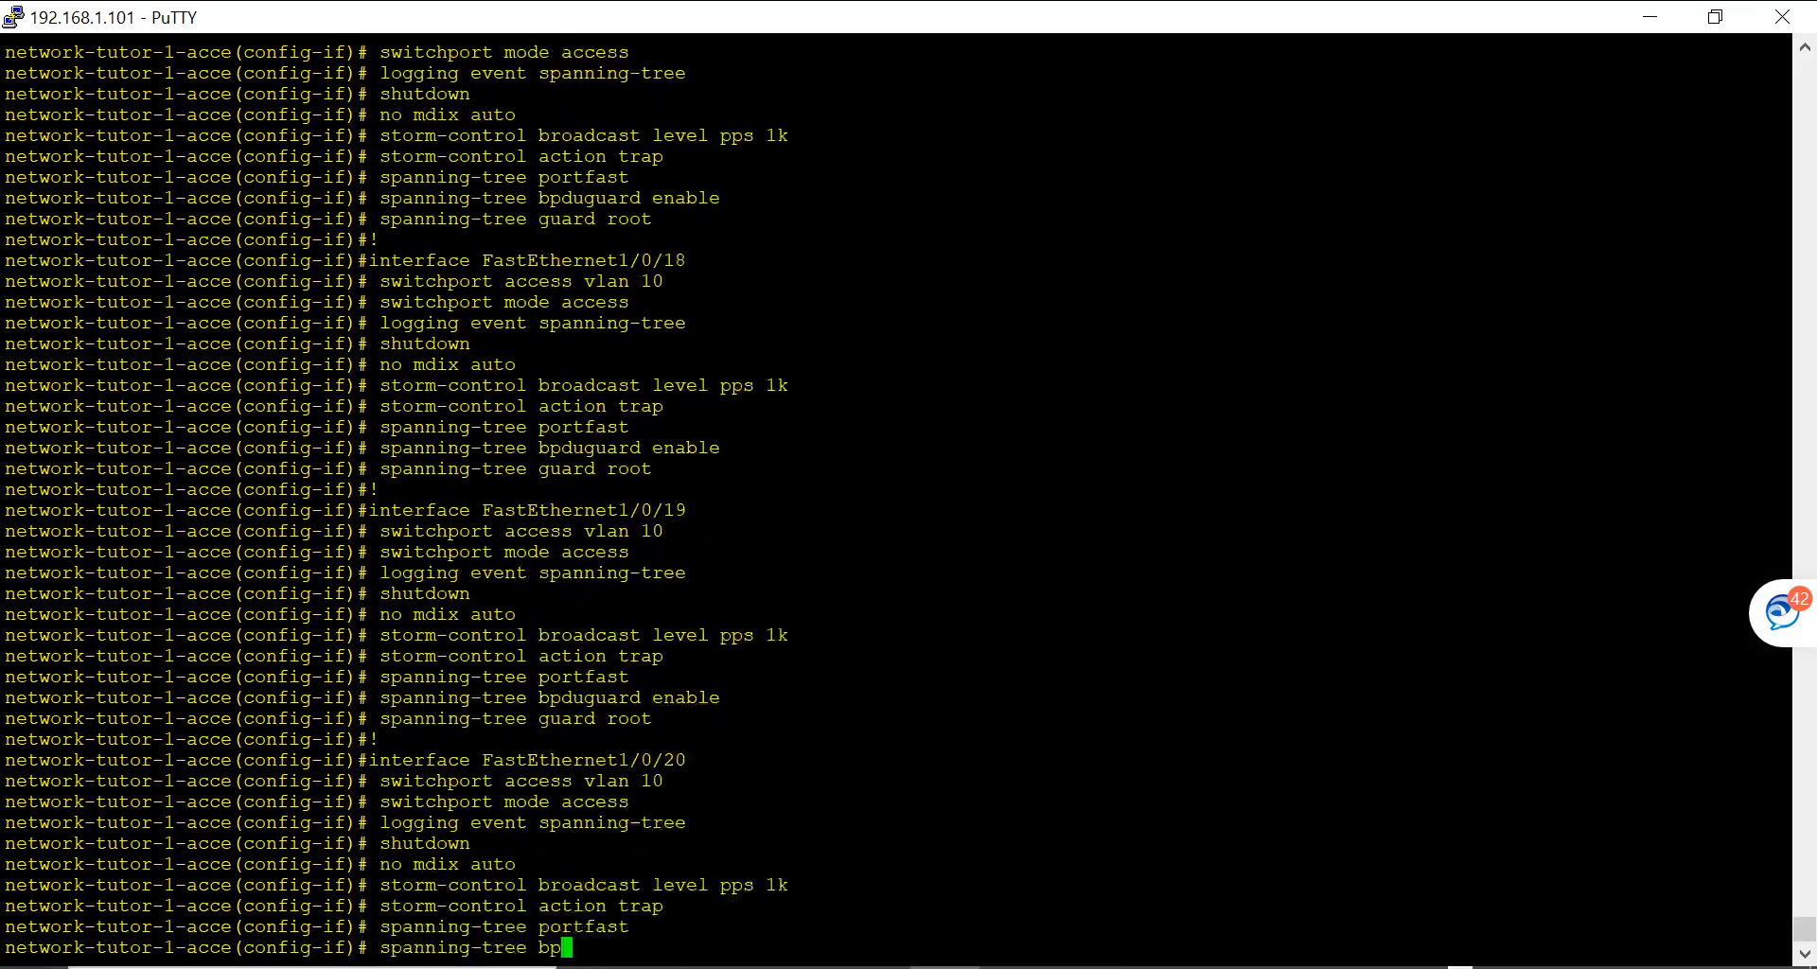
pyautogui.scroll(-3)
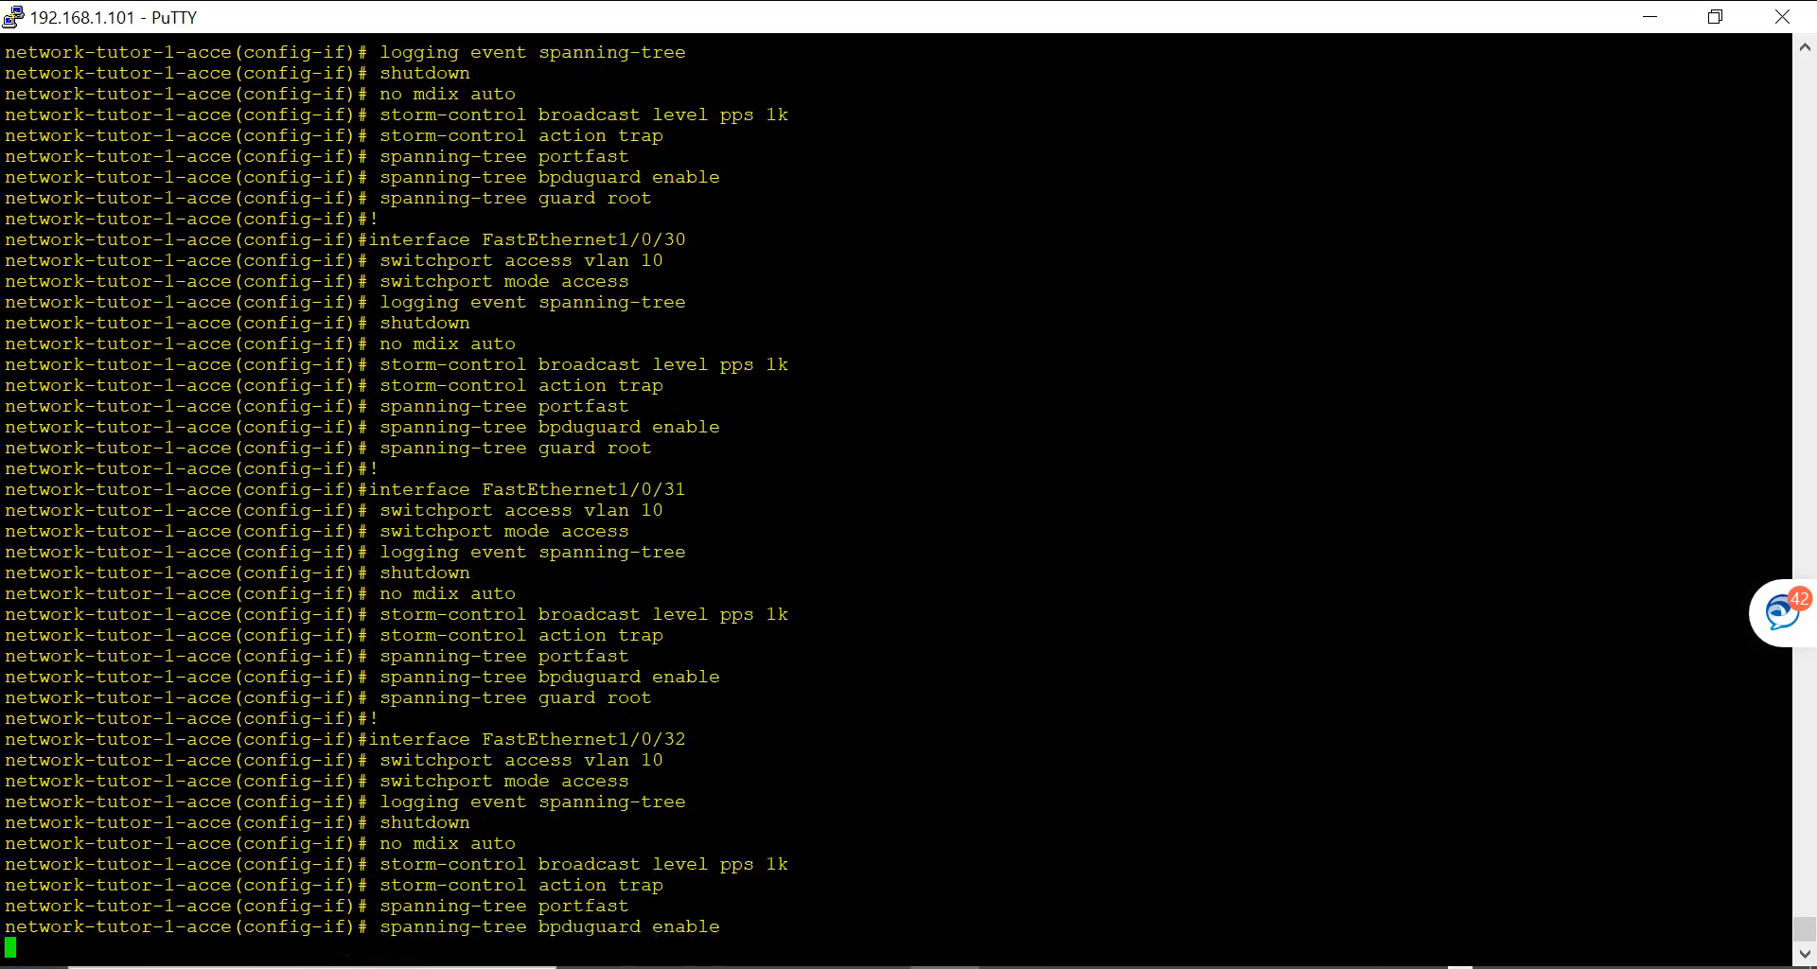
pyautogui.scroll(-3)
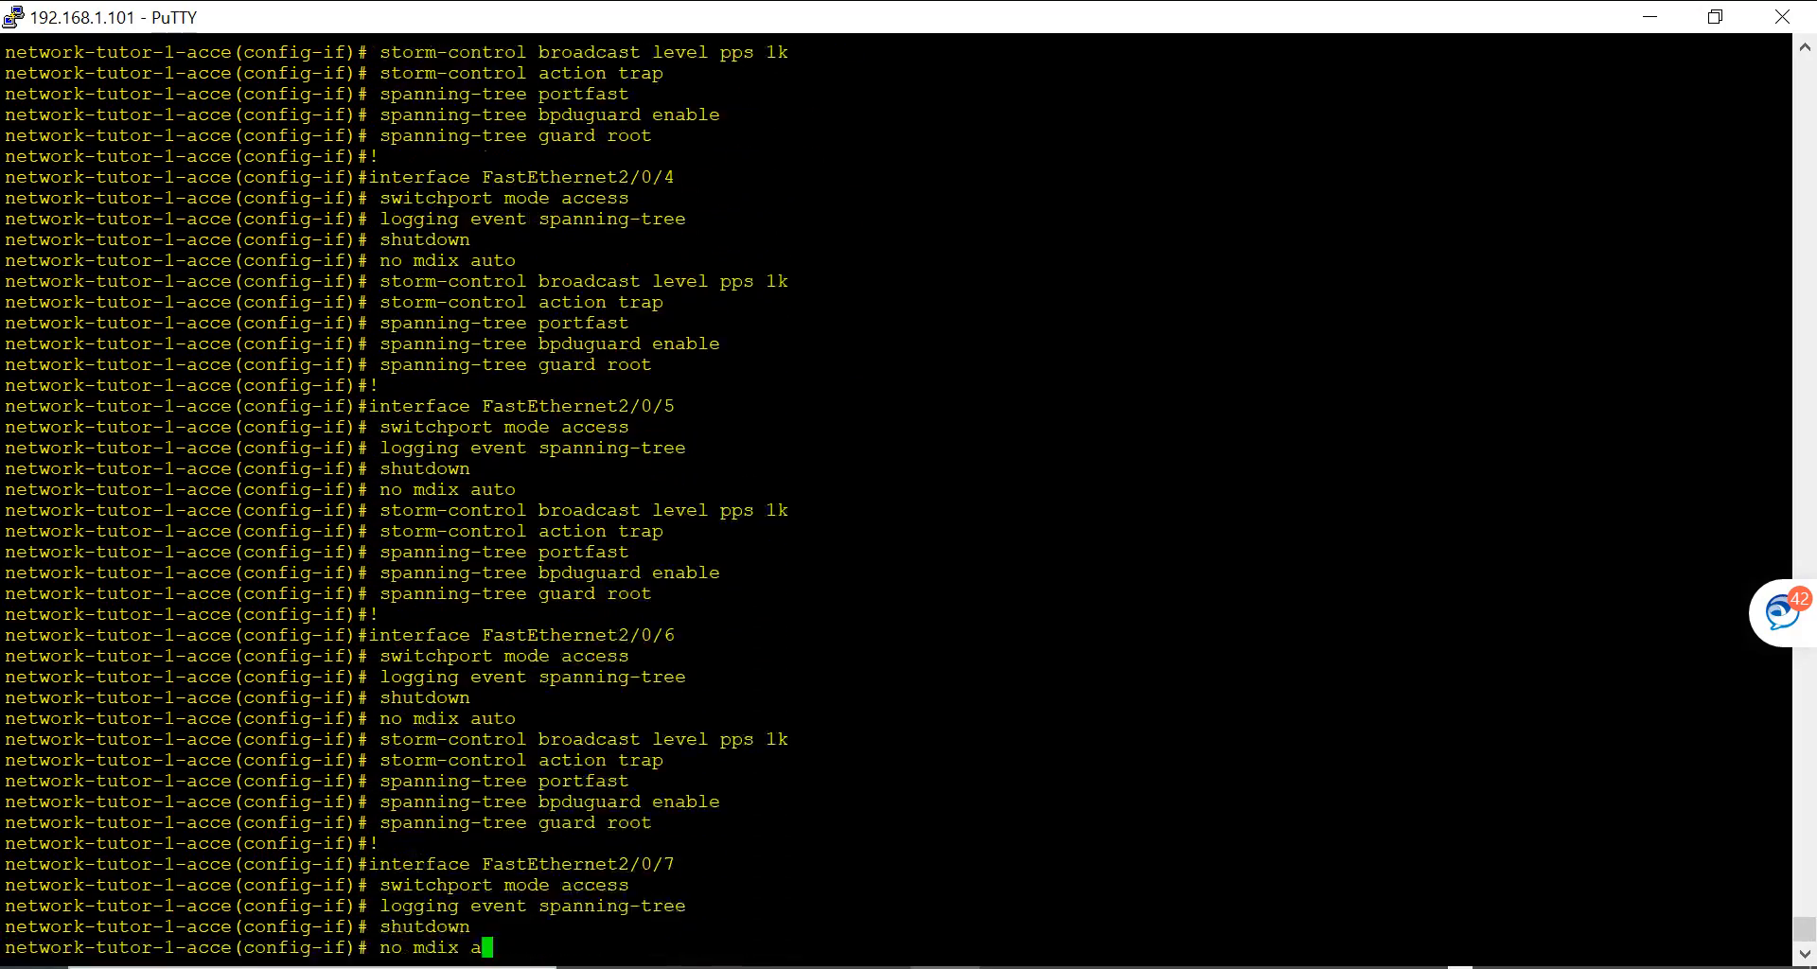
pyautogui.scroll(-3)
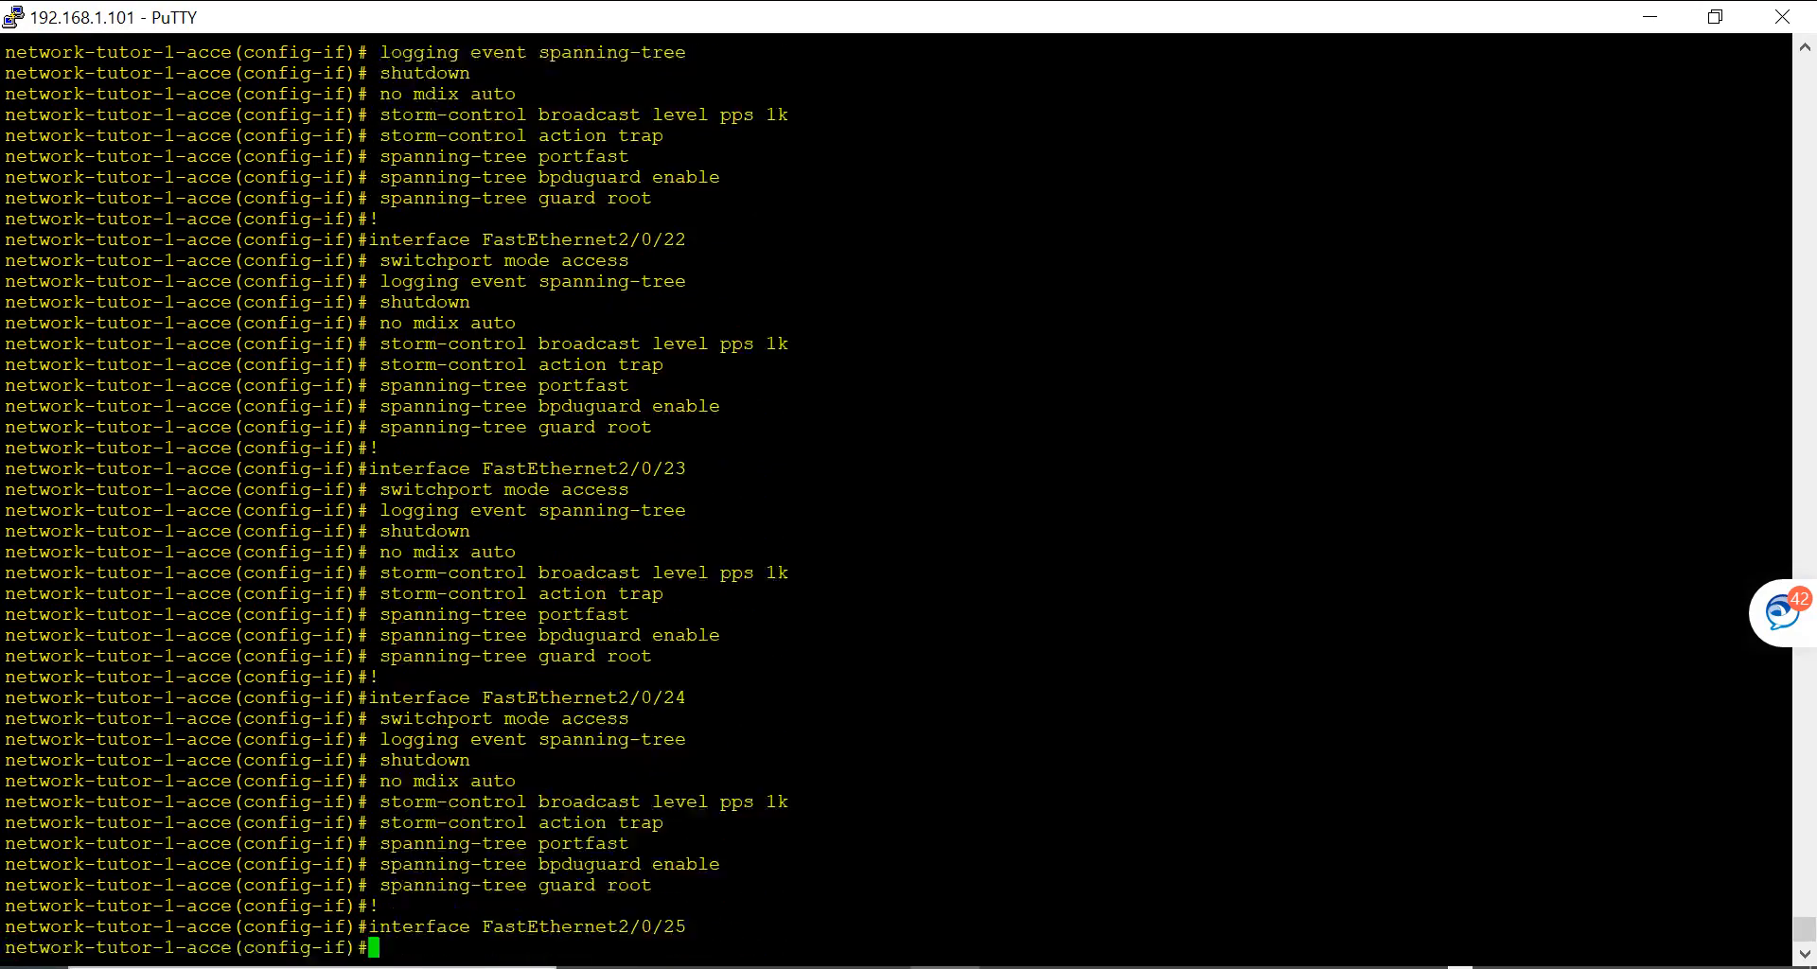
pyautogui.scroll(-3)
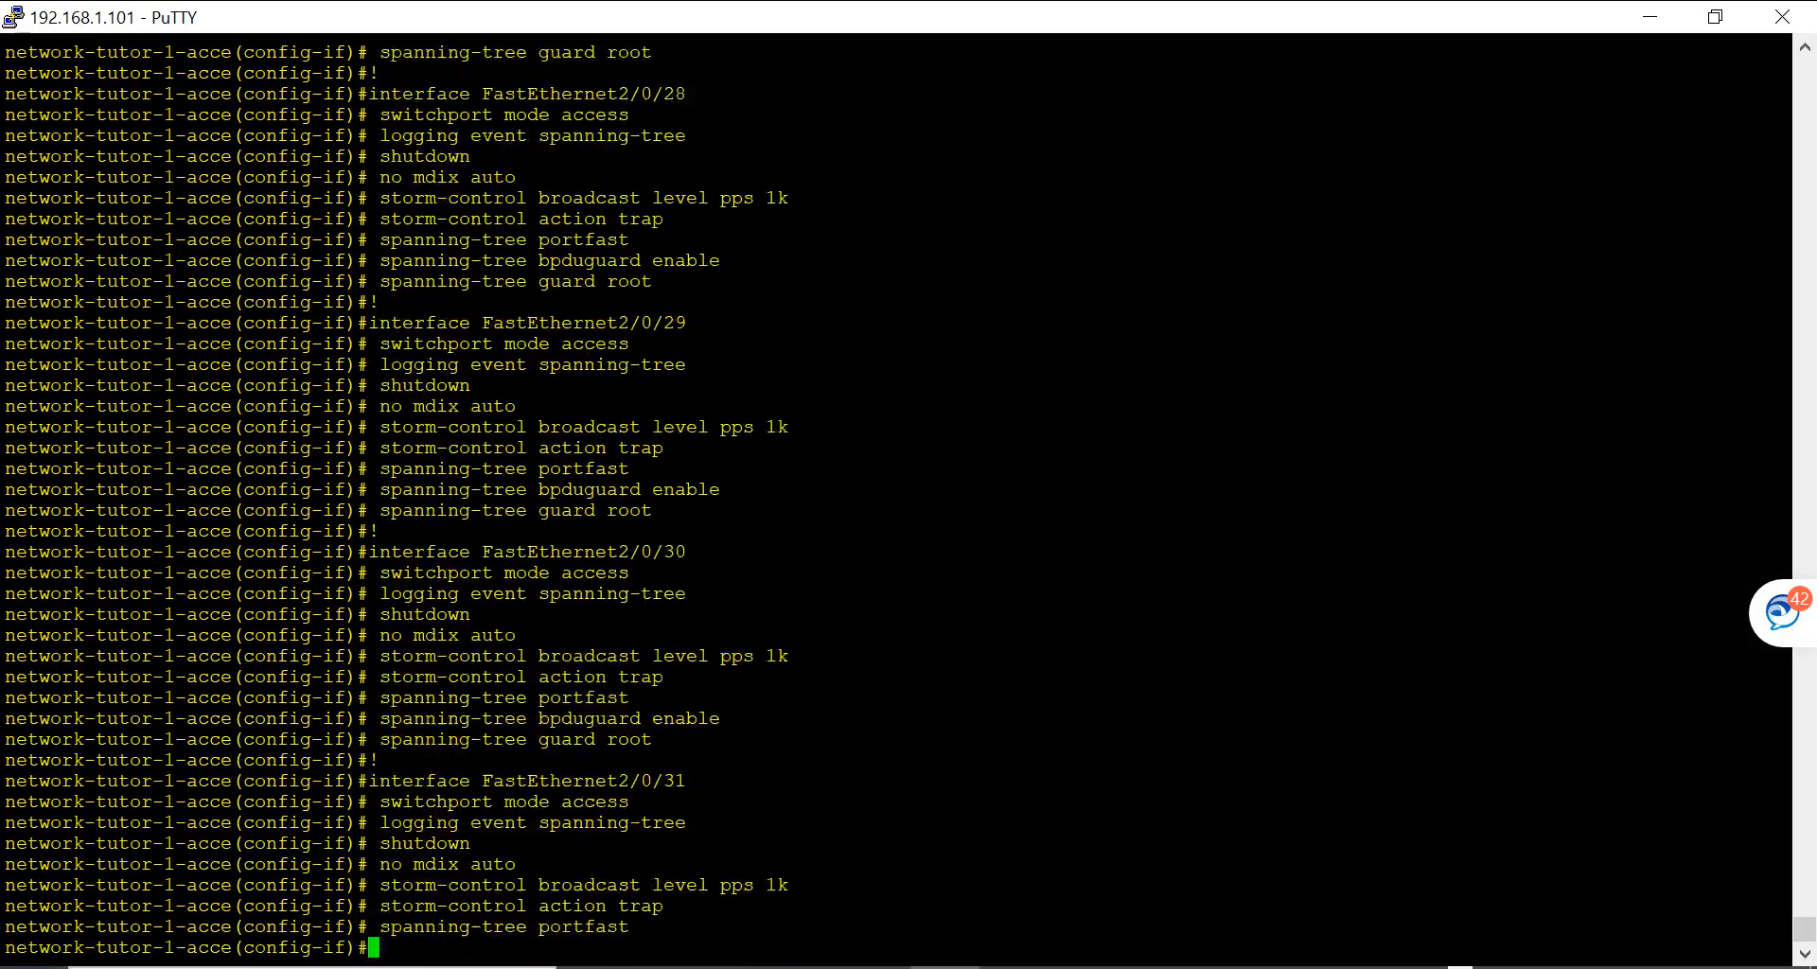